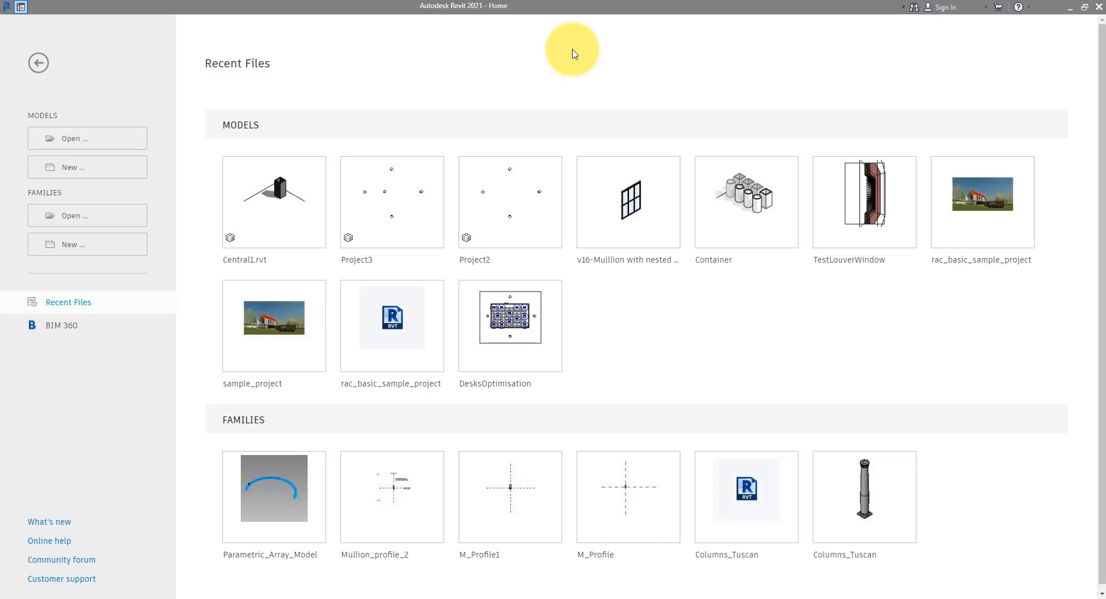
{"action": "mouse_move", "coordinate": [147, 182]}
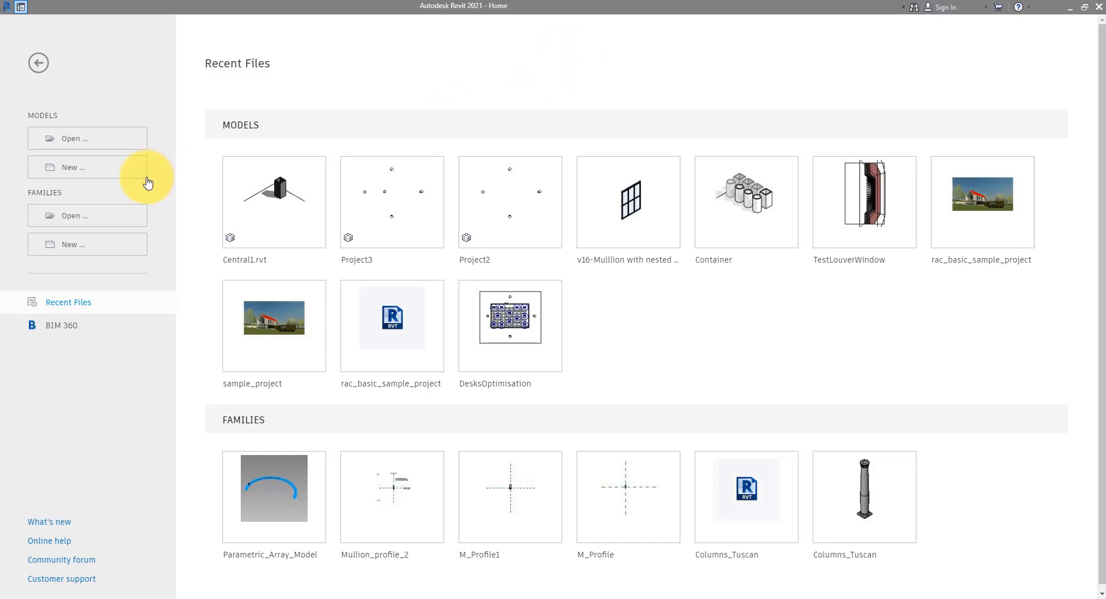
{"action": "mouse_move", "coordinate": [169, 175]}
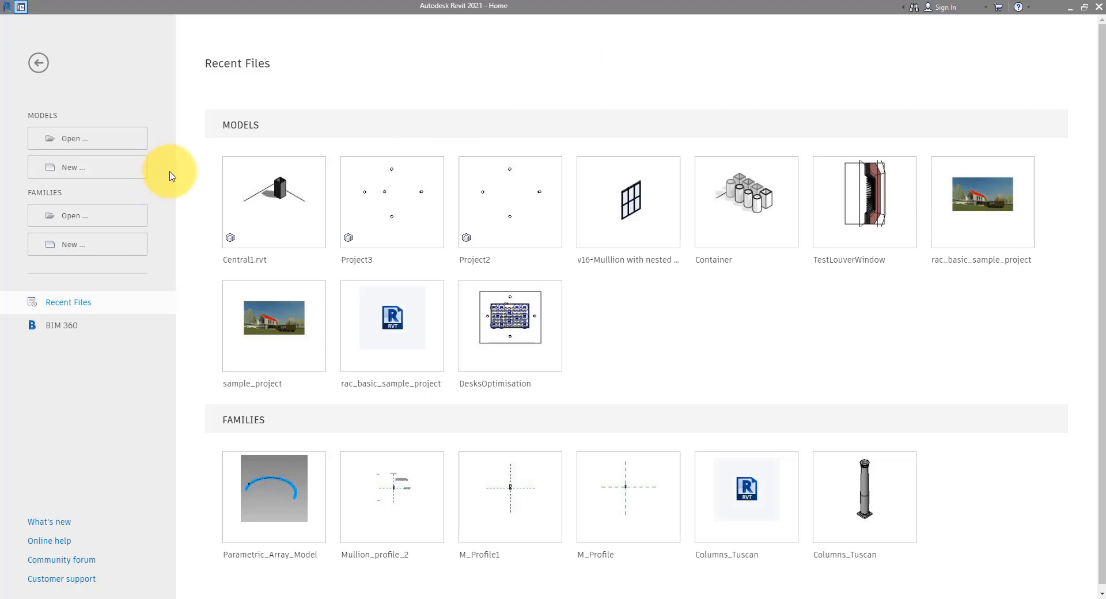
{"action": "mouse_move", "coordinate": [216, 80]}
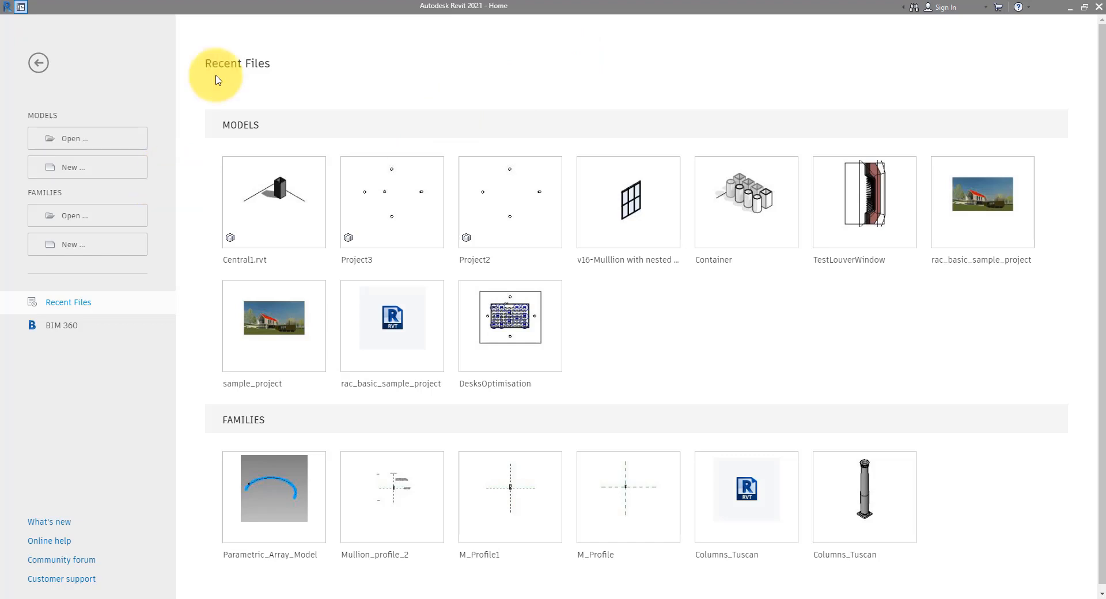
{"action": "mouse_move", "coordinate": [196, 83]}
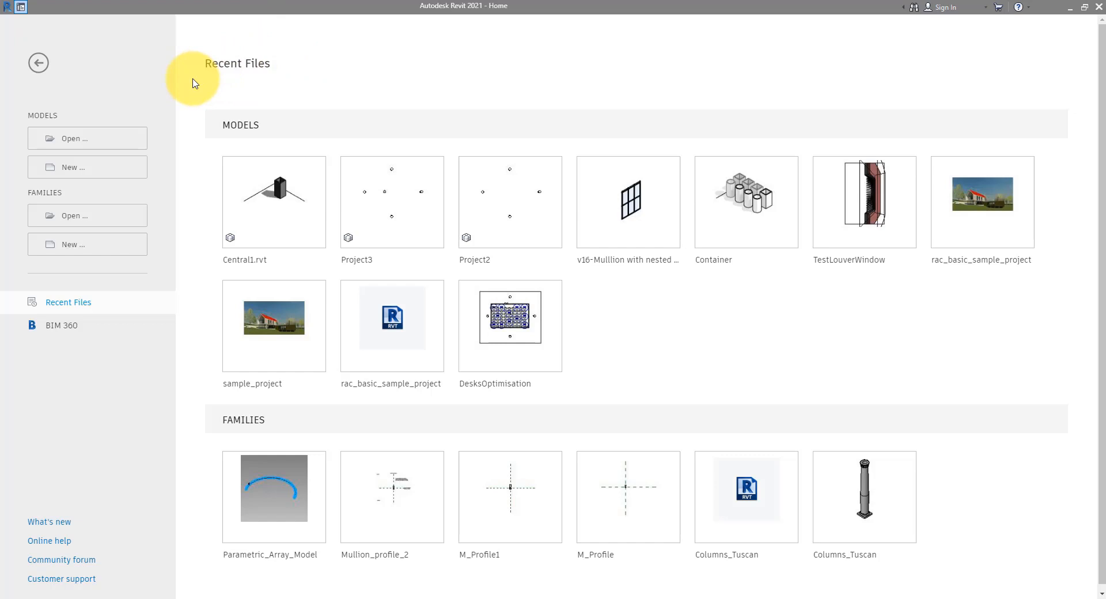
{"action": "mouse_move", "coordinate": [120, 179]}
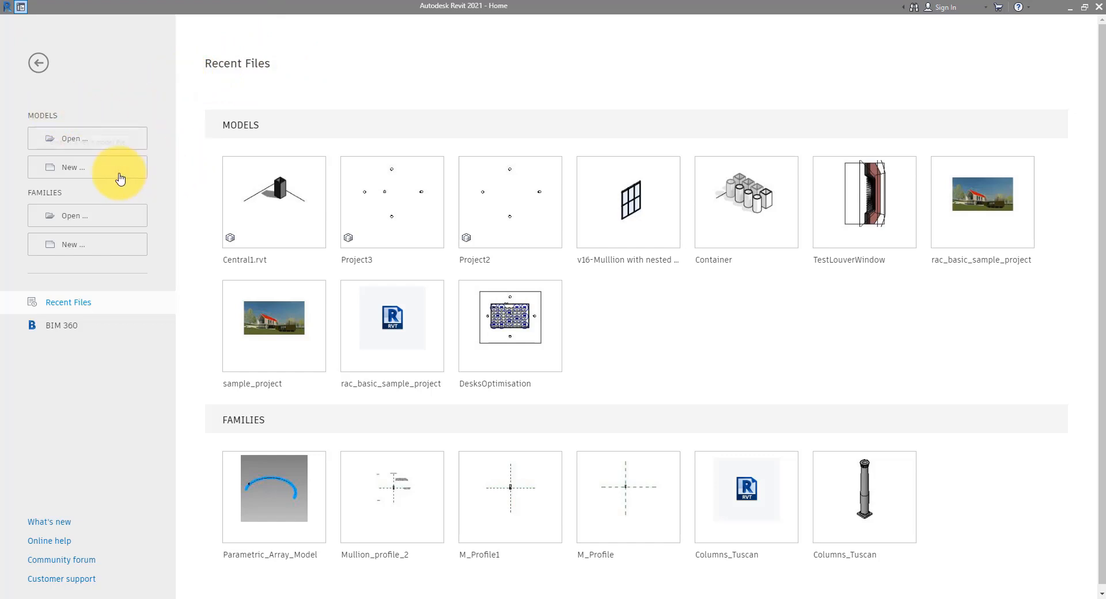
{"action": "mouse_move", "coordinate": [39, 63]}
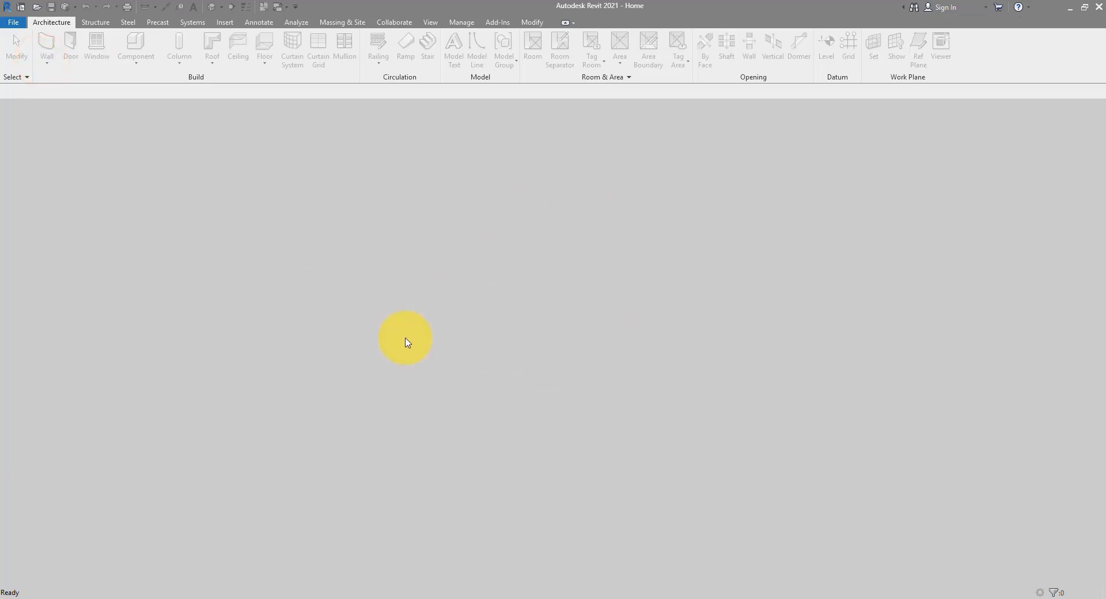
{"action": "mouse_move", "coordinate": [26, 33]}
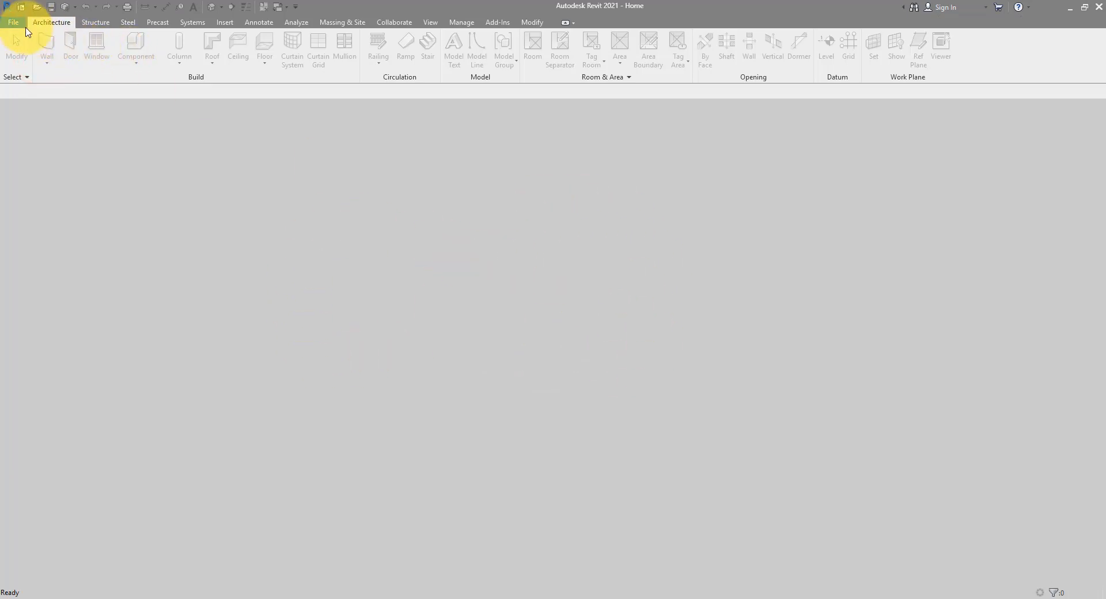
- Reach the file menu's New options for starting a project from a template
{"action": "left_click", "coordinate": [13, 22]}
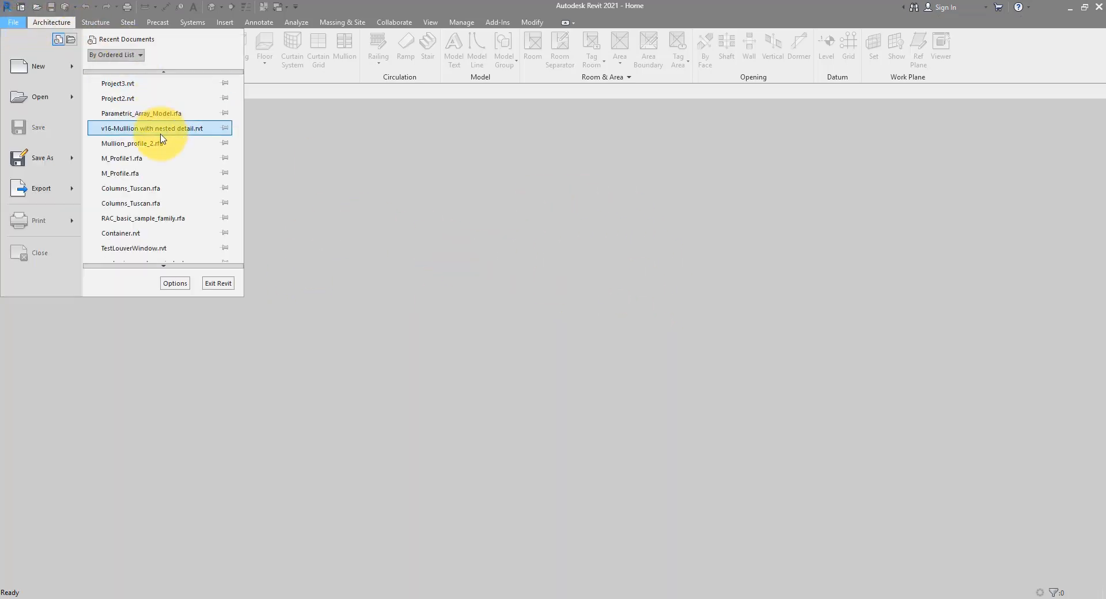
{"action": "left_click", "coordinate": [40, 66]}
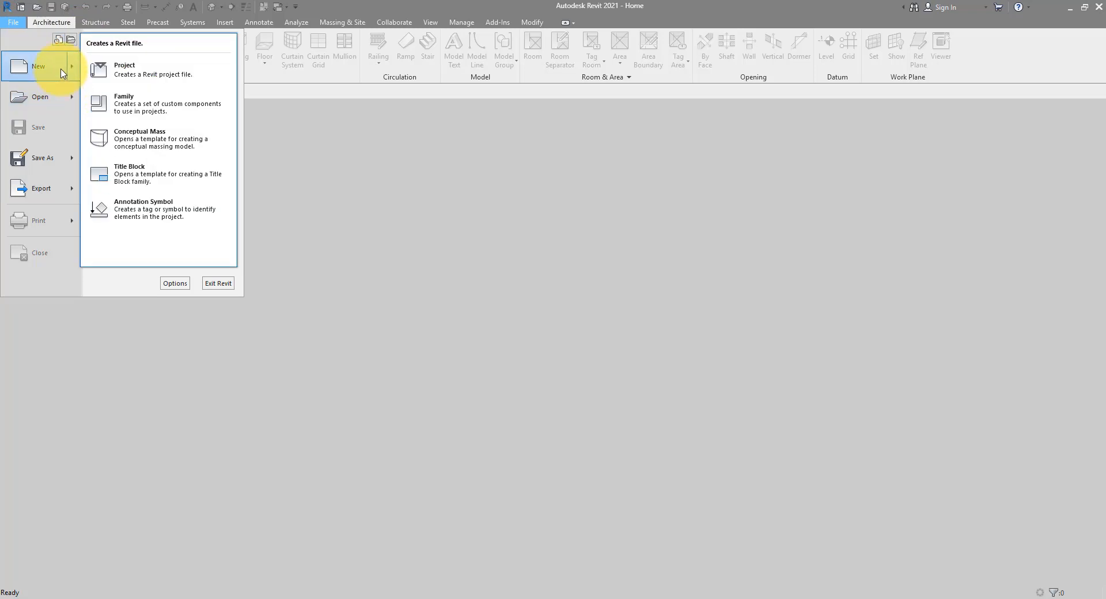
{"action": "mouse_move", "coordinate": [212, 74]}
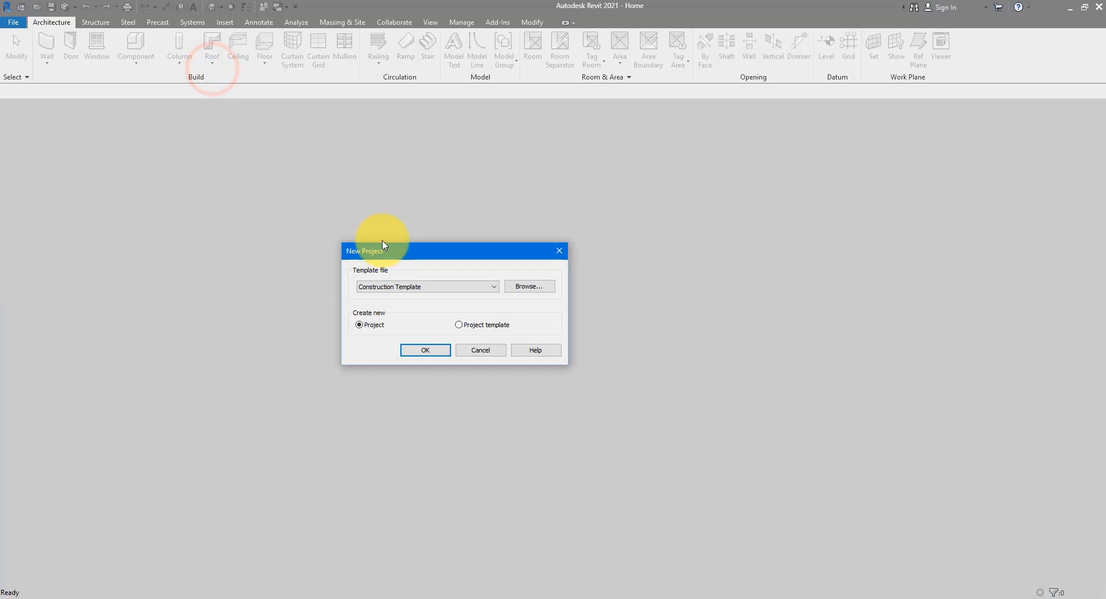
- Create a new project from the Architectural Template
{"action": "left_click", "coordinate": [494, 287]}
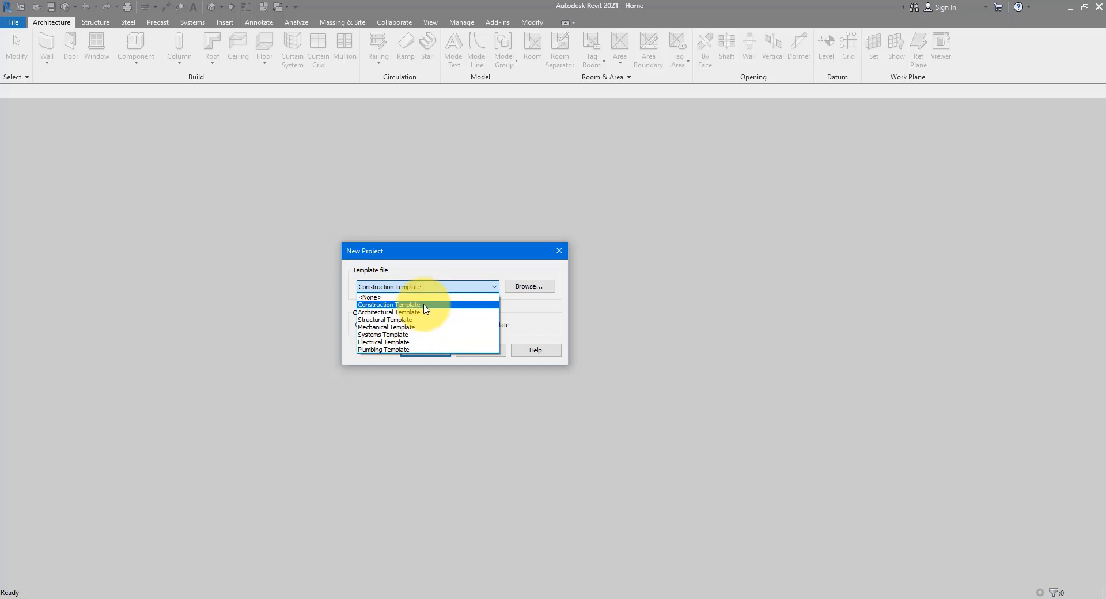
{"action": "mouse_move", "coordinate": [428, 310]}
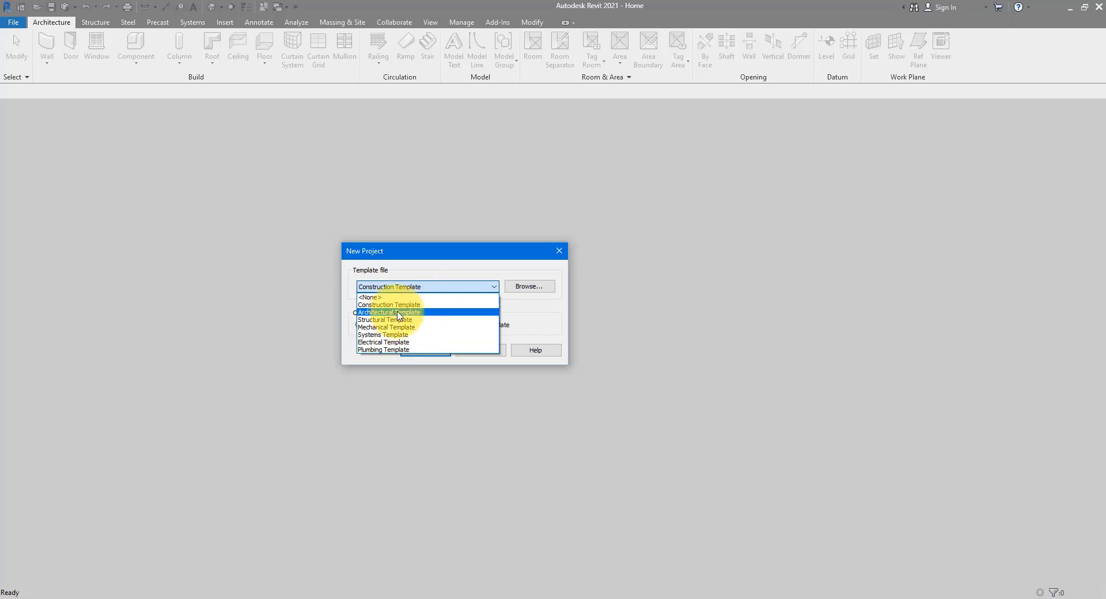
{"action": "mouse_move", "coordinate": [415, 317]}
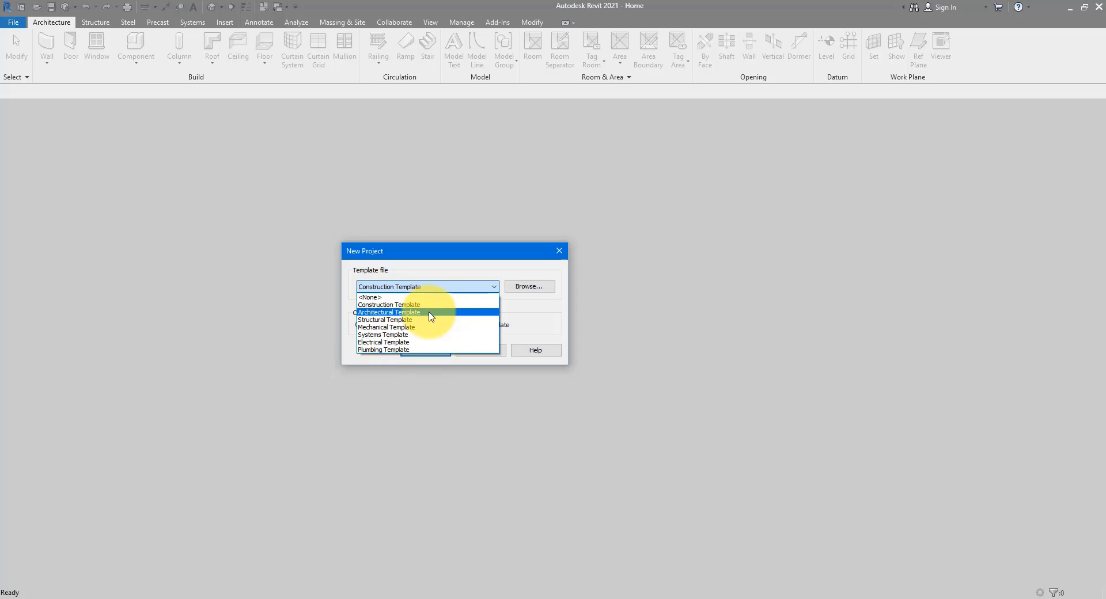
{"action": "mouse_move", "coordinate": [440, 316]}
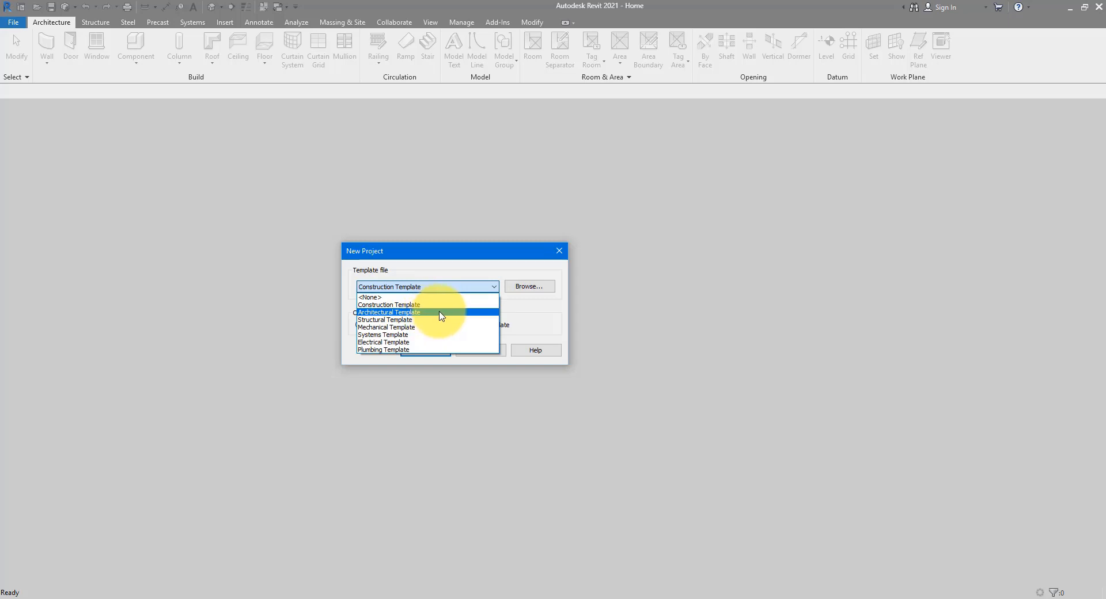
{"action": "mouse_move", "coordinate": [445, 316]}
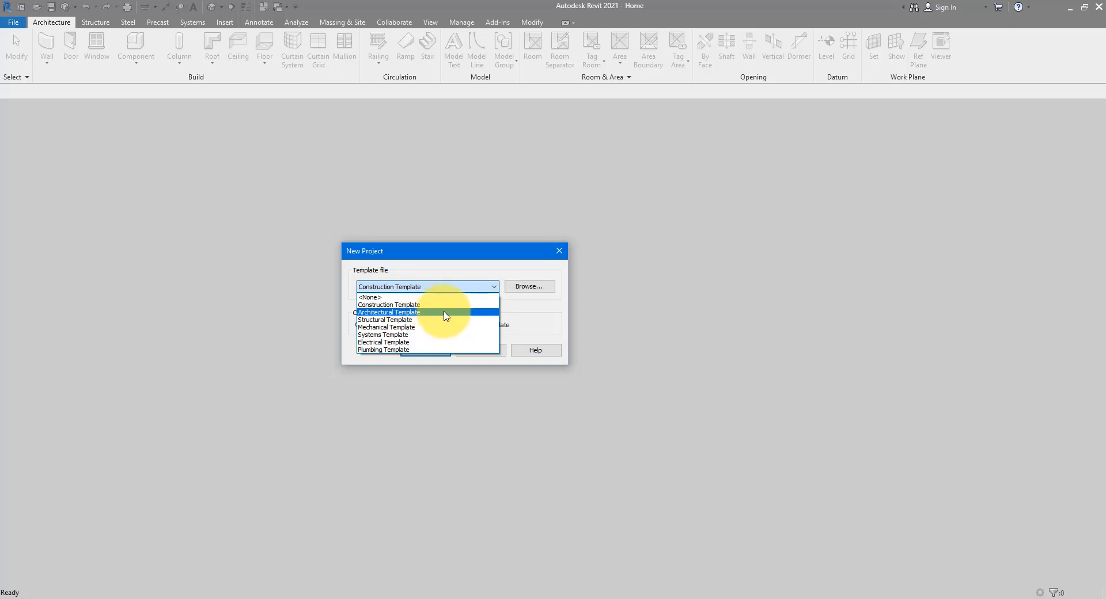
{"action": "left_click", "coordinate": [388, 312]}
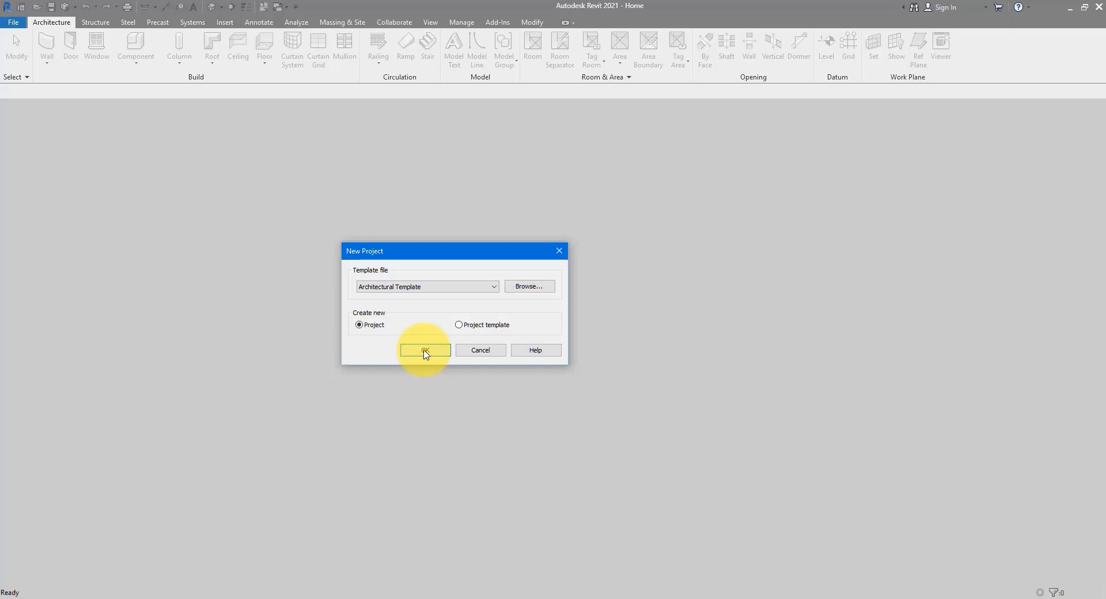
{"action": "left_click", "coordinate": [424, 350]}
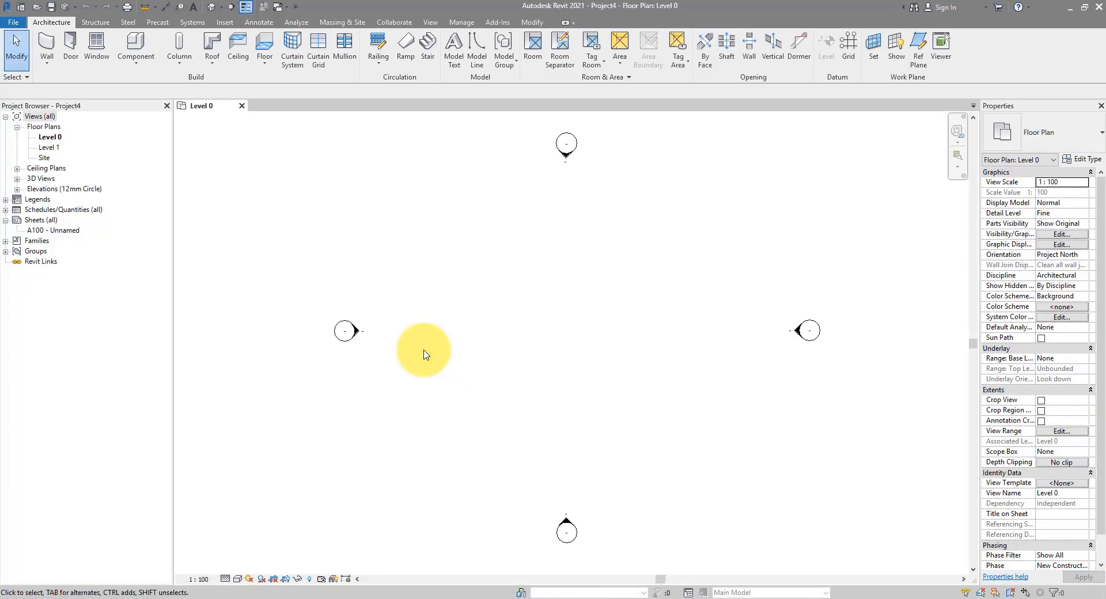
{"action": "mouse_move", "coordinate": [450, 253]}
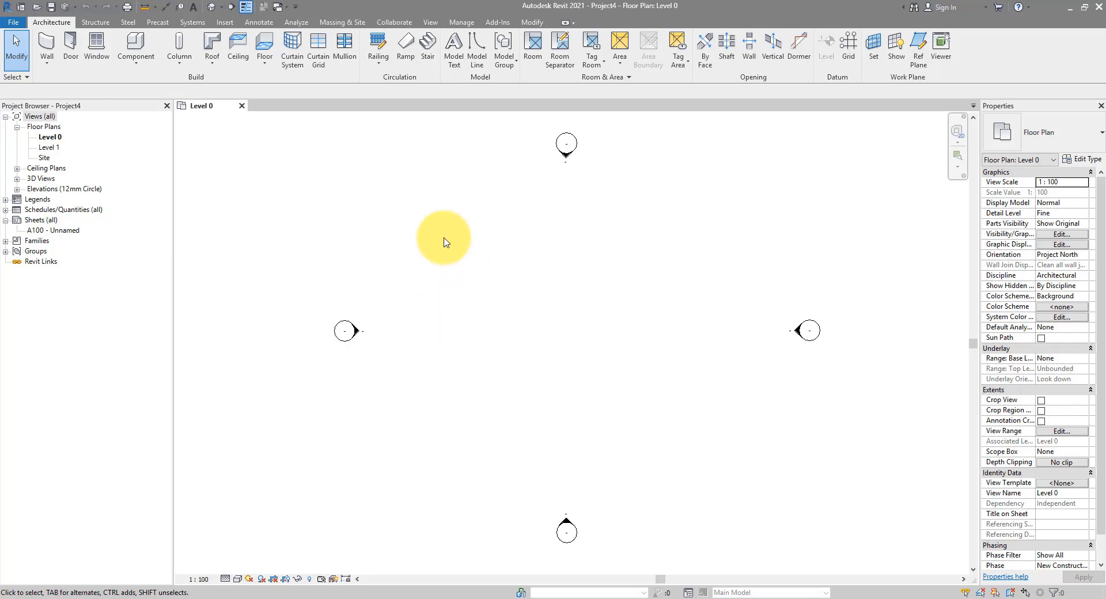
{"action": "mouse_move", "coordinate": [451, 238]}
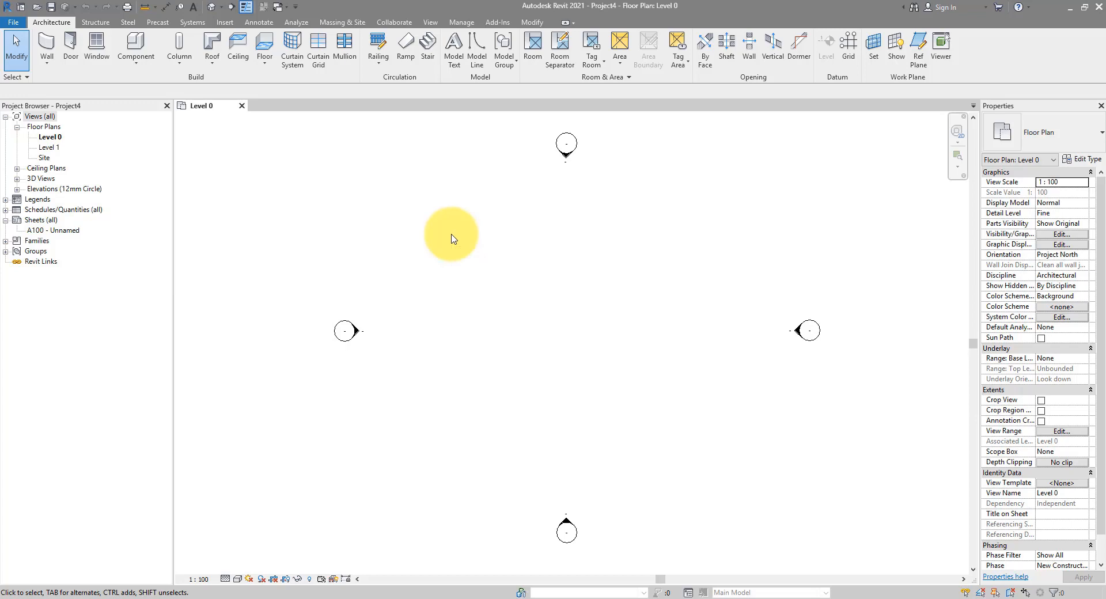
{"action": "mouse_move", "coordinate": [459, 228]}
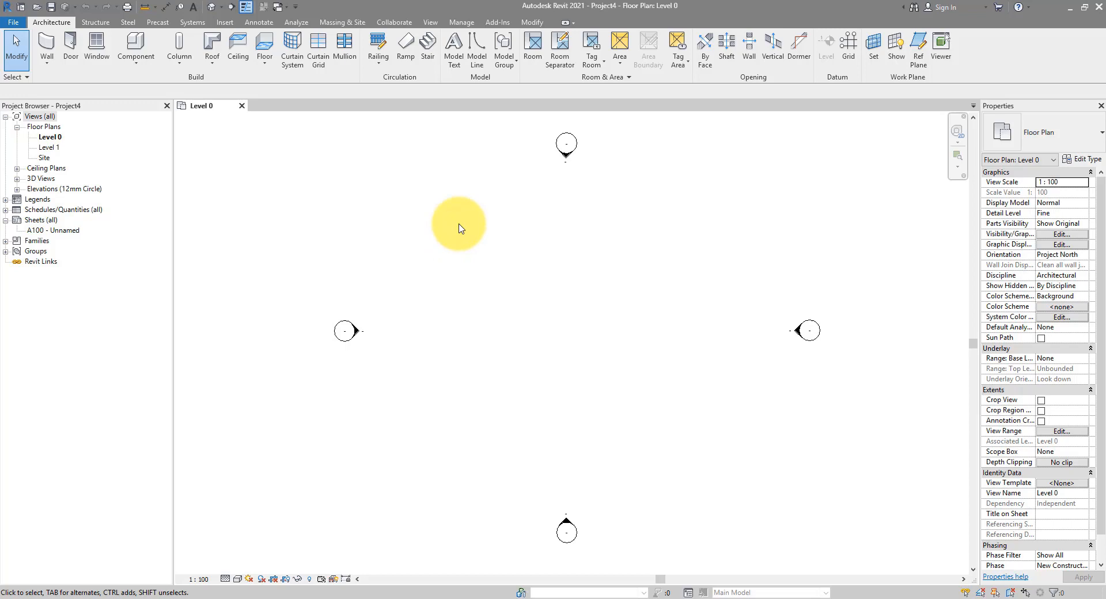
- Show the Manage ribbon with its project settings tools
{"action": "left_click", "coordinate": [461, 22]}
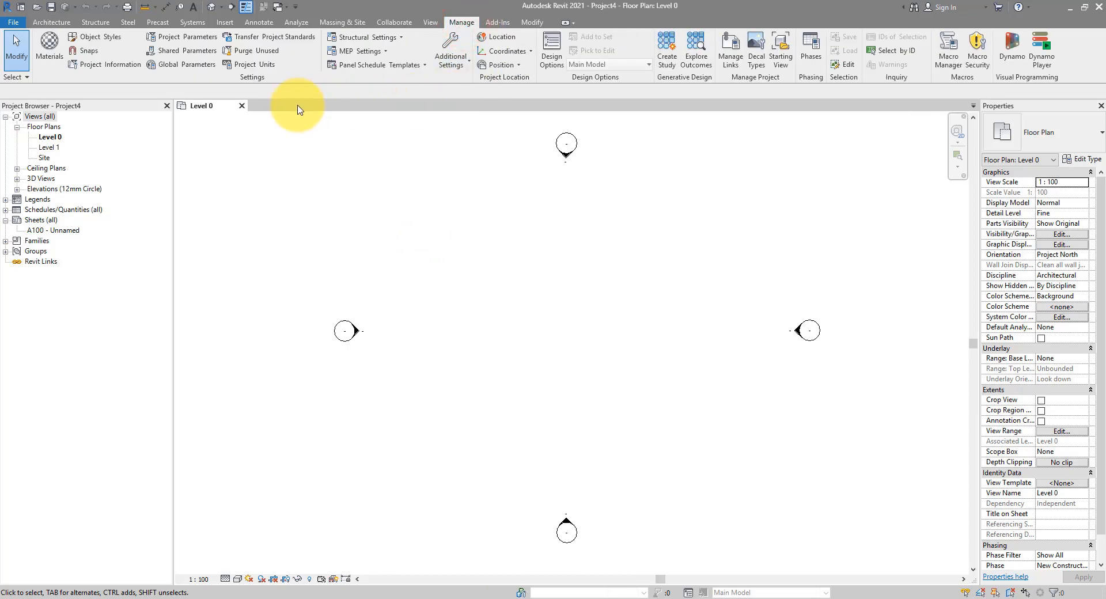
{"action": "mouse_move", "coordinate": [291, 102]}
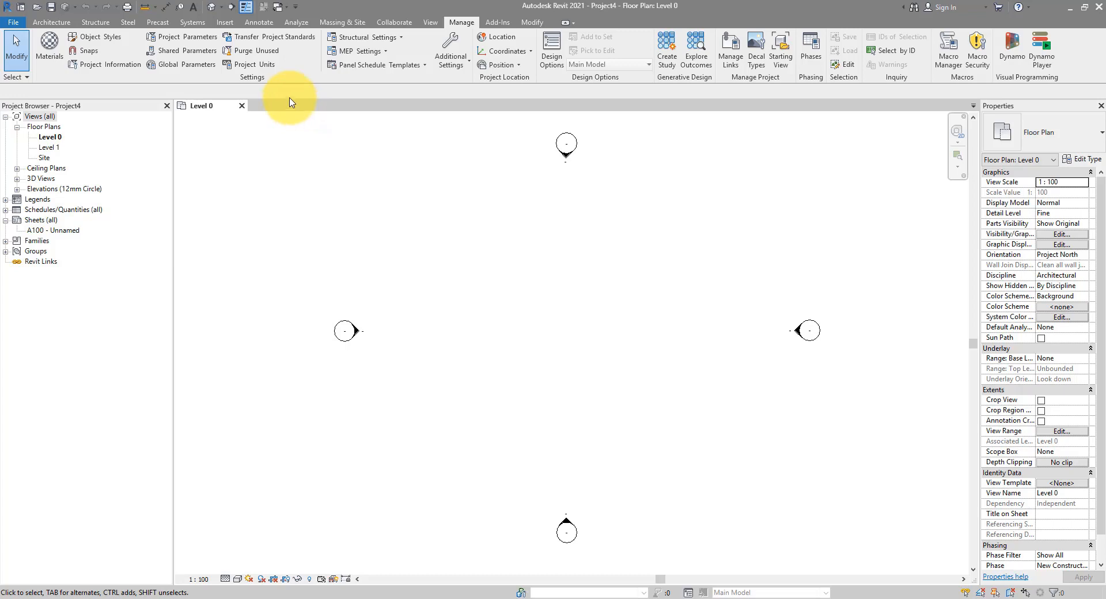
{"action": "mouse_move", "coordinate": [253, 64]}
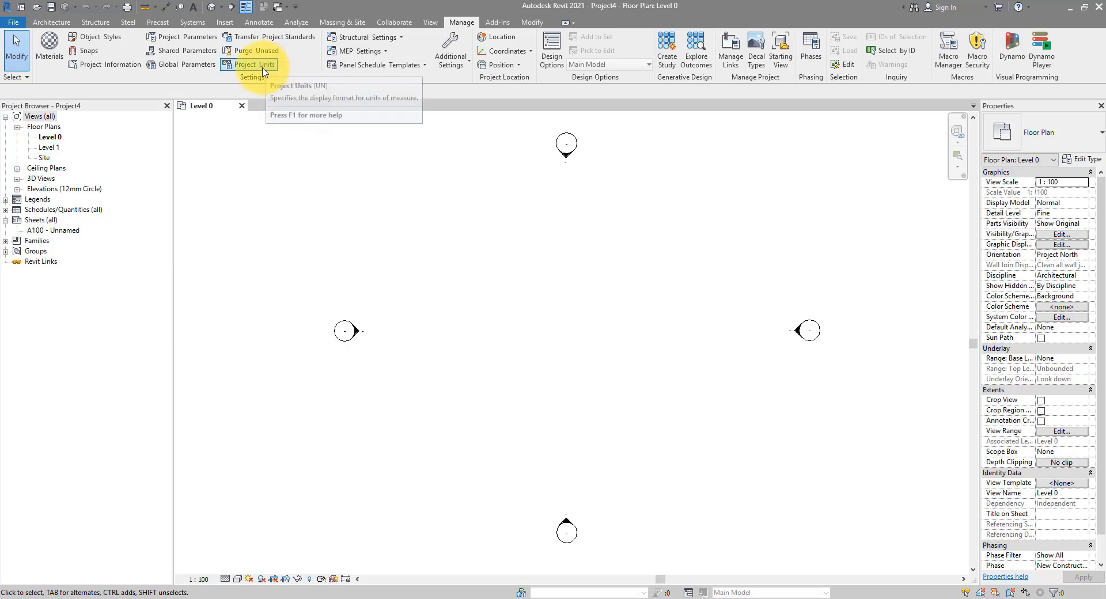
- Review Project Units, keeping length in millimetres, and accept them
{"action": "left_click", "coordinate": [256, 65]}
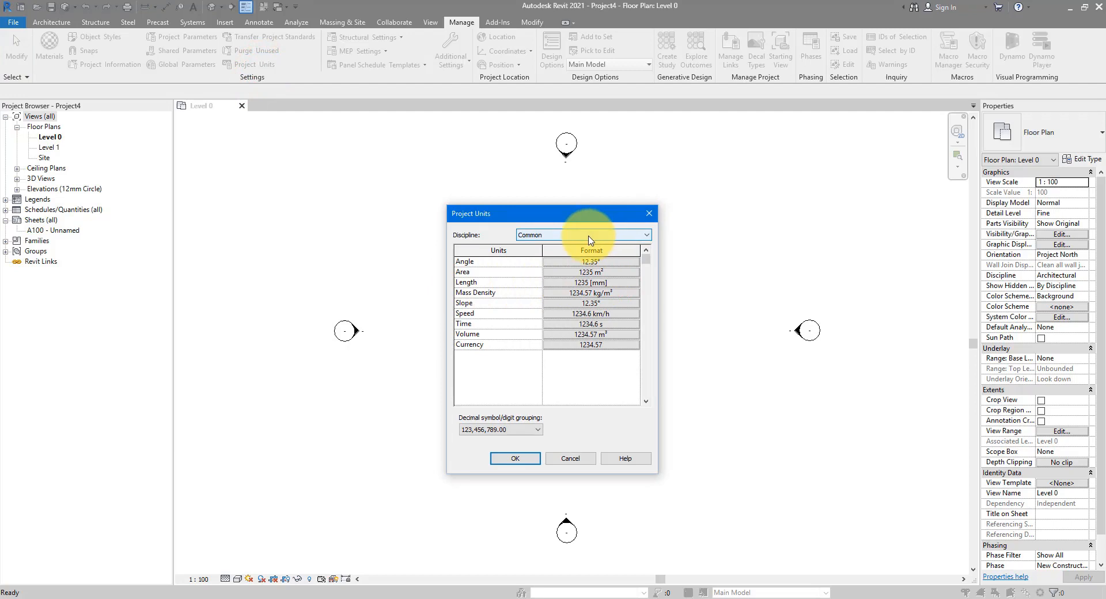
{"action": "mouse_move", "coordinate": [583, 240]}
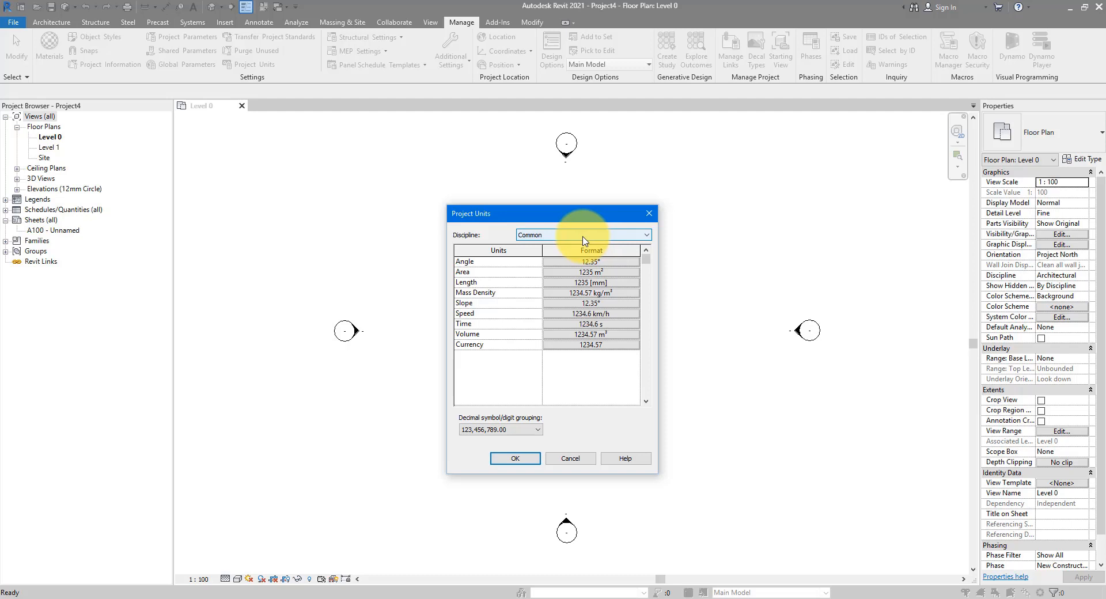
{"action": "mouse_move", "coordinate": [570, 275]}
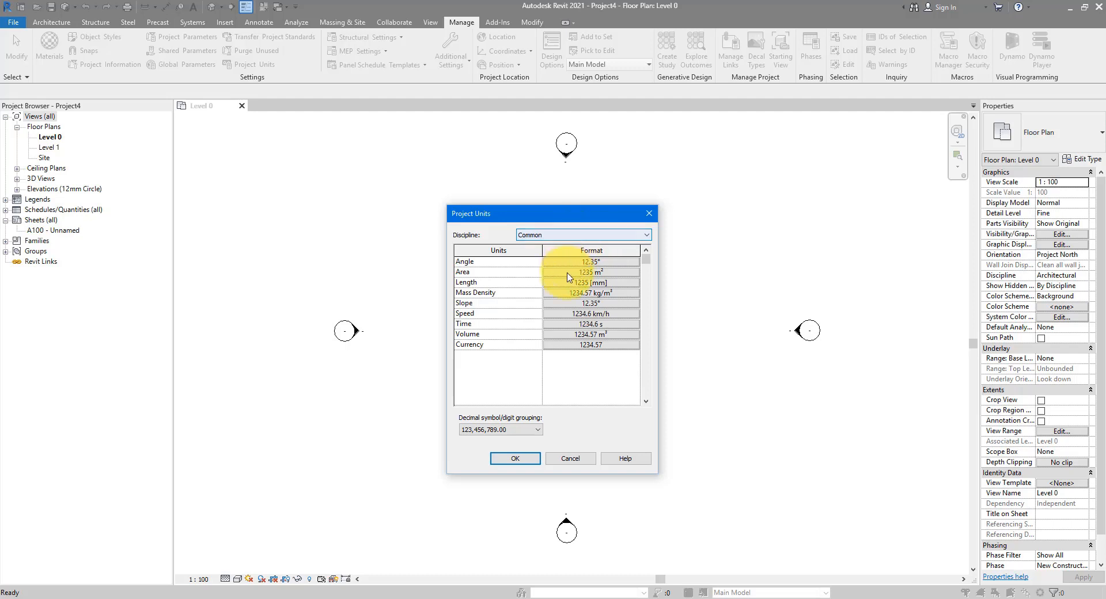
{"action": "mouse_move", "coordinate": [595, 296]}
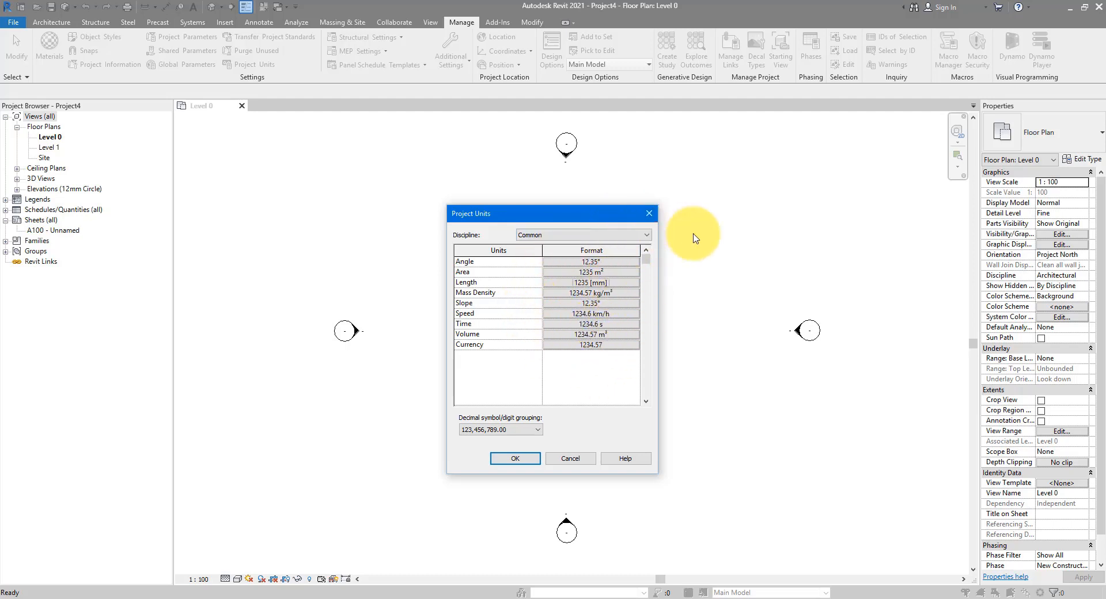
{"action": "left_click", "coordinate": [591, 282]}
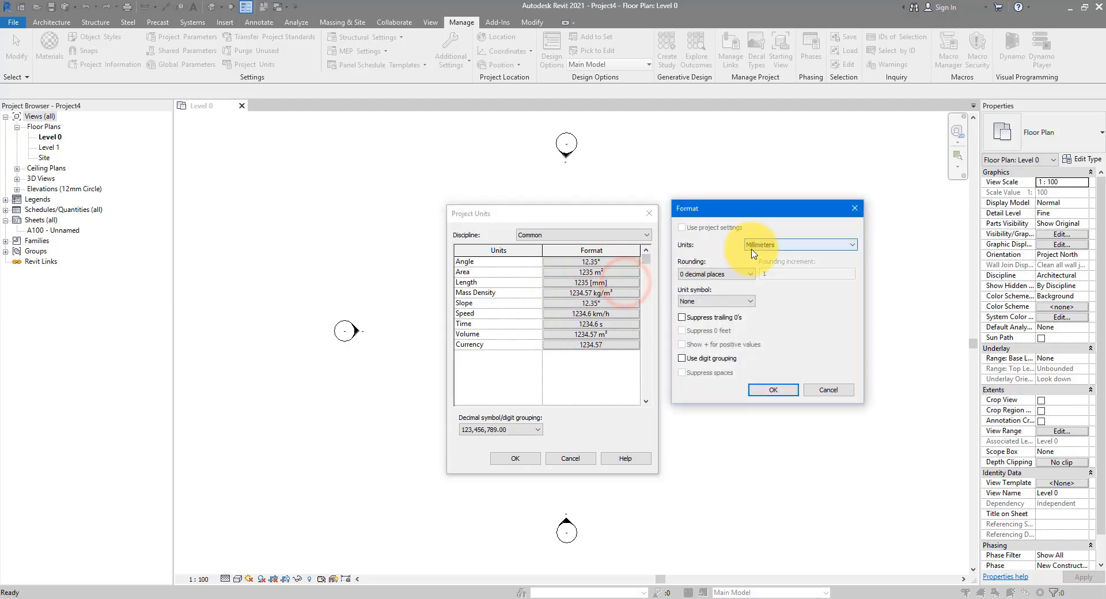
{"action": "mouse_move", "coordinate": [790, 245]}
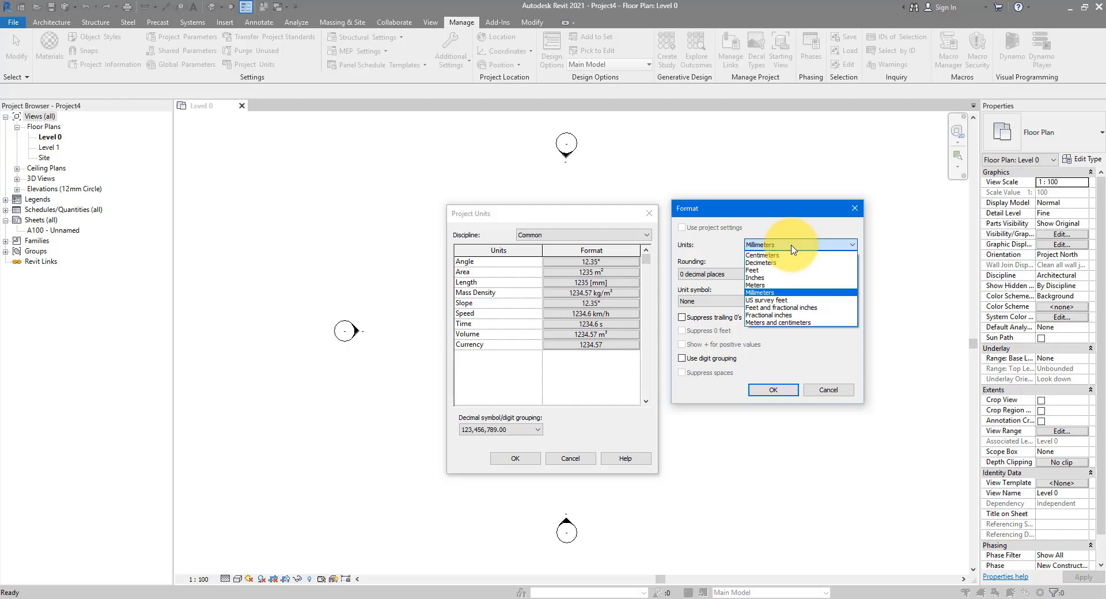
{"action": "mouse_move", "coordinate": [768, 286]}
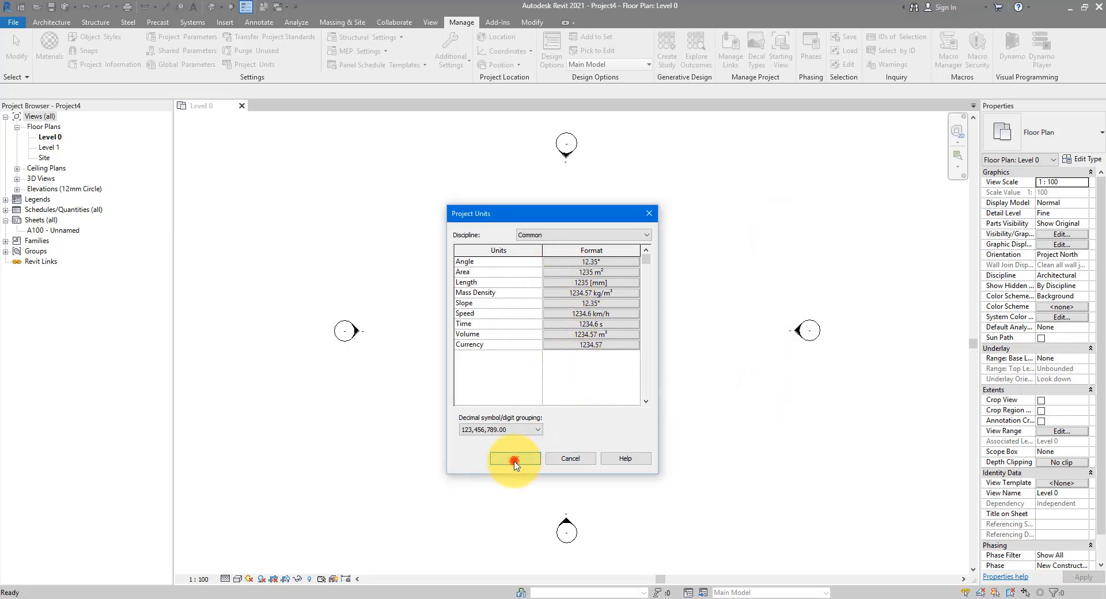
{"action": "left_click", "coordinate": [513, 458]}
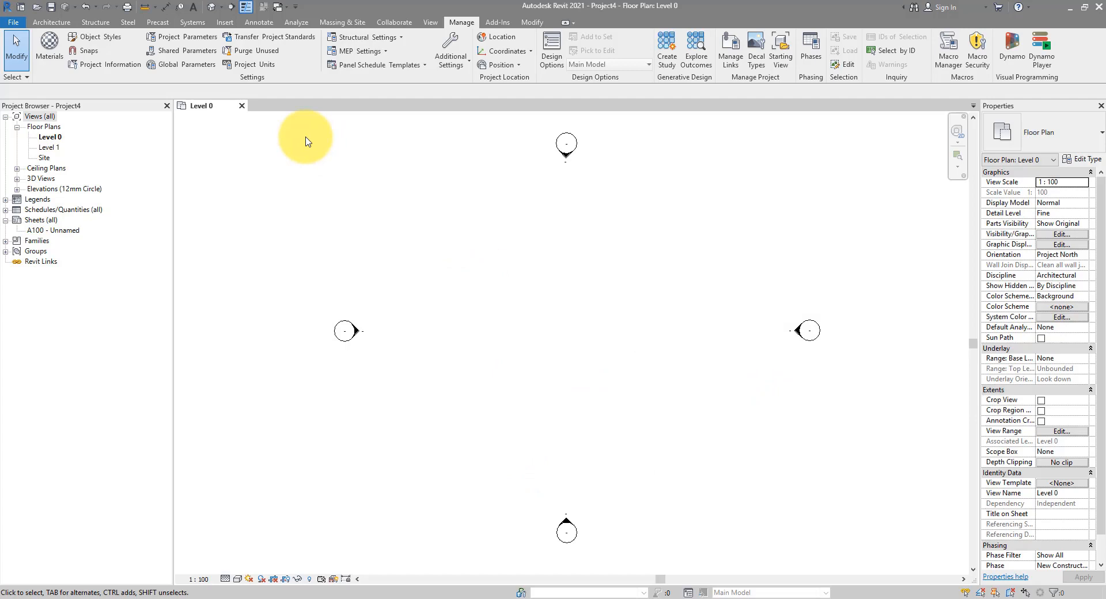
{"action": "mouse_move", "coordinate": [228, 107]}
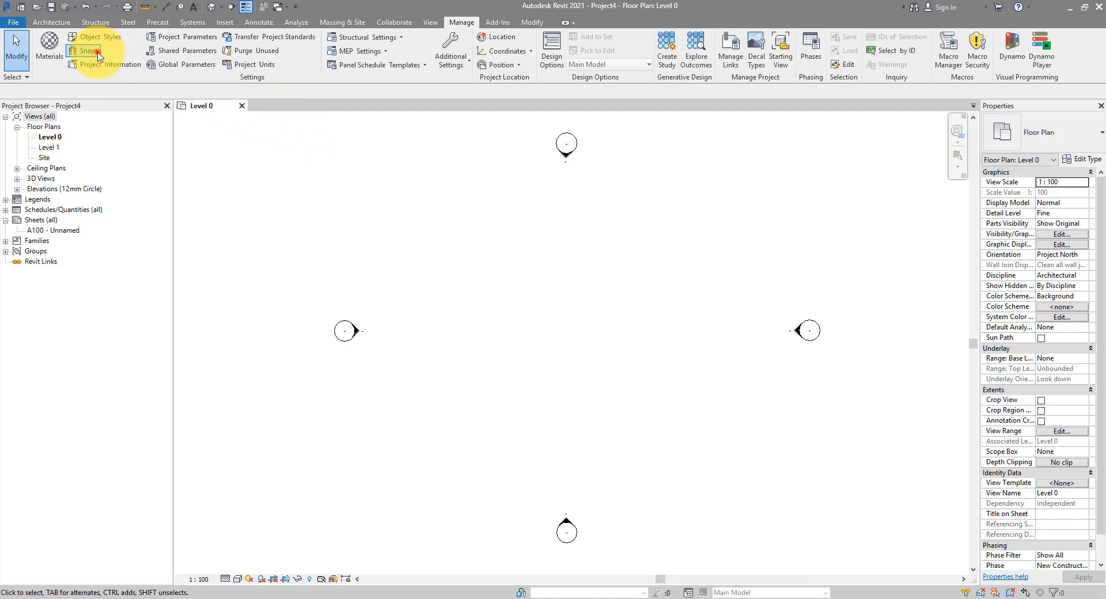
{"action": "left_click", "coordinate": [86, 51]}
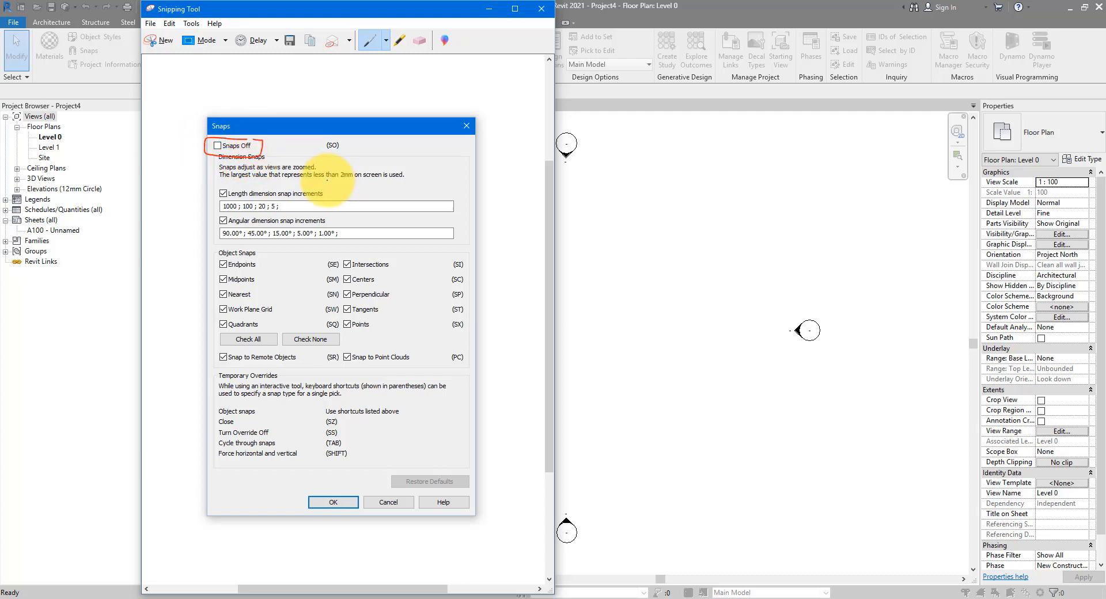
{"action": "mouse_move", "coordinate": [310, 155]}
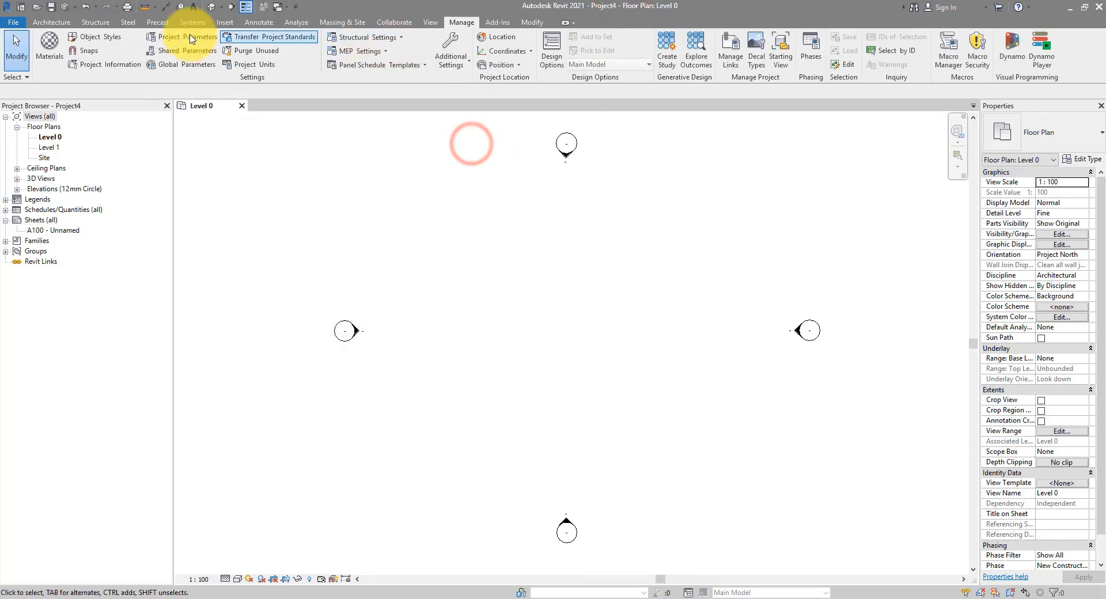
- Start a horizontal detail line from a point near the centre of the Level 0 plan
{"action": "left_click", "coordinate": [259, 22]}
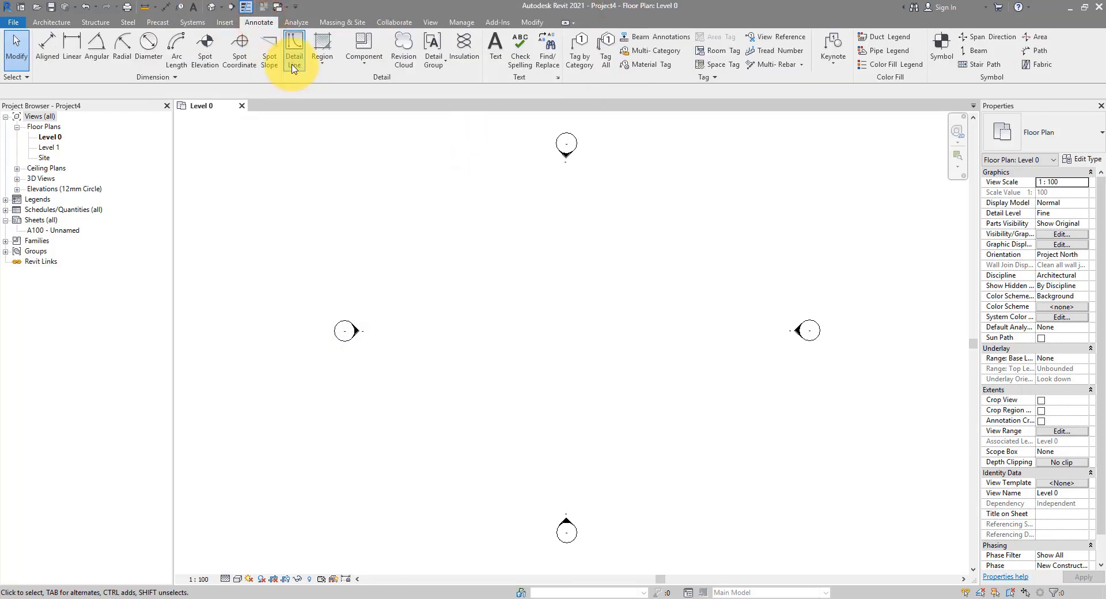
{"action": "left_click", "coordinate": [293, 49]}
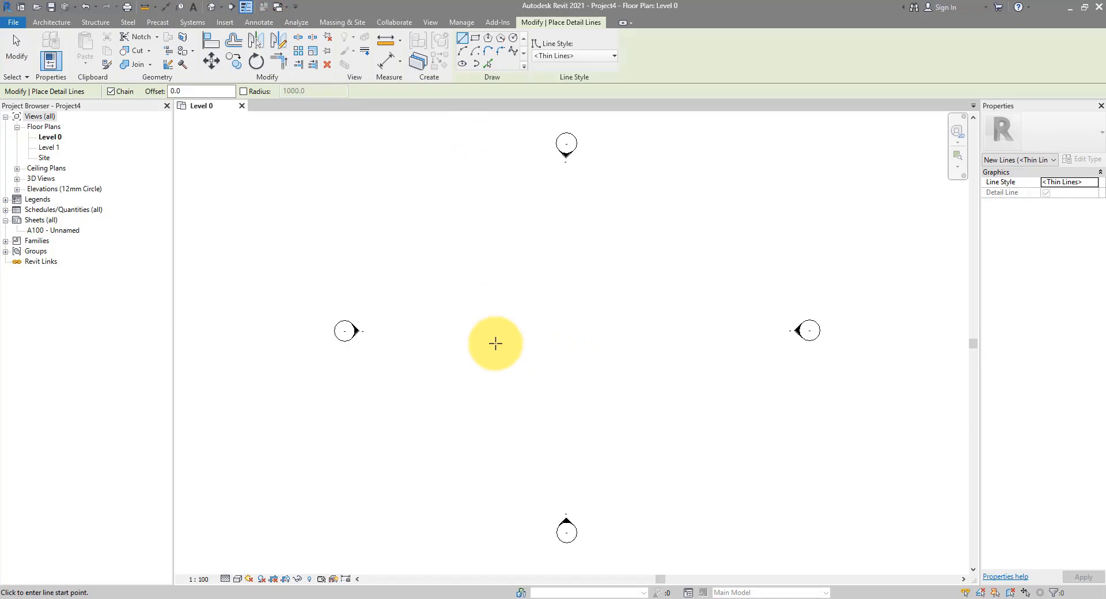
{"action": "left_click", "coordinate": [494, 343]}
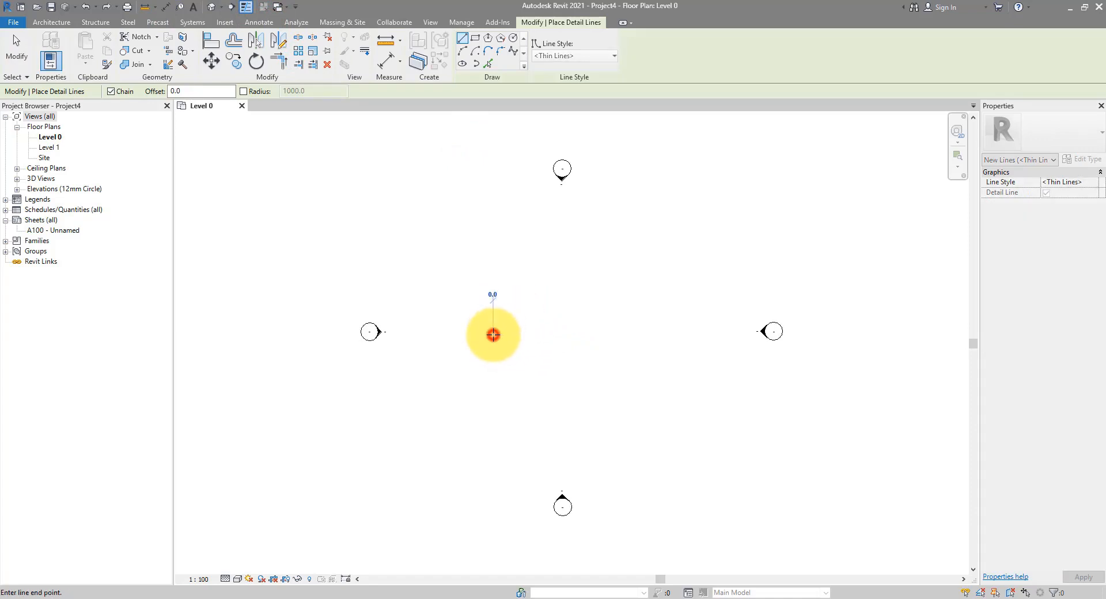
{"action": "mouse_move", "coordinate": [529, 333]}
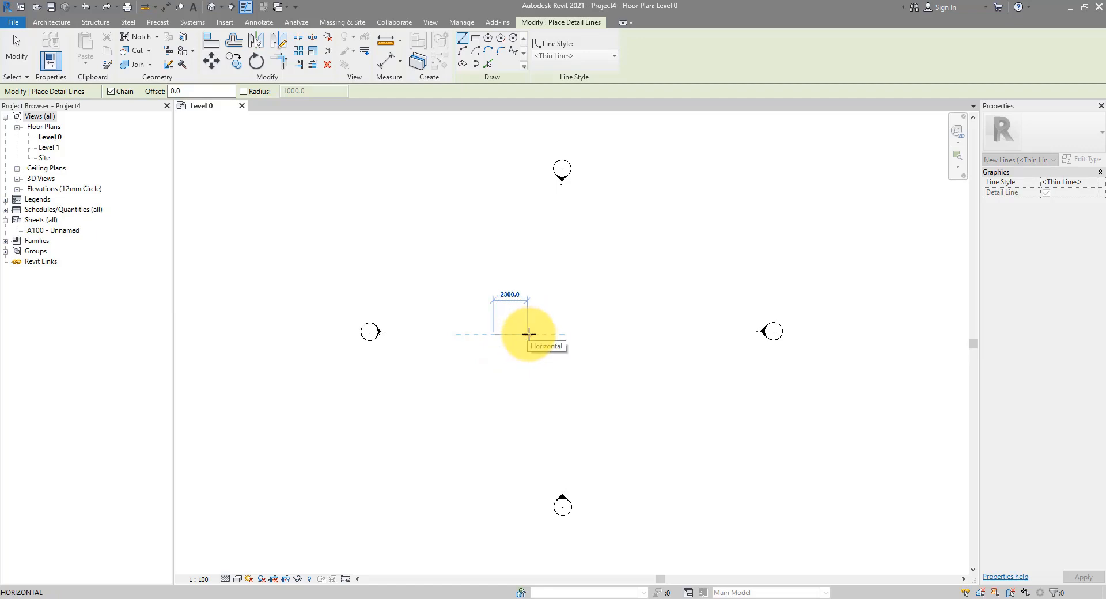
{"action": "mouse_move", "coordinate": [553, 333]}
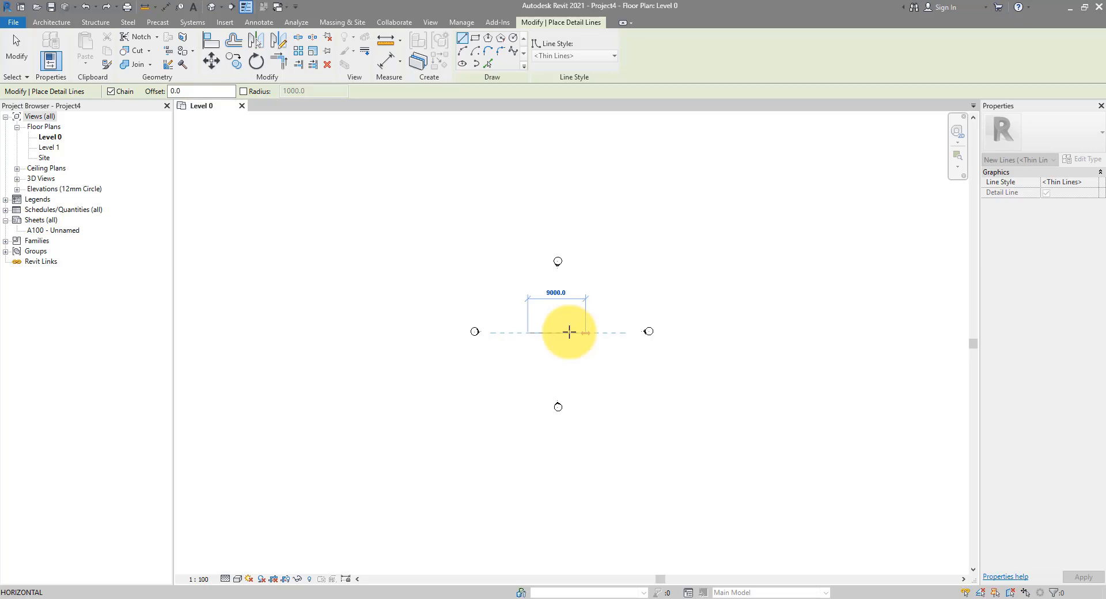
{"action": "mouse_move", "coordinate": [543, 331]}
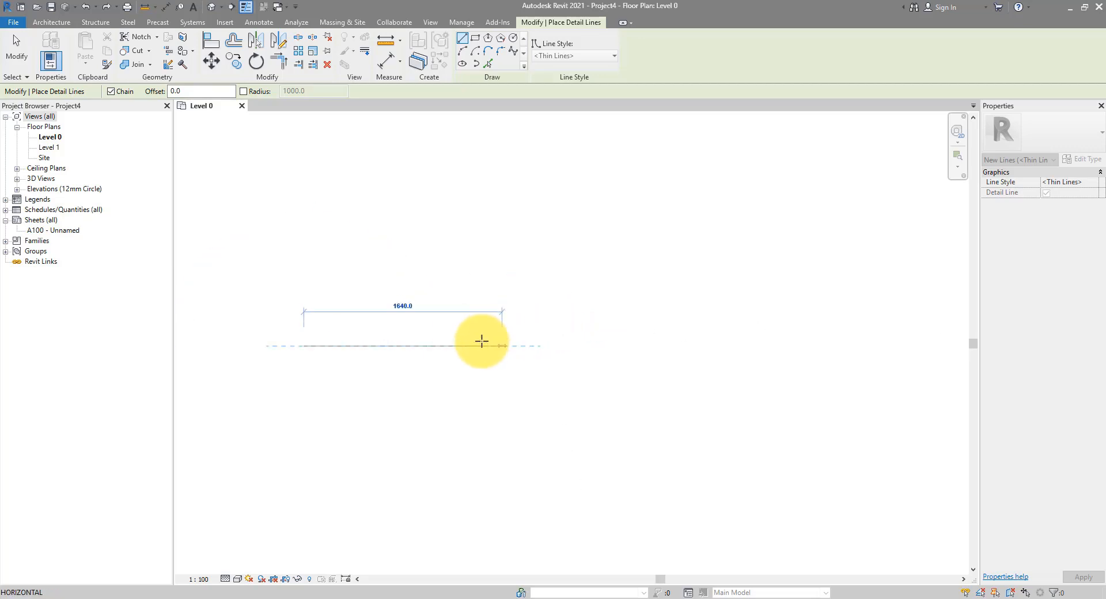
{"action": "mouse_move", "coordinate": [498, 343]}
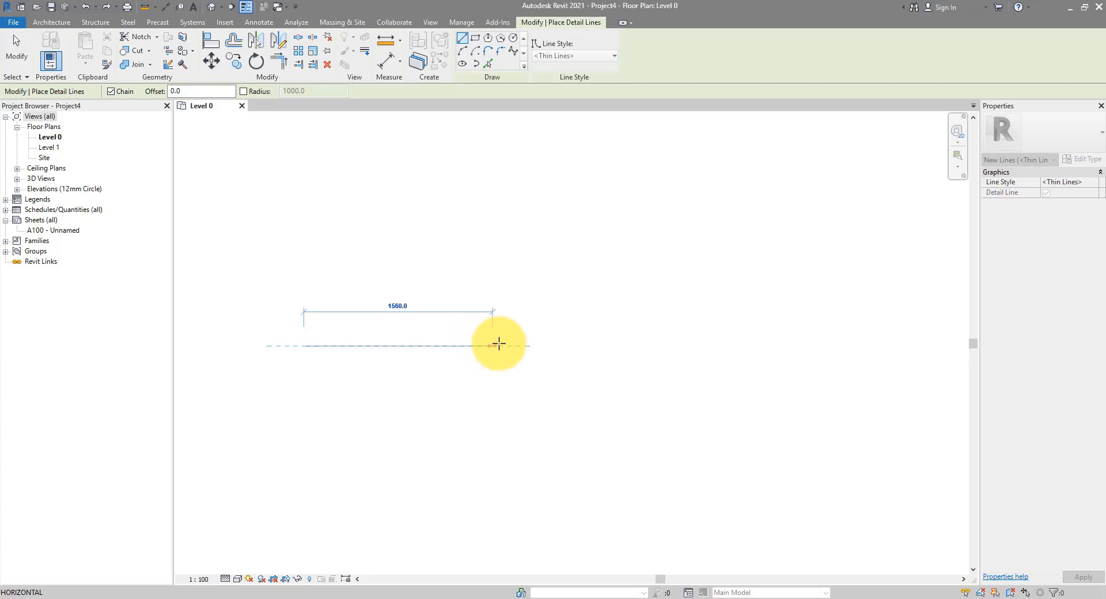
{"action": "mouse_move", "coordinate": [542, 345]}
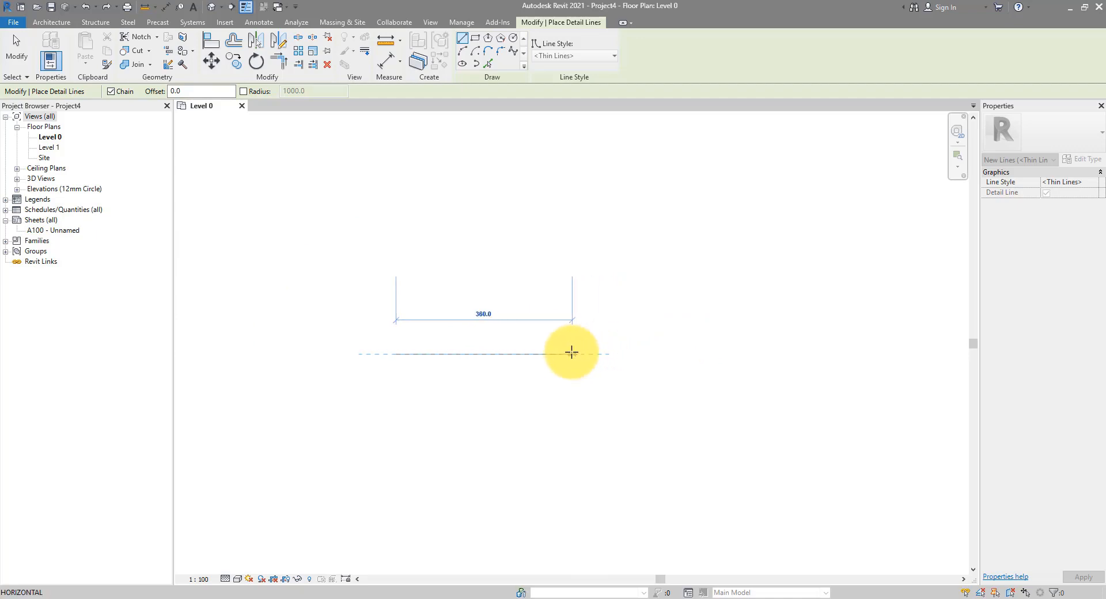
{"action": "mouse_move", "coordinate": [676, 355]}
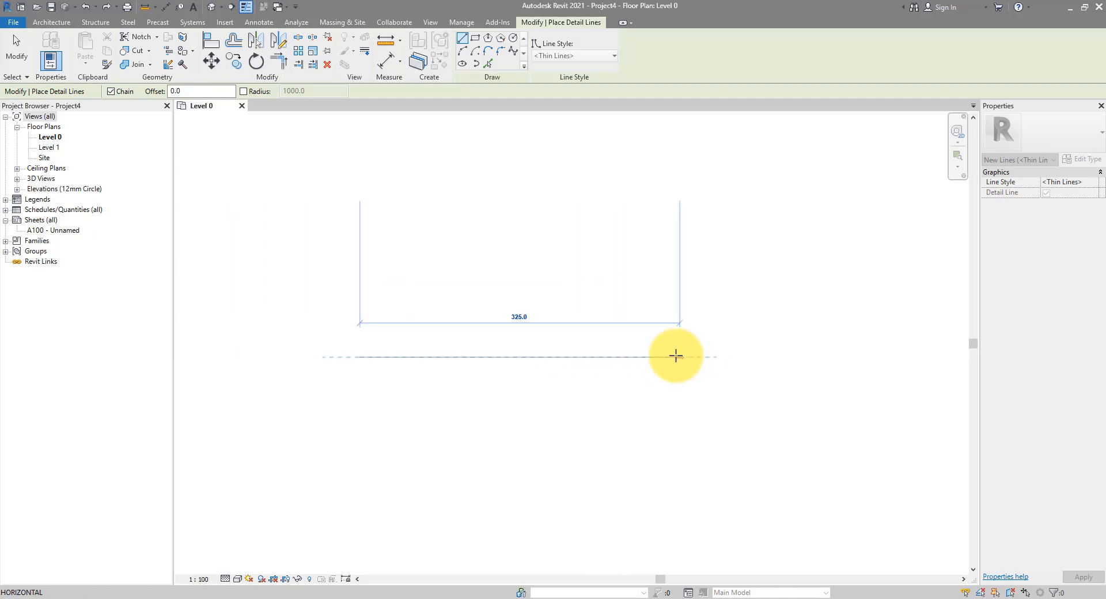
{"action": "mouse_move", "coordinate": [615, 355]}
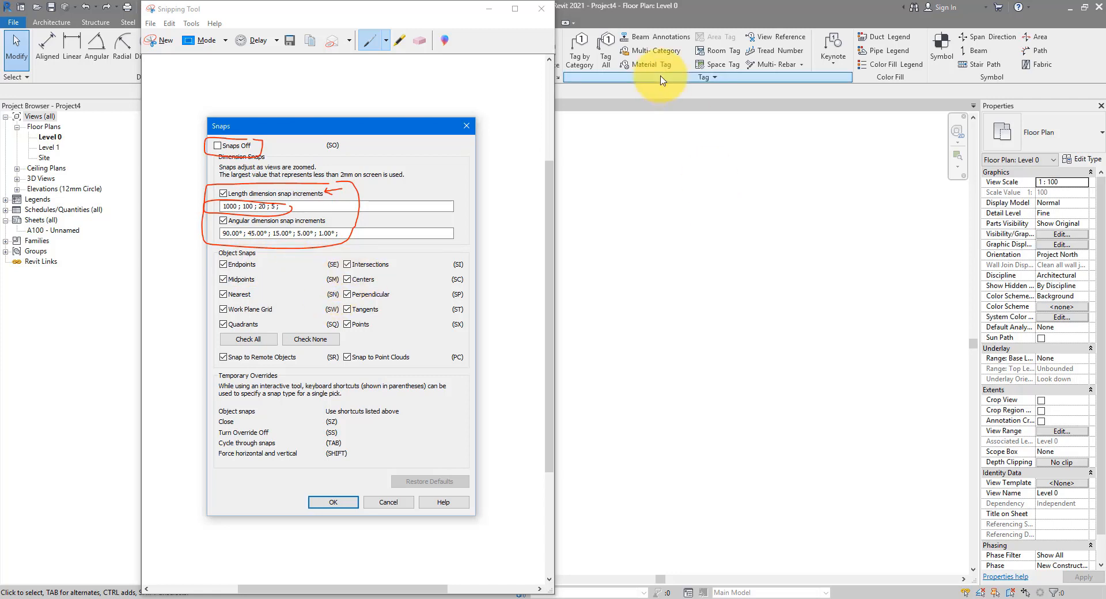
- Start a slanted detail line snapped to the midpoint of the rectangle's top edge
{"action": "left_click", "coordinate": [332, 501]}
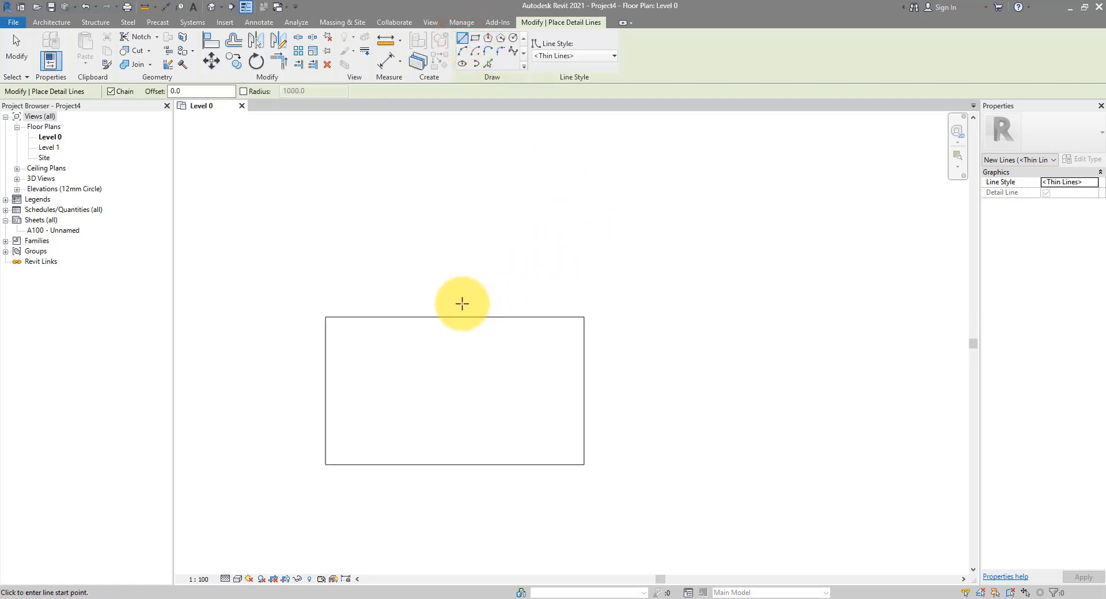
{"action": "mouse_move", "coordinate": [465, 331]}
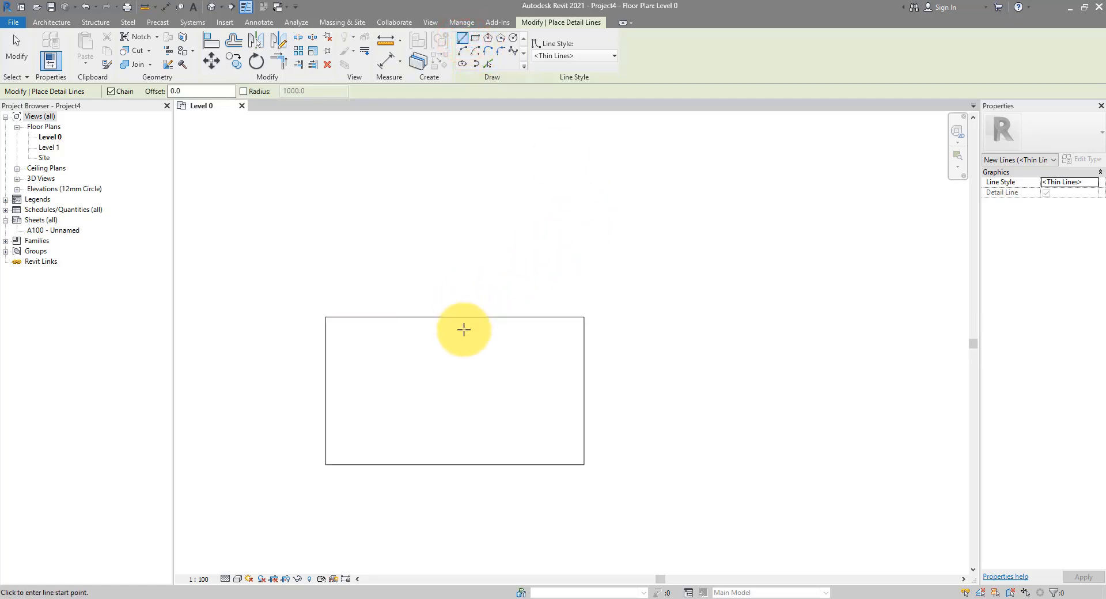
{"action": "mouse_move", "coordinate": [460, 310]}
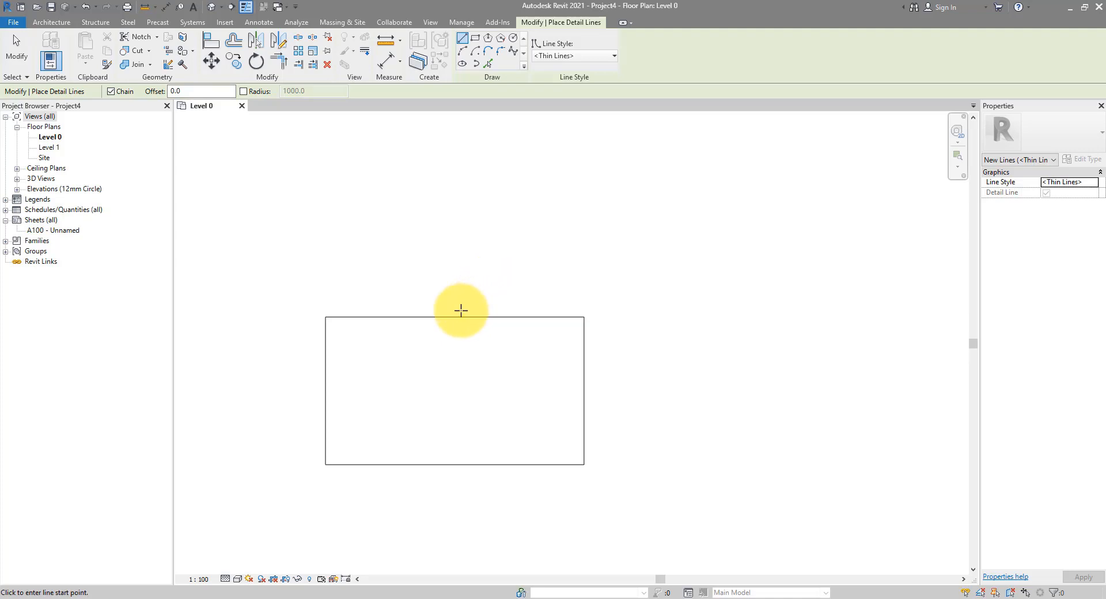
{"action": "mouse_move", "coordinate": [453, 316]}
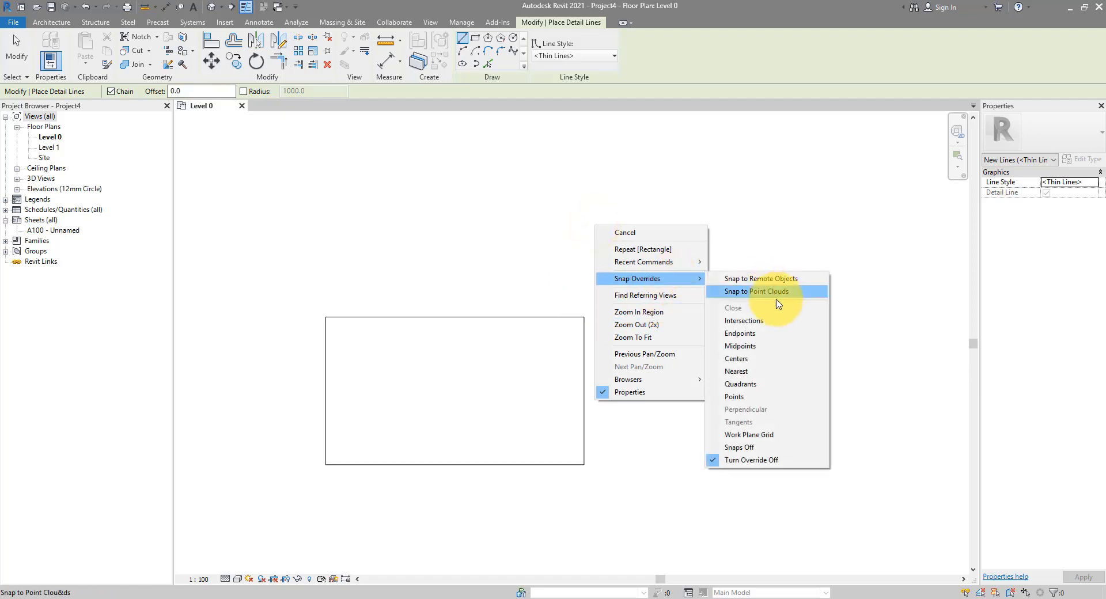
{"action": "mouse_move", "coordinate": [760, 345]}
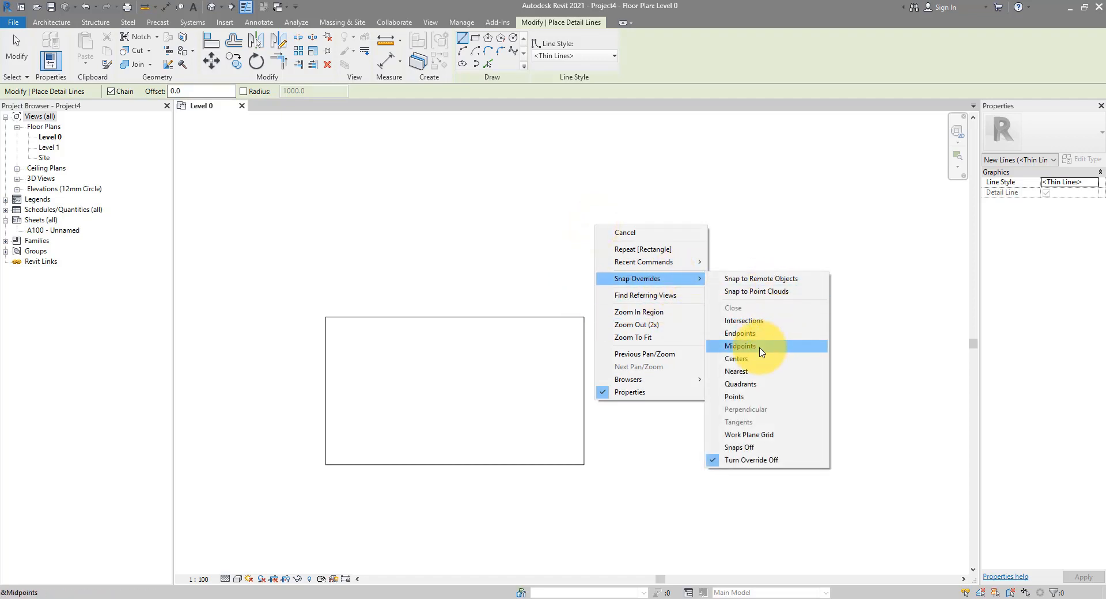
{"action": "left_click", "coordinate": [740, 345]}
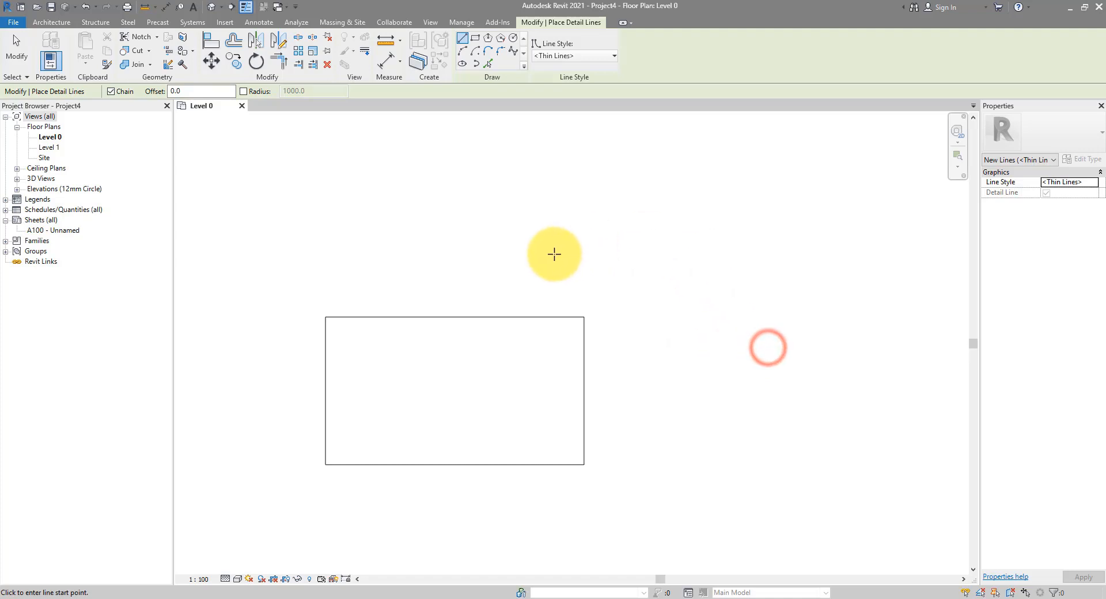
{"action": "mouse_move", "coordinate": [571, 299]}
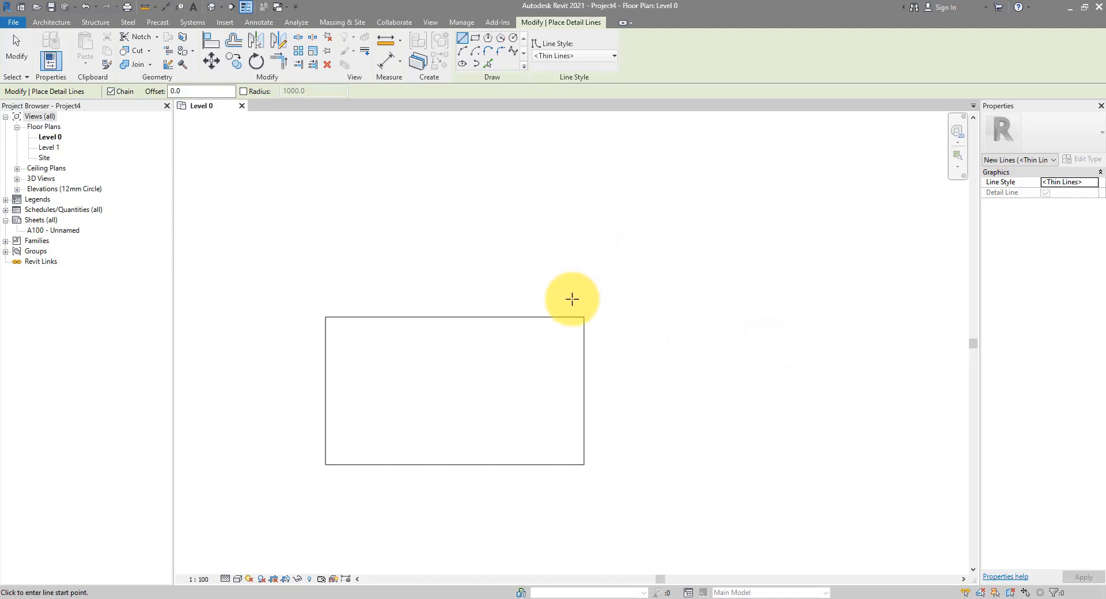
{"action": "left_click", "coordinate": [569, 318]}
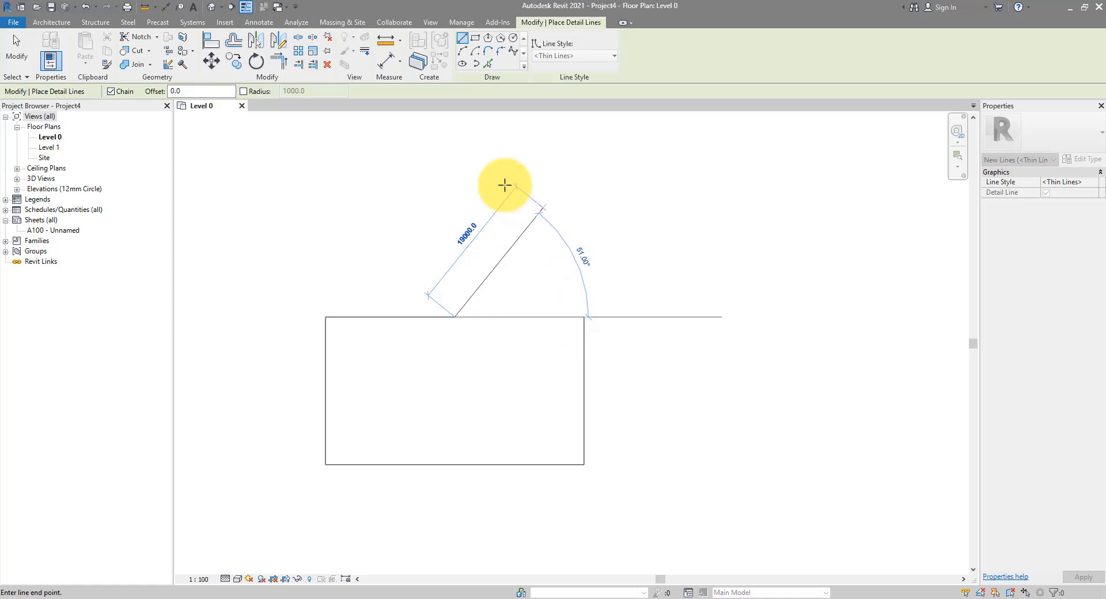
{"action": "mouse_move", "coordinate": [491, 183]}
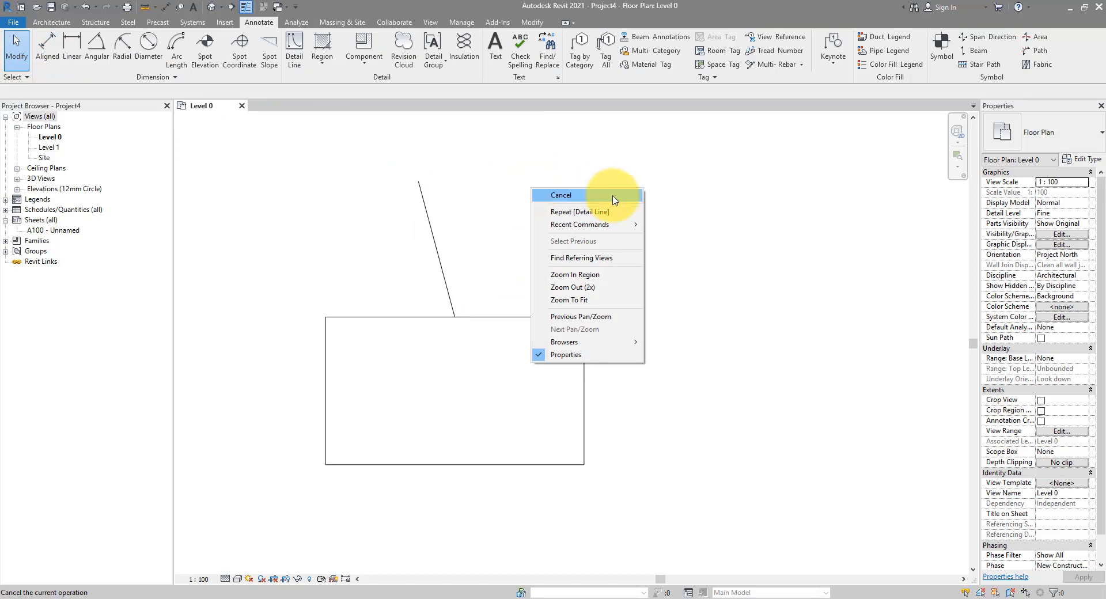
- Using an Intersections snap override, draw a detail line from the rectangle's top-right corner to the slanted line's top
{"action": "left_click", "coordinate": [561, 194]}
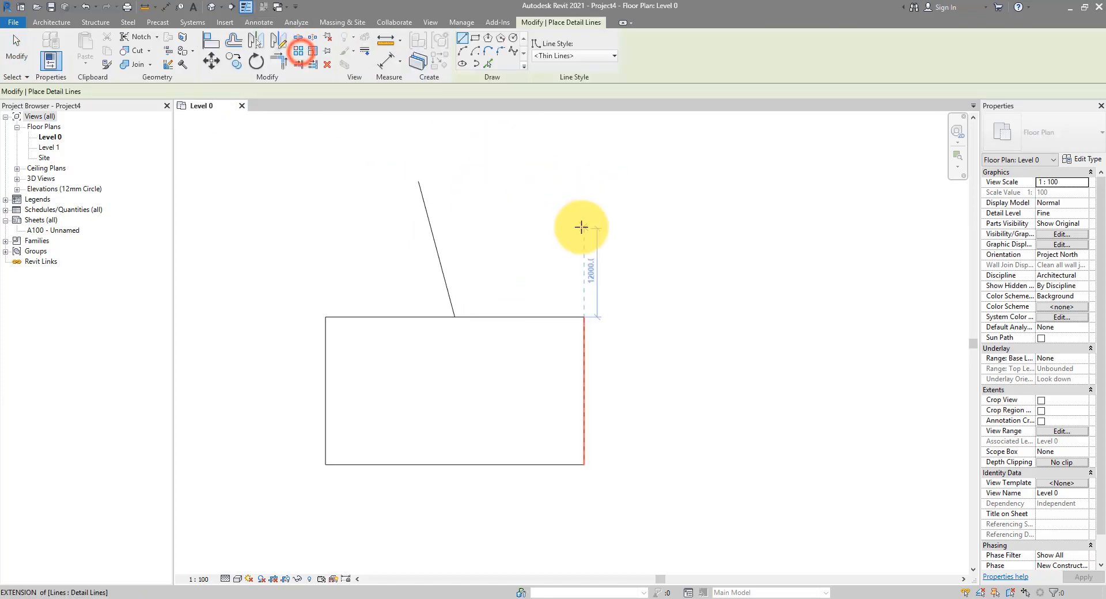
{"action": "left_click", "coordinate": [300, 50]}
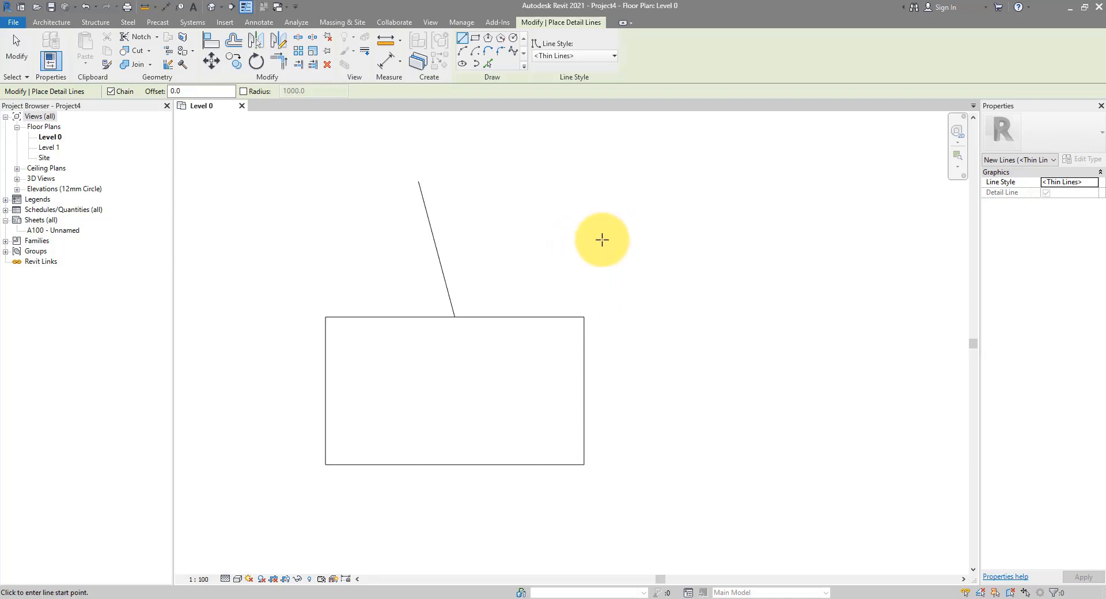
{"action": "right_click", "coordinate": [603, 240]}
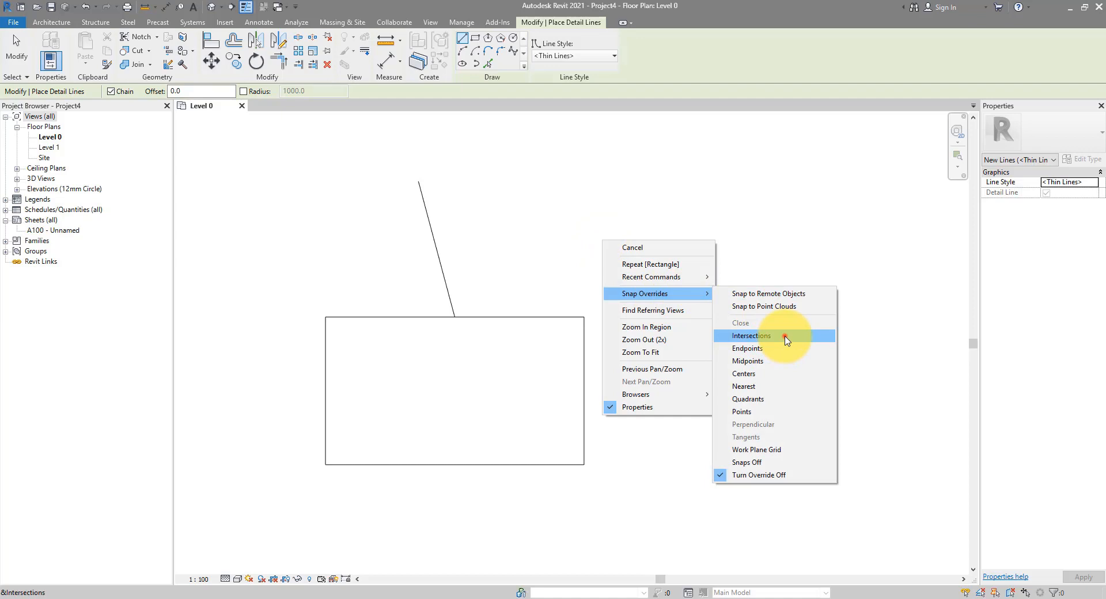
{"action": "left_click", "coordinate": [749, 335]}
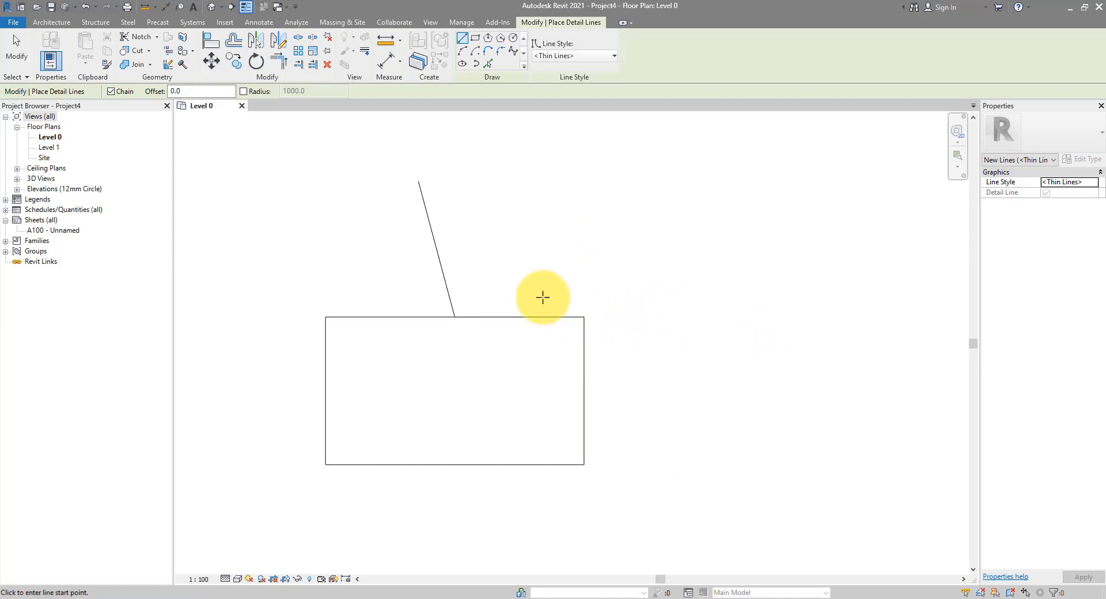
{"action": "left_click", "coordinate": [585, 316]}
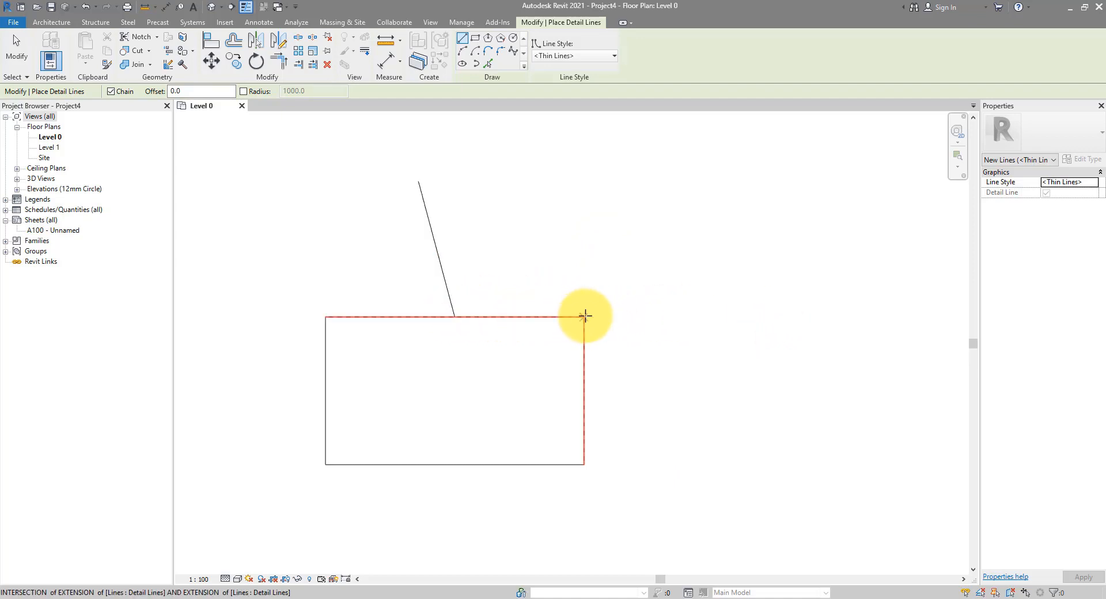
{"action": "mouse_move", "coordinate": [583, 315]}
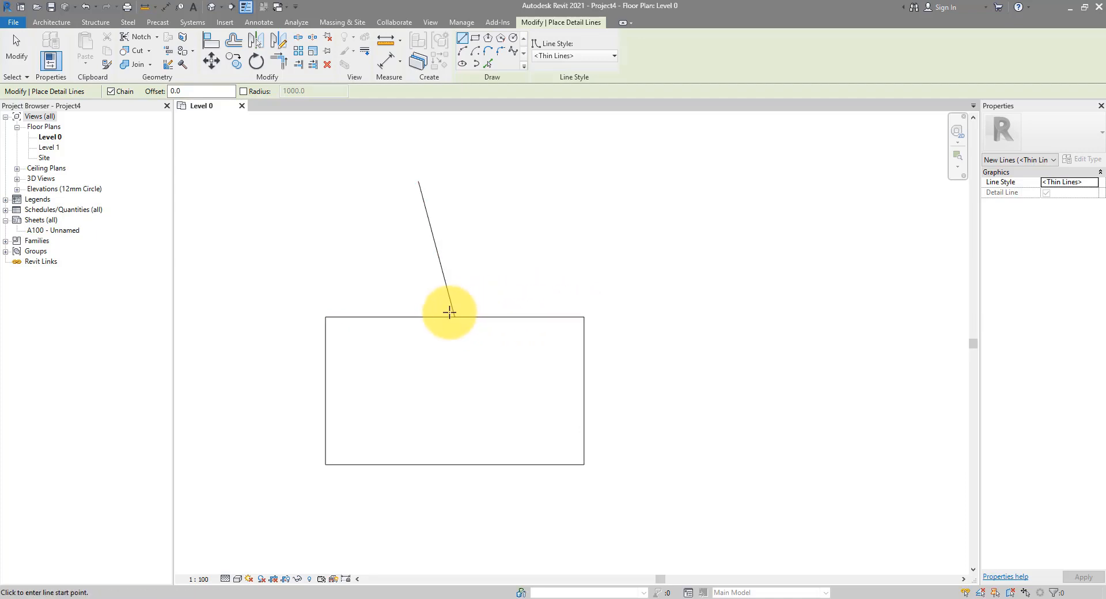
{"action": "left_click", "coordinate": [451, 312]}
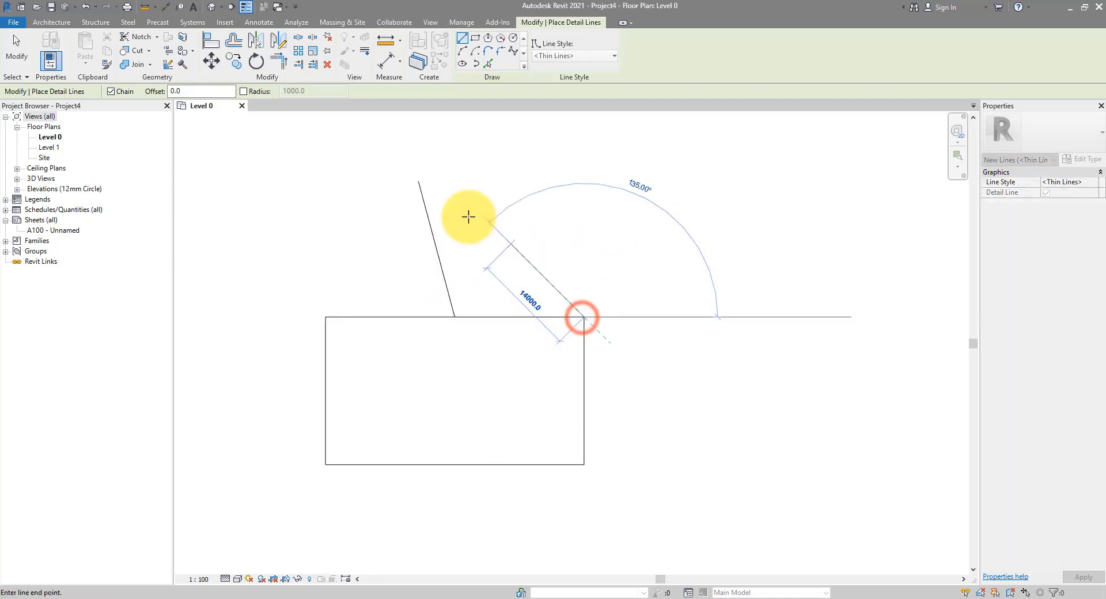
{"action": "left_click", "coordinate": [581, 318]}
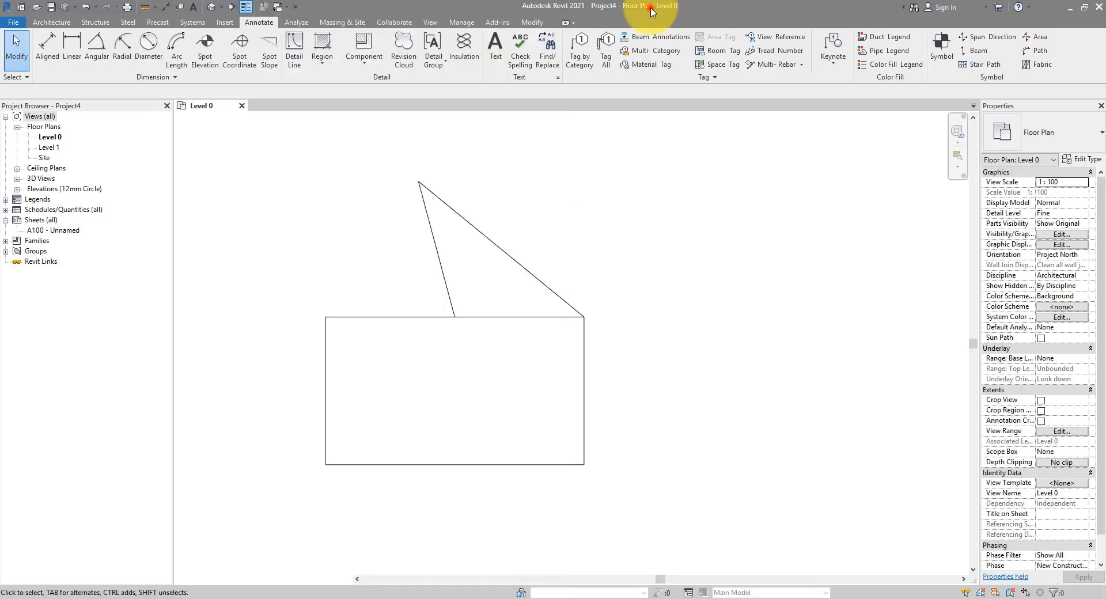
{"action": "left_click", "coordinate": [293, 49]}
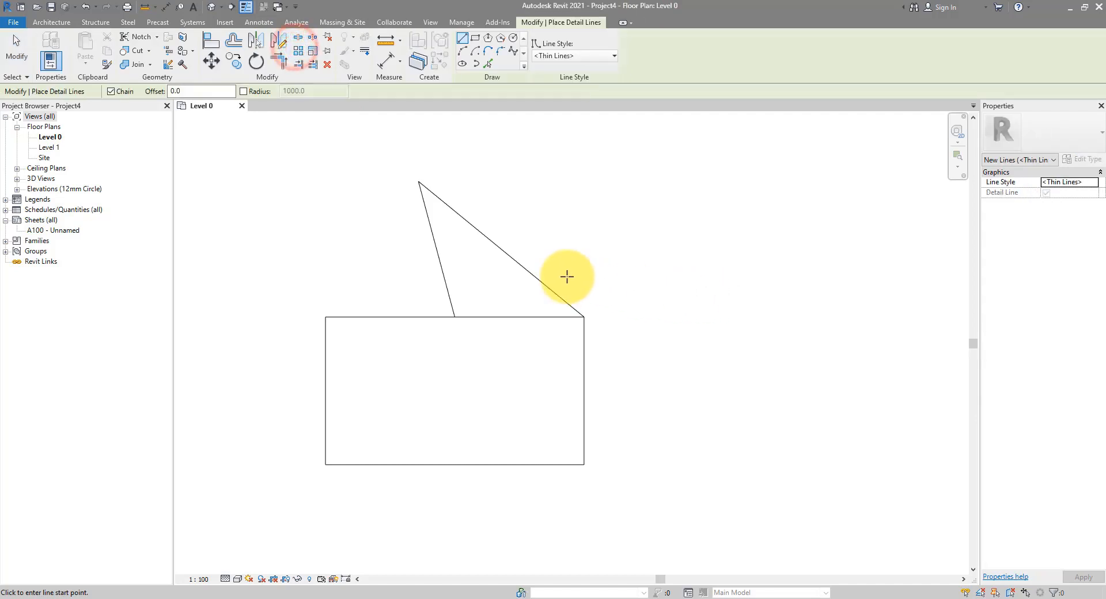
{"action": "mouse_move", "coordinate": [464, 273]}
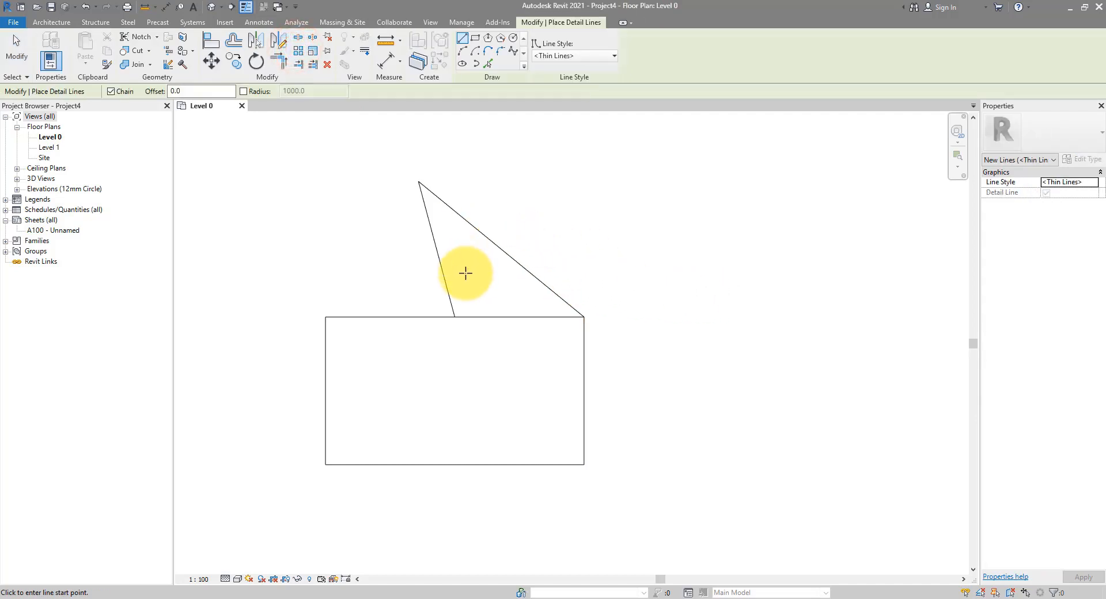
{"action": "mouse_move", "coordinate": [454, 316]}
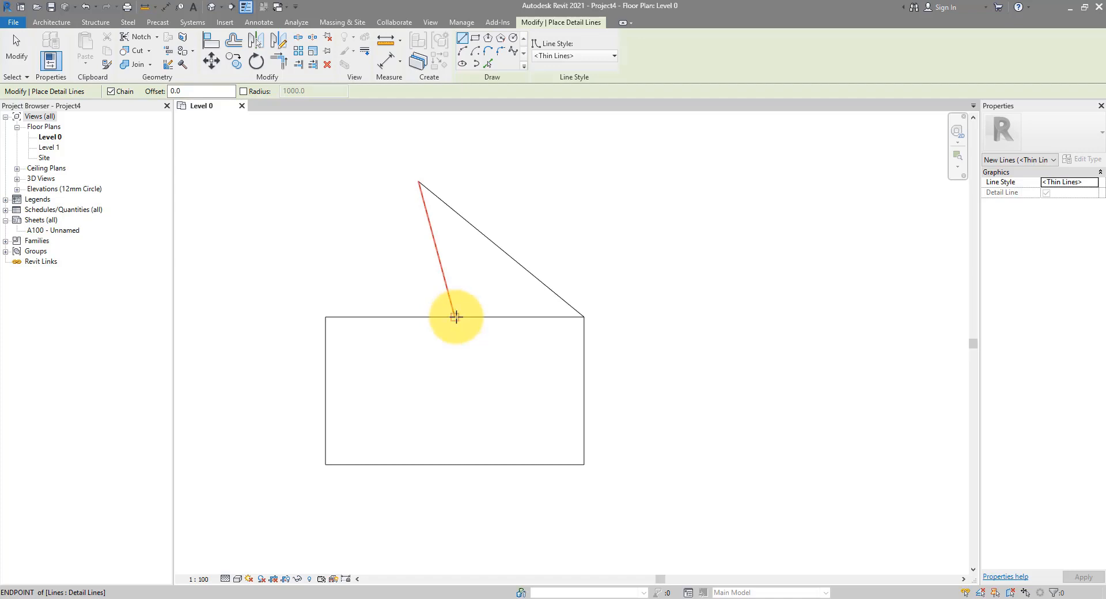
{"action": "left_click", "coordinate": [455, 318]}
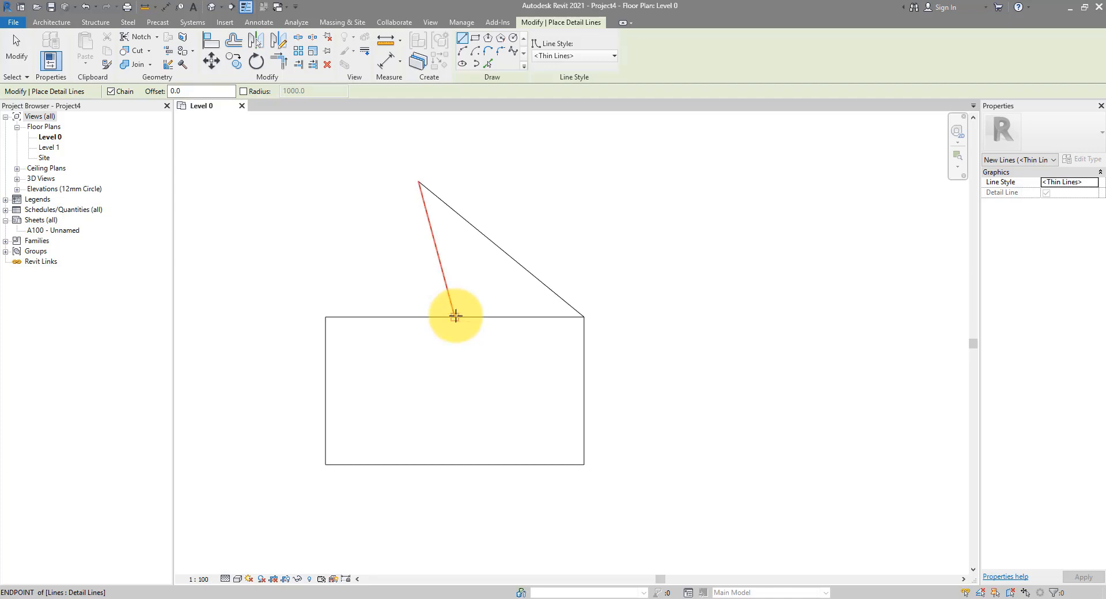
{"action": "left_click", "coordinate": [455, 316]}
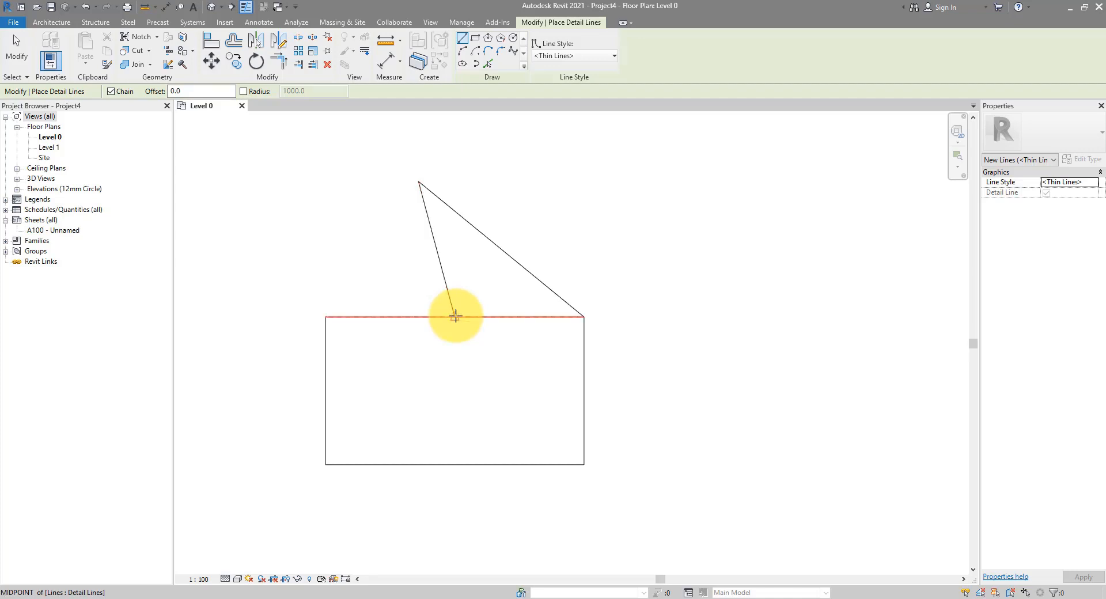
{"action": "mouse_move", "coordinate": [455, 316]}
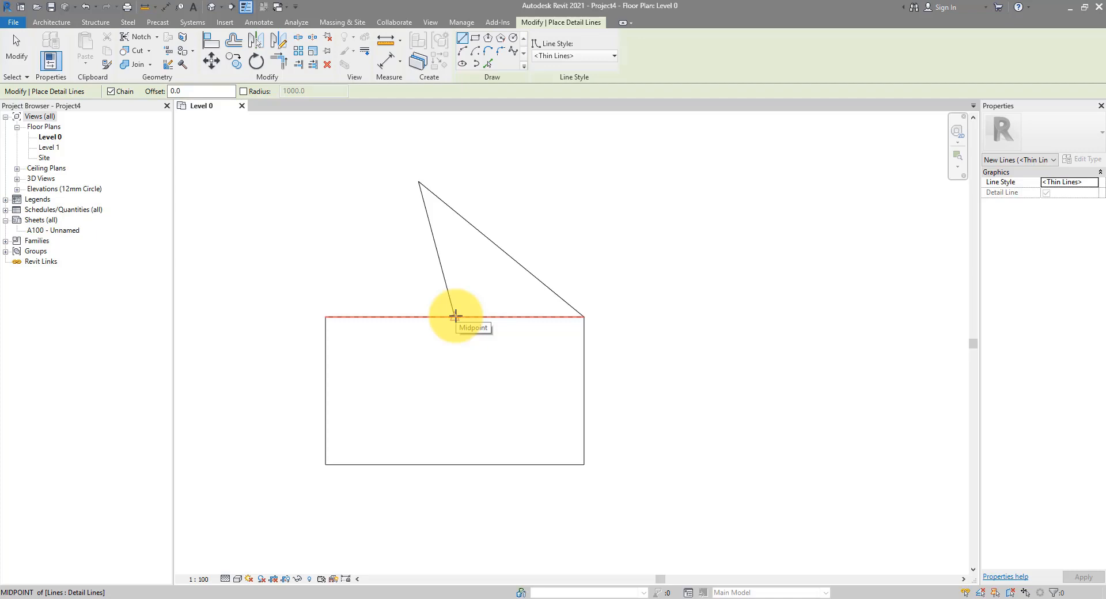
{"action": "left_click", "coordinate": [454, 318]}
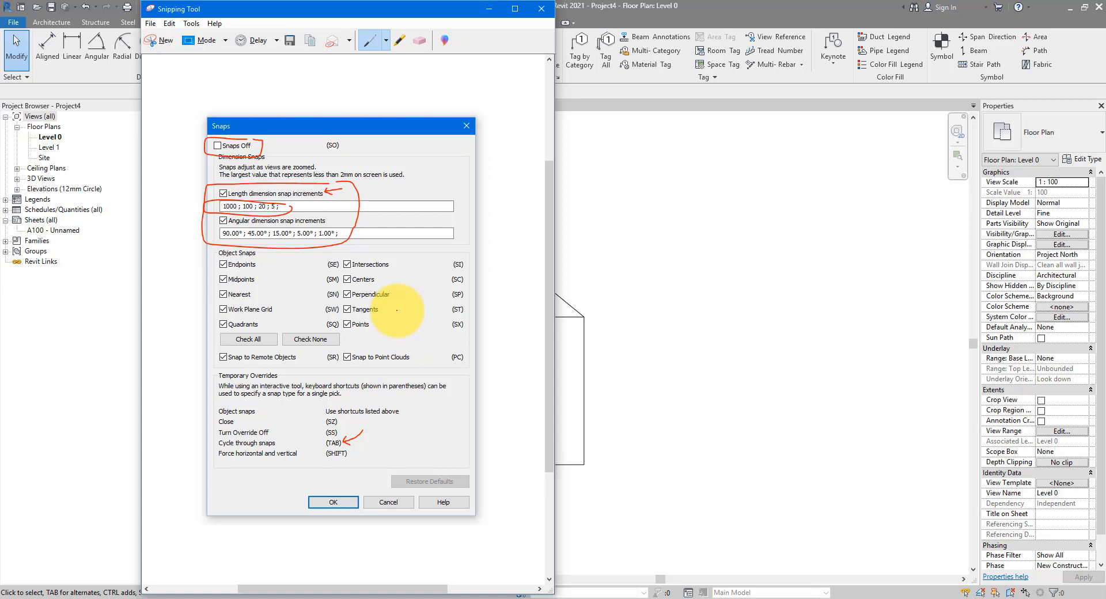
{"action": "mouse_move", "coordinate": [417, 287]}
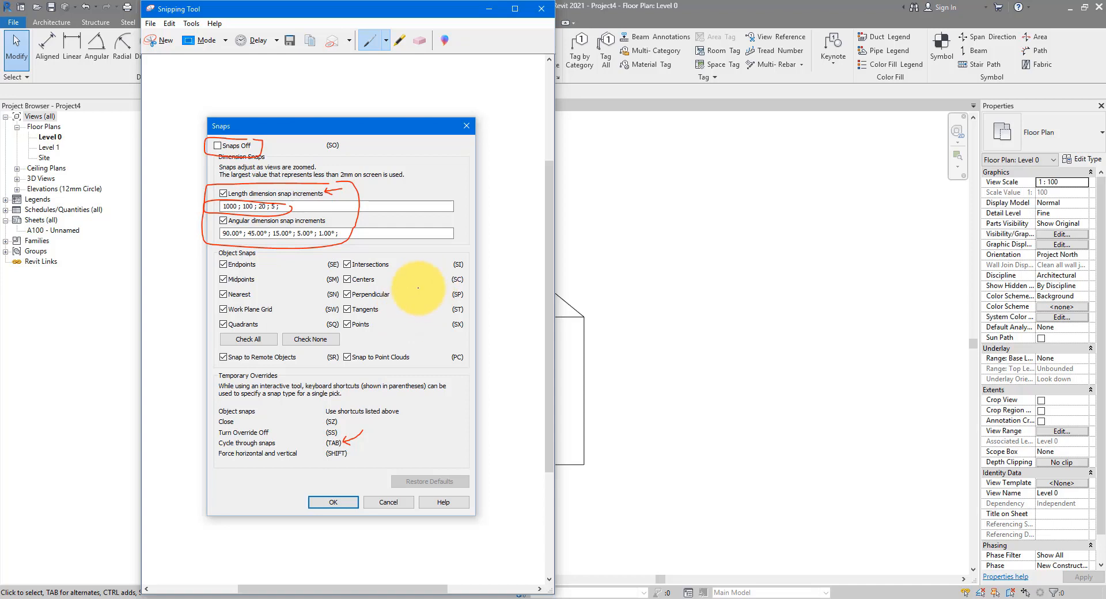
- Bring up the snap settings with their increments and object snap types
{"action": "left_click", "coordinate": [332, 501]}
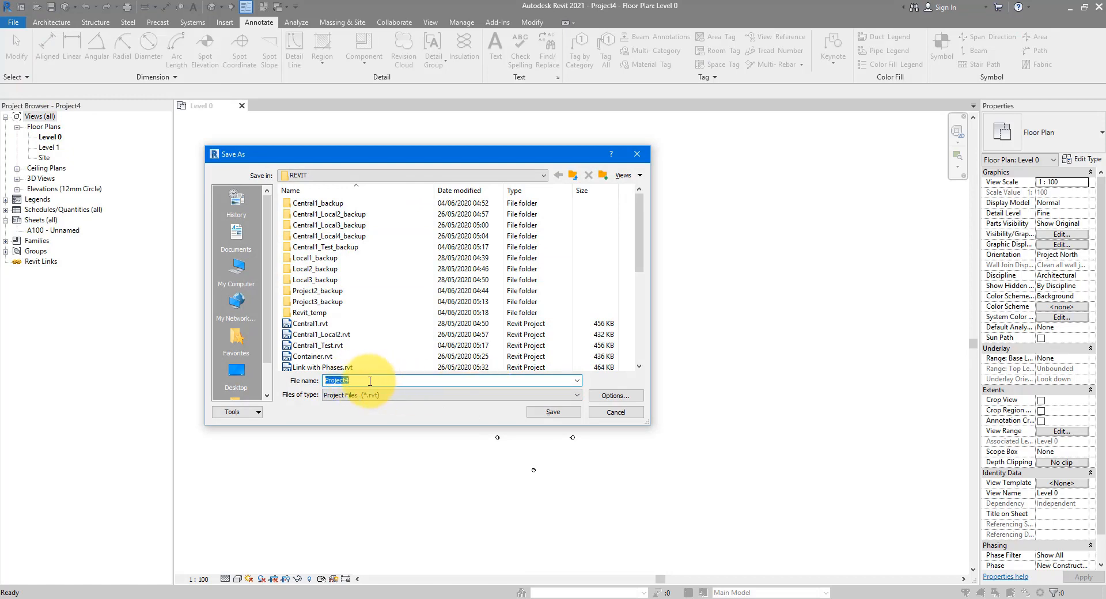
- Save the project as Project4.rvt in the REVIT folder
{"action": "left_click", "coordinate": [553, 412]}
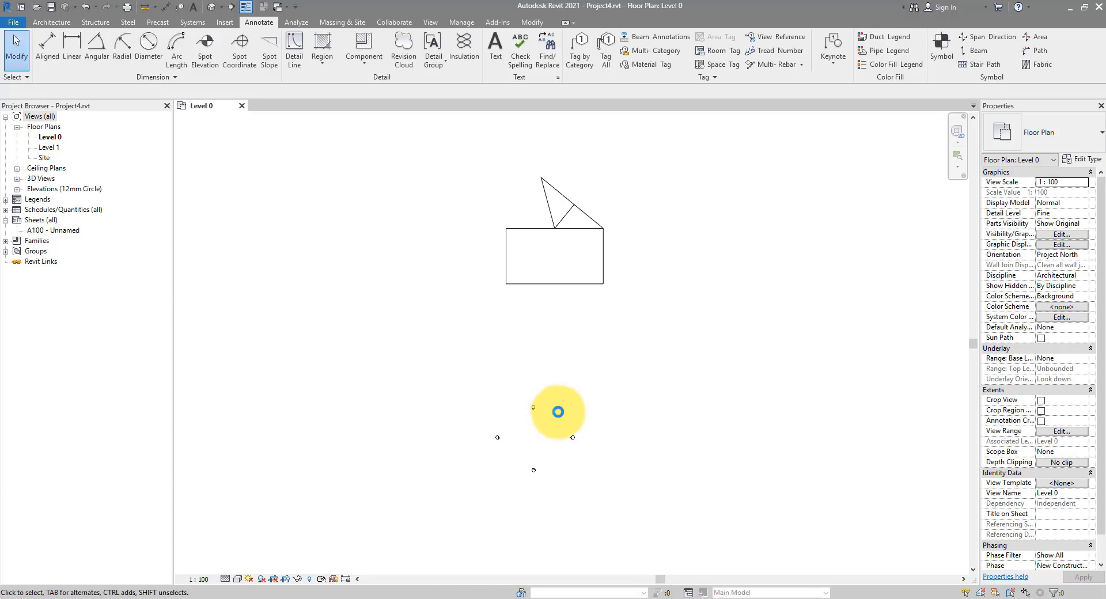
{"action": "mouse_move", "coordinate": [531, 430]}
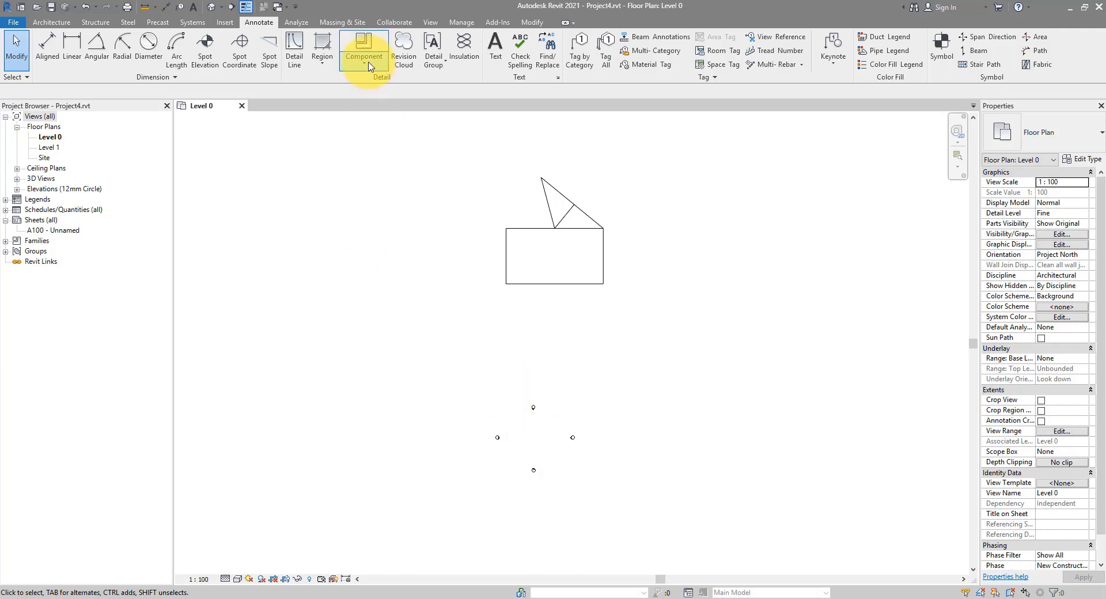
- Enable worksharing, creating Shared Levels and Grids and Workset1 with Workset1 active
{"action": "left_click", "coordinate": [393, 22]}
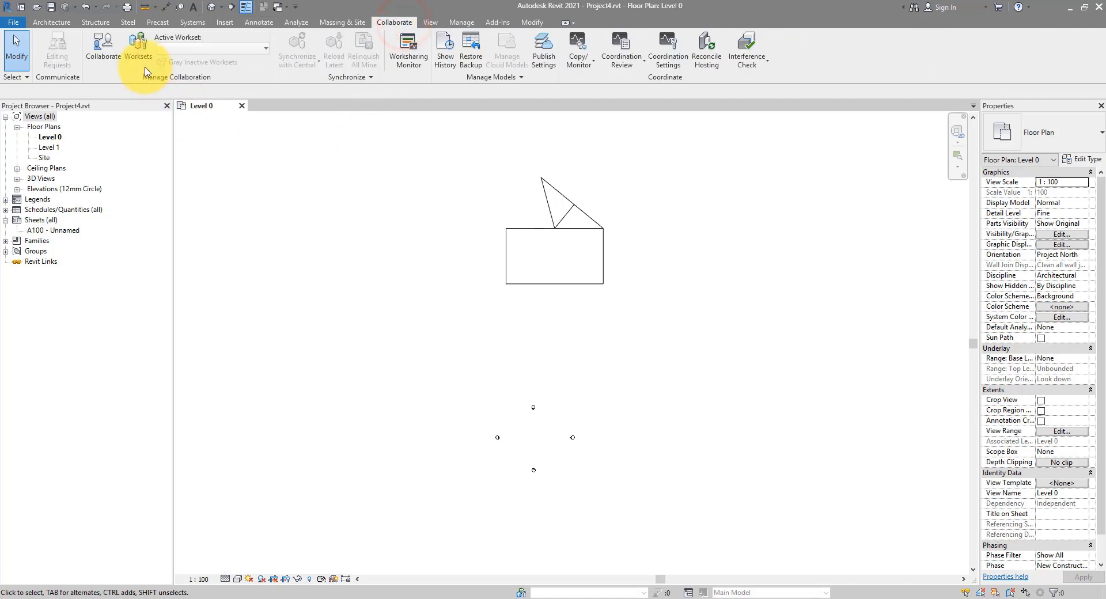
{"action": "left_click", "coordinate": [138, 49]}
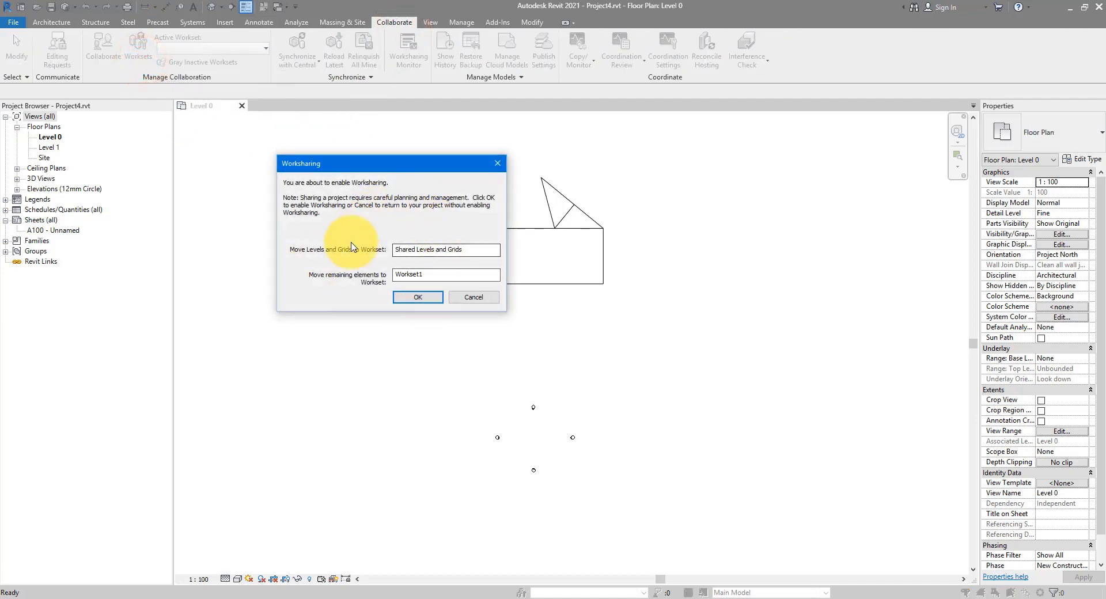
{"action": "mouse_move", "coordinate": [439, 266]}
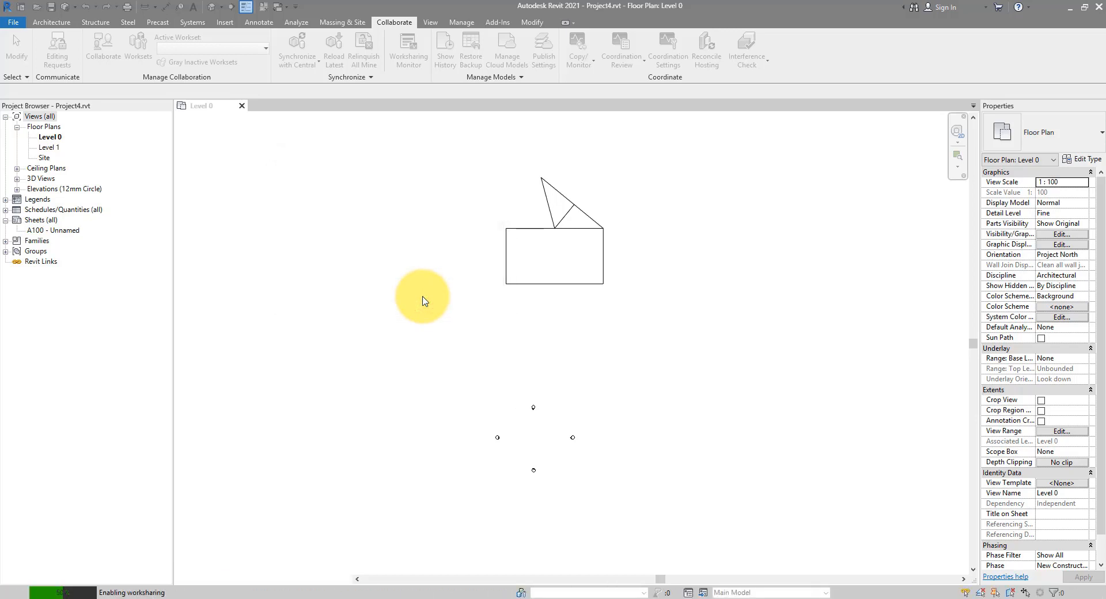
{"action": "left_click", "coordinate": [138, 48]}
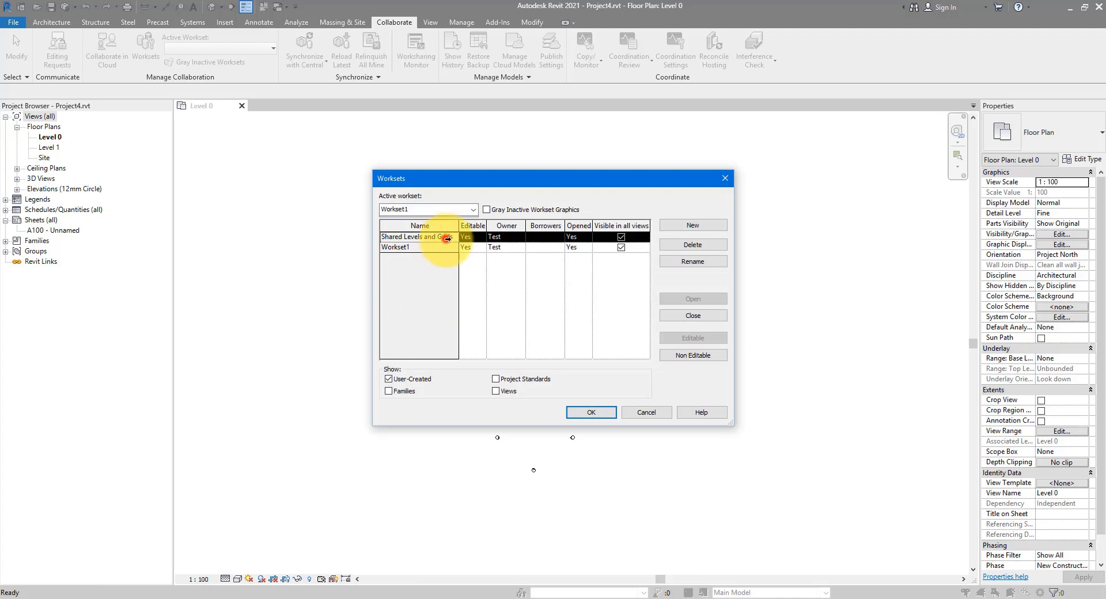
{"action": "left_click", "coordinate": [397, 247]}
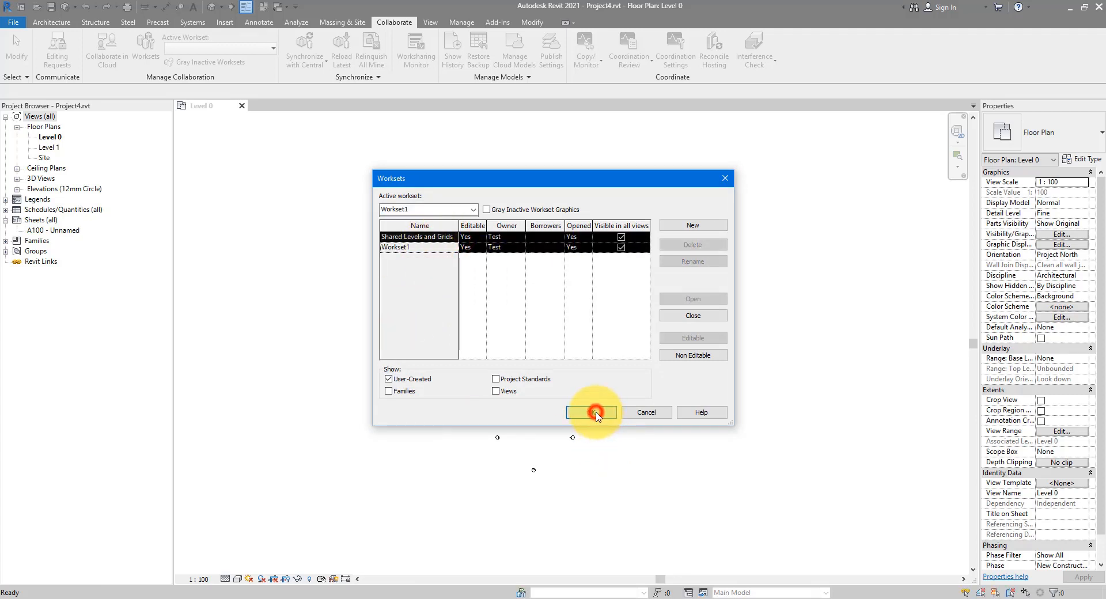
{"action": "left_click", "coordinate": [591, 412]}
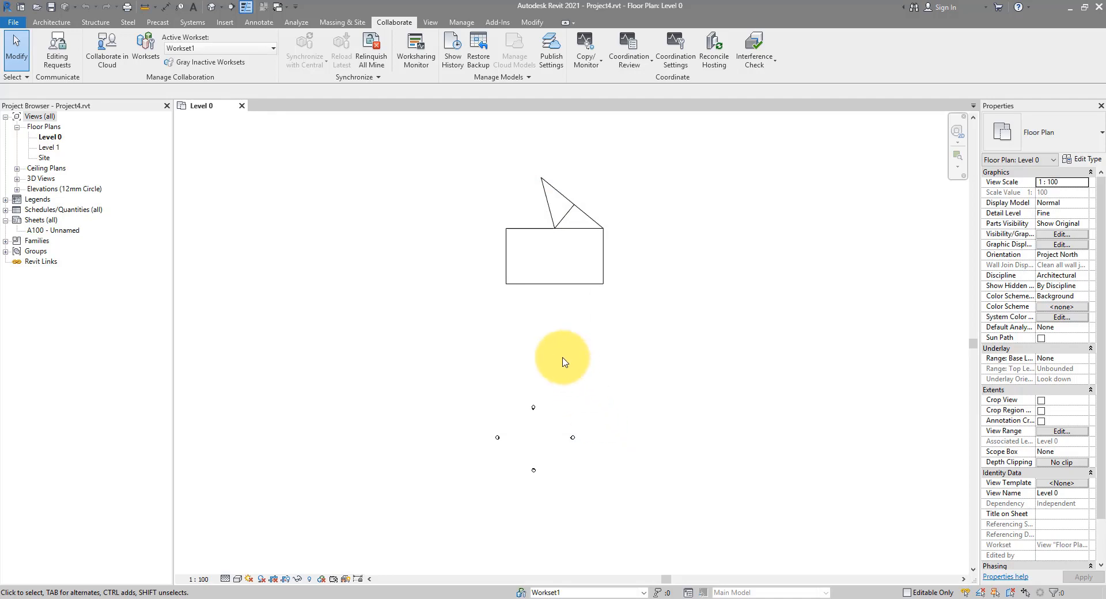
- Save the newly workshared Project4 as the central model and bring the File menu back up
{"action": "left_click", "coordinate": [12, 22]}
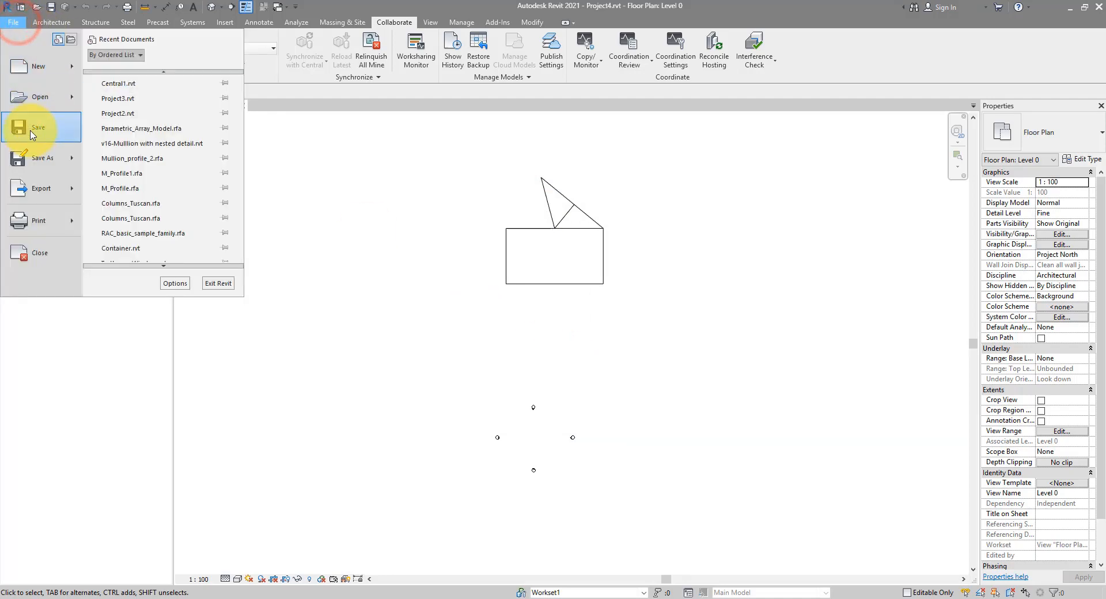
{"action": "left_click", "coordinate": [37, 128]}
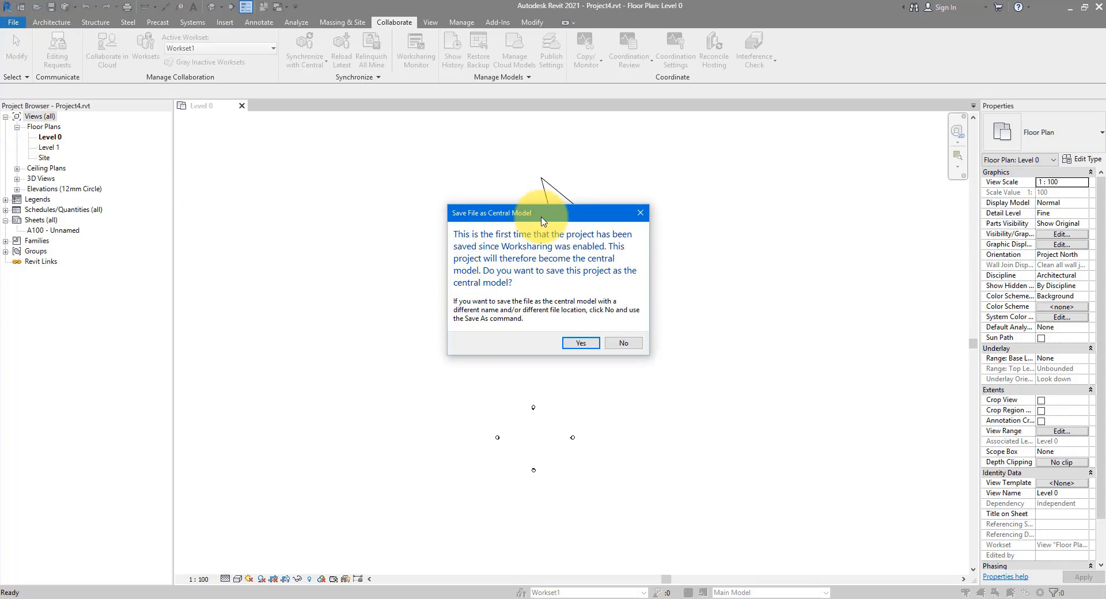
{"action": "mouse_move", "coordinate": [515, 212]}
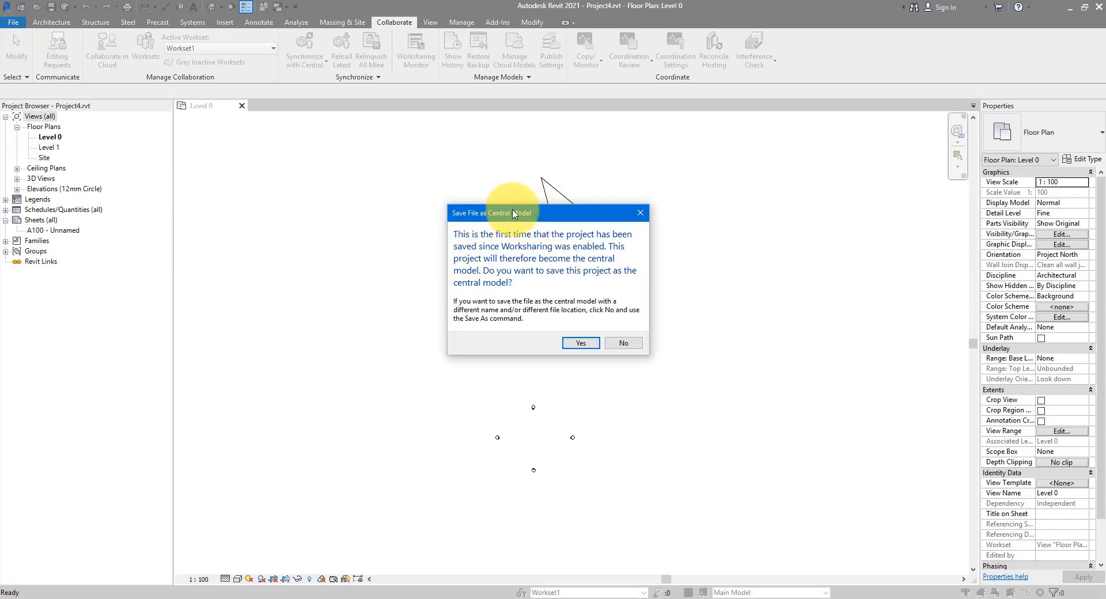
{"action": "mouse_move", "coordinate": [551, 218]}
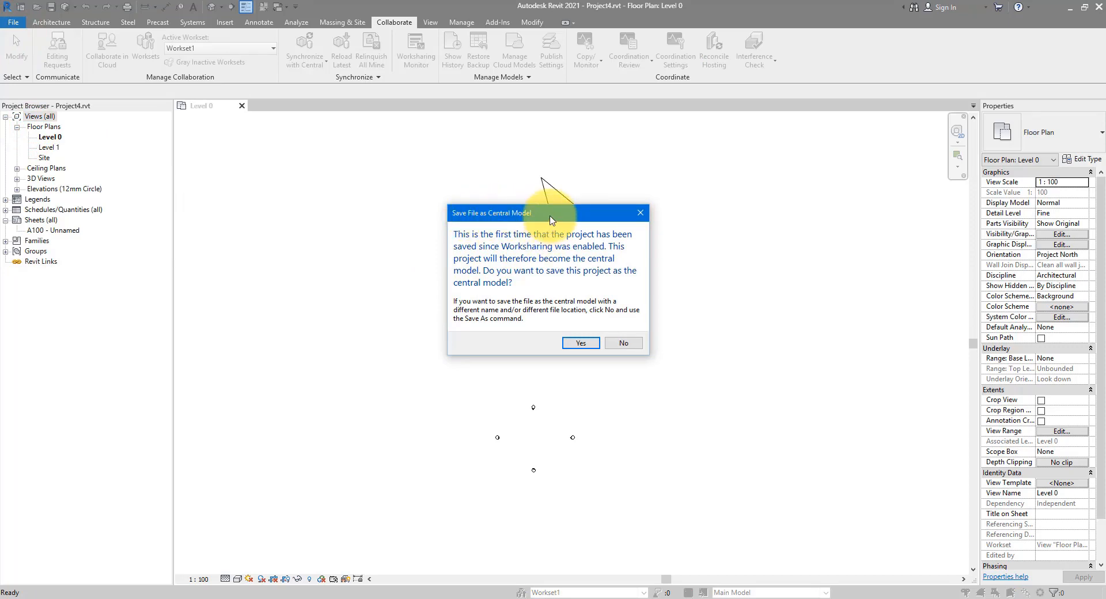
{"action": "mouse_move", "coordinate": [579, 343]}
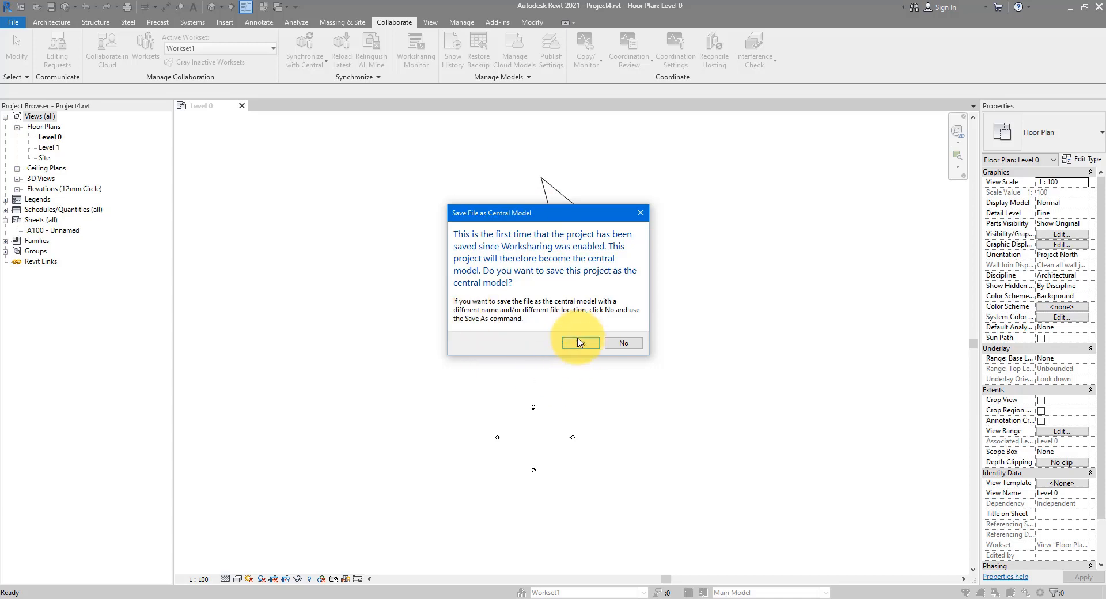
{"action": "left_click", "coordinate": [580, 343]}
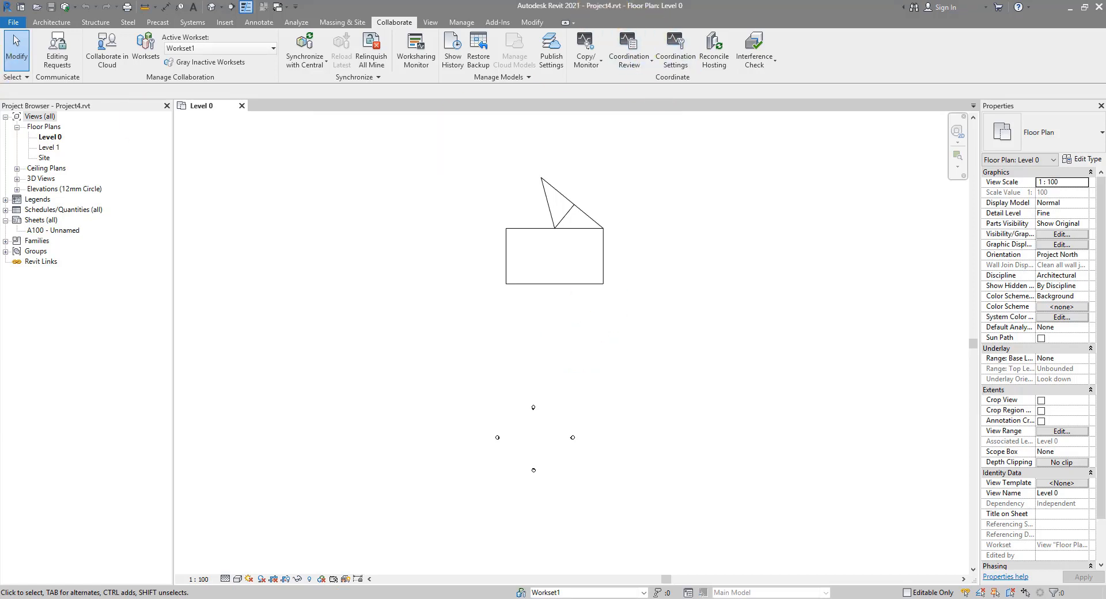
{"action": "left_click", "coordinate": [13, 22]}
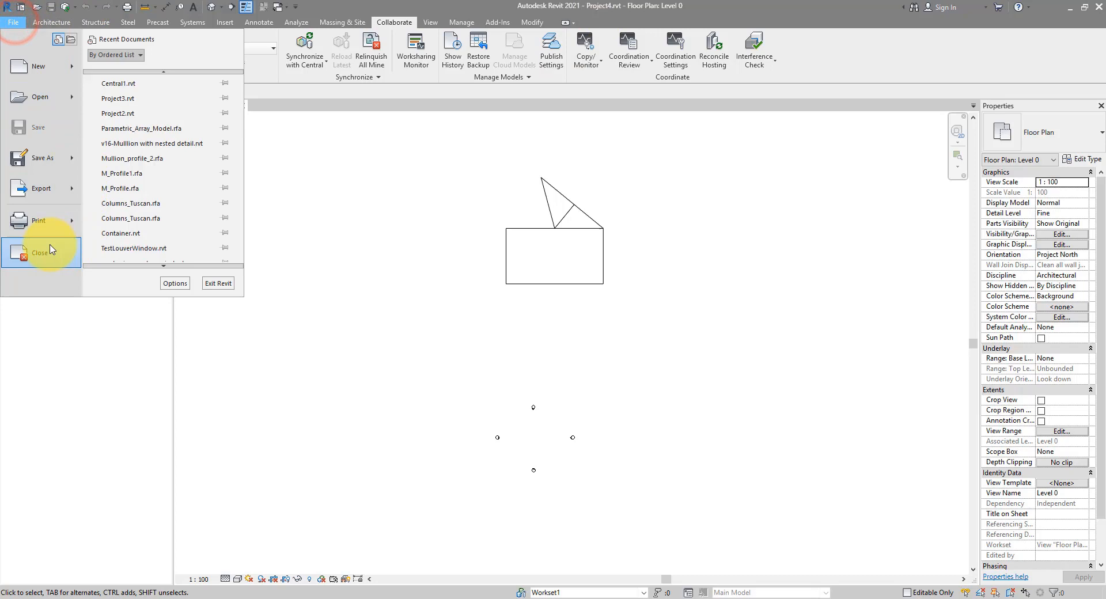
- Close Project4 and return to the Home screen of recent models and families
{"action": "left_click", "coordinate": [40, 250]}
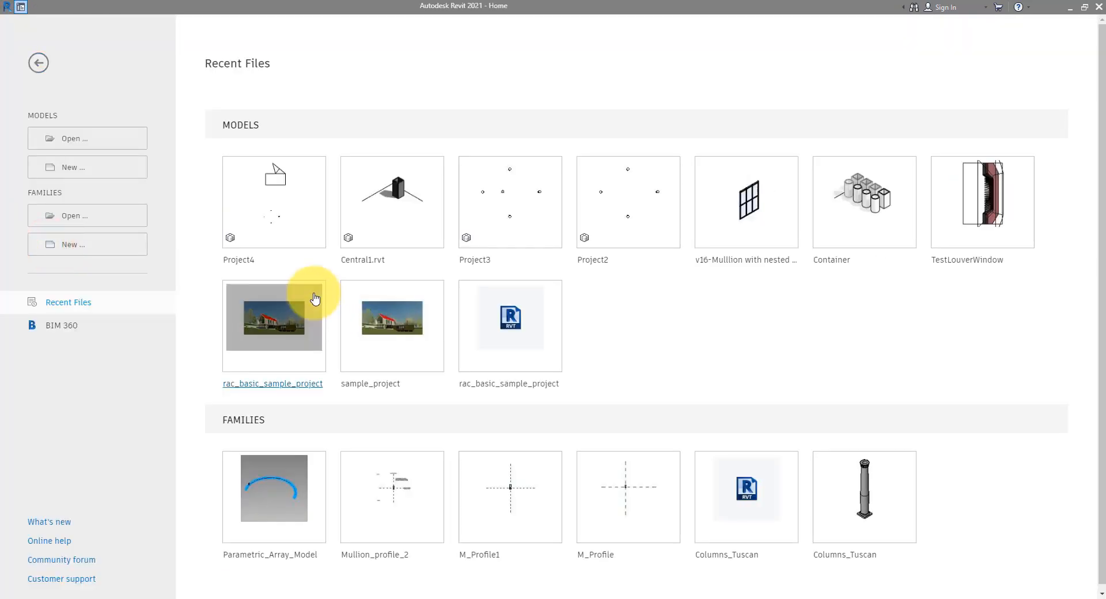
{"action": "mouse_move", "coordinate": [274, 47]}
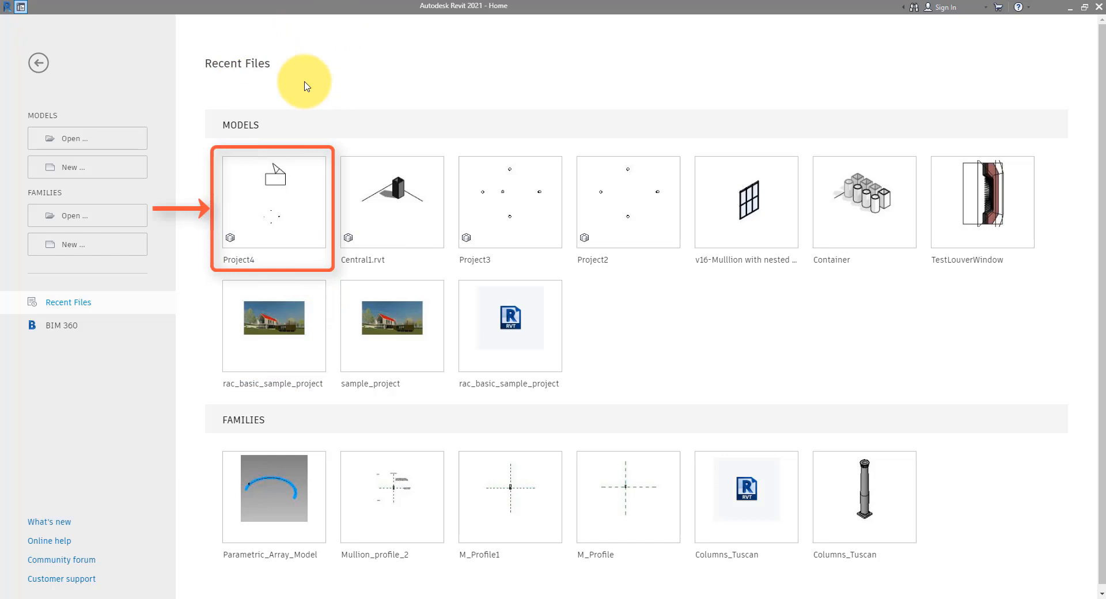
{"action": "mouse_move", "coordinate": [245, 62]}
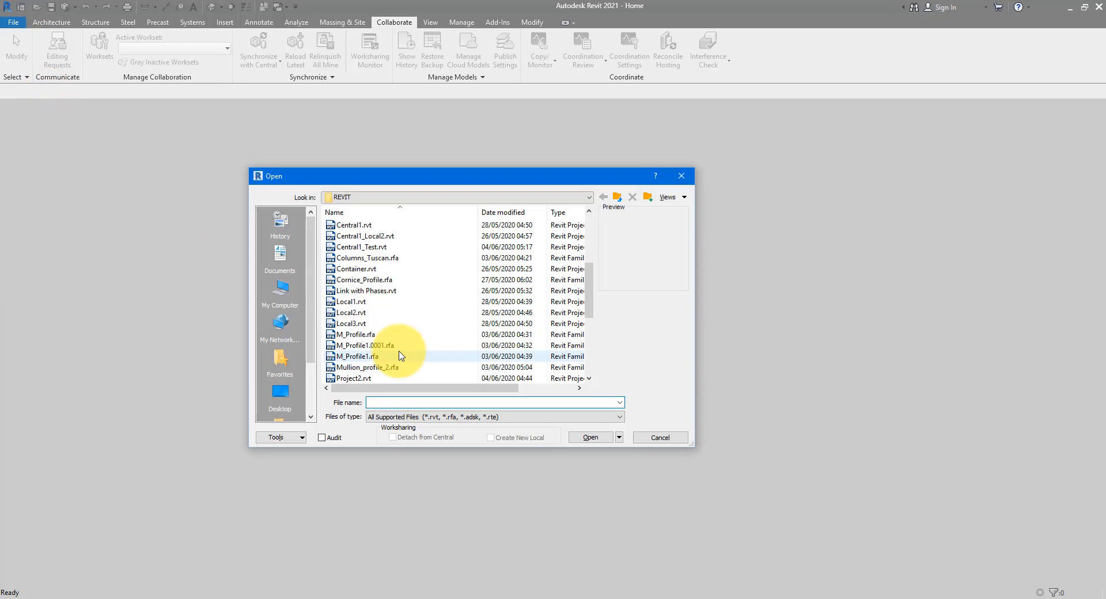
- Open Project4.rvt as a new local copy, shown as Project4_Test on its Level 0 plan
{"action": "scroll", "scroll_direction": "up", "scroll_amount": 3}
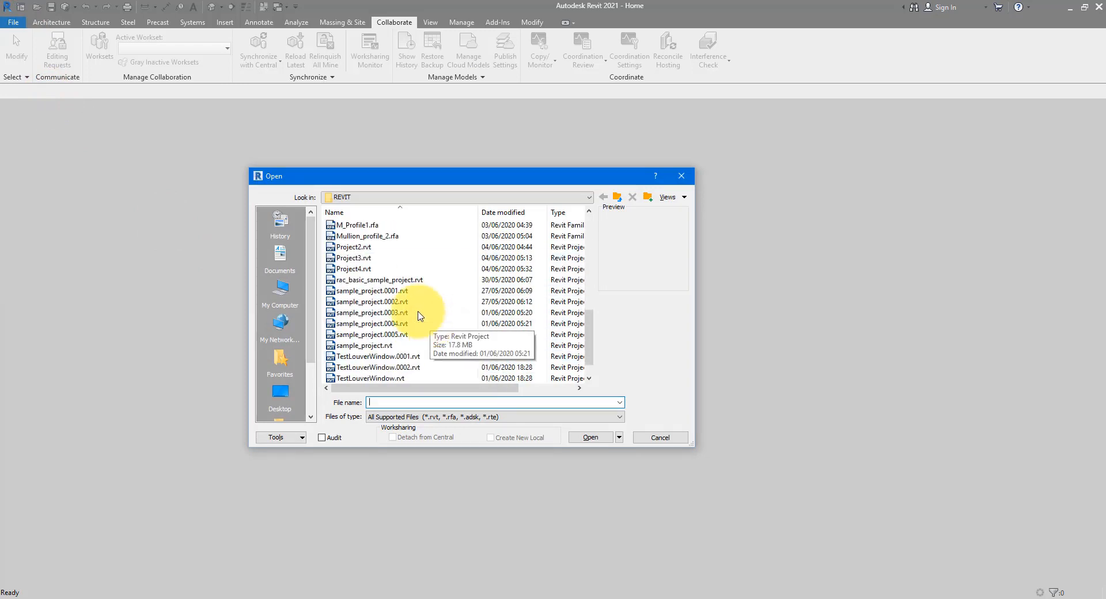
{"action": "left_click", "coordinate": [355, 268]}
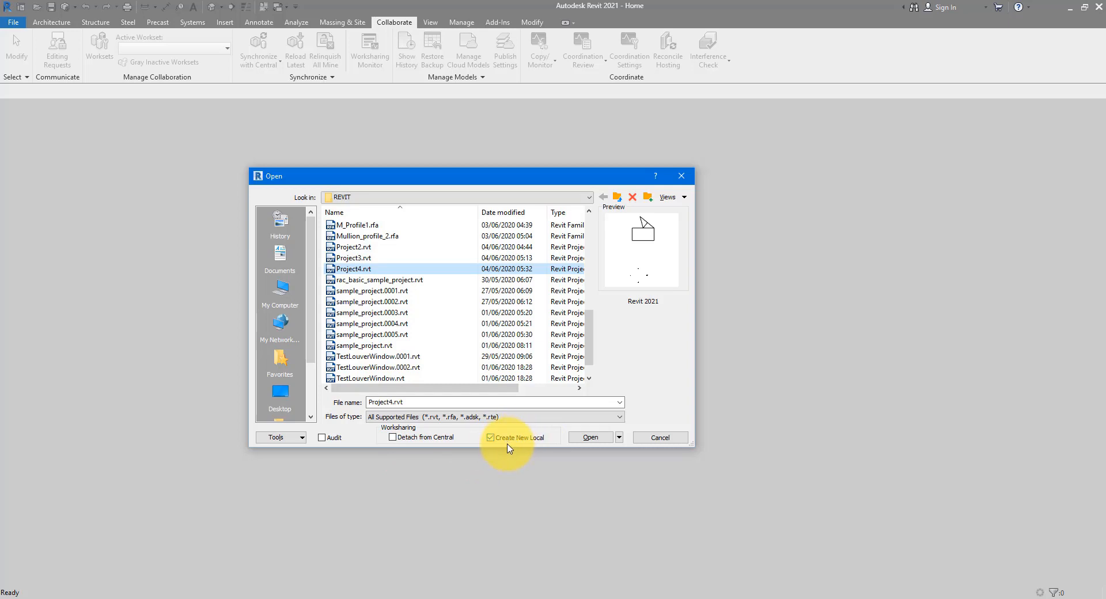
{"action": "mouse_move", "coordinate": [590, 437]}
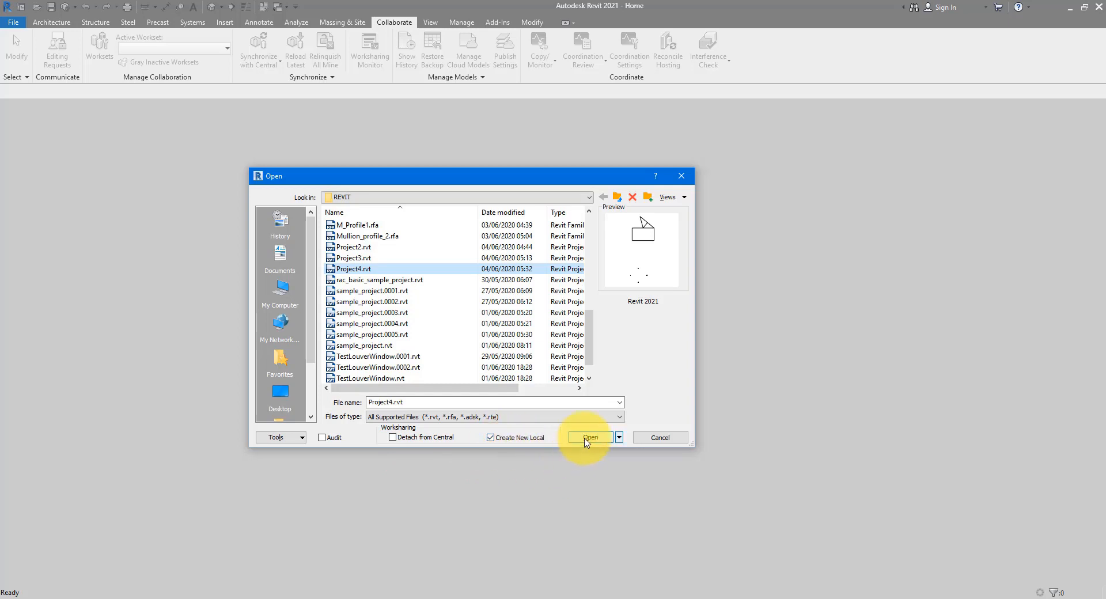
{"action": "mouse_move", "coordinate": [510, 445]}
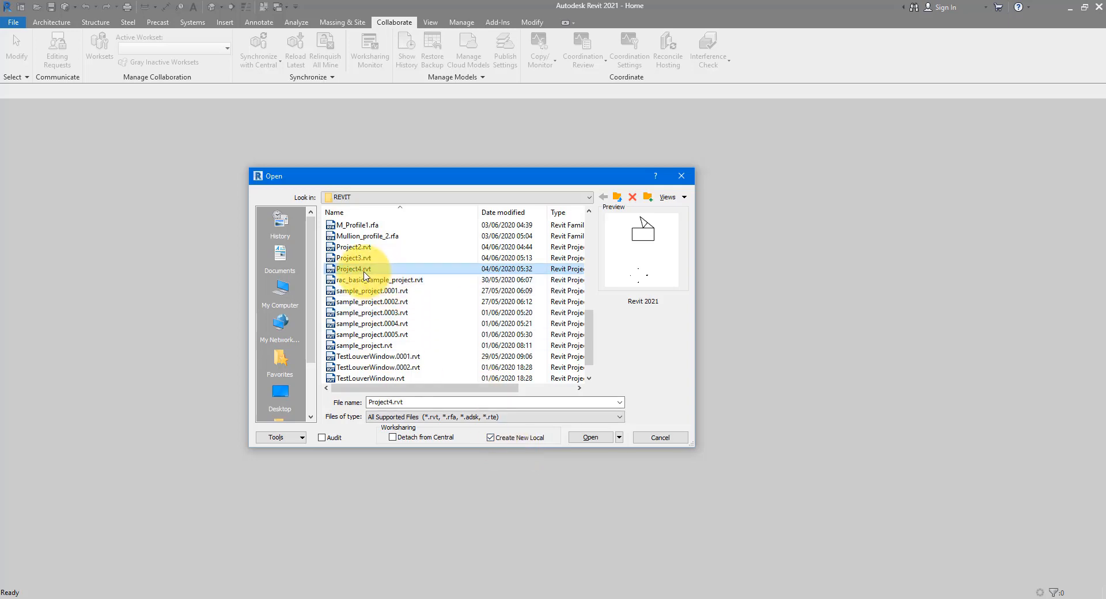
{"action": "left_click", "coordinate": [590, 437]}
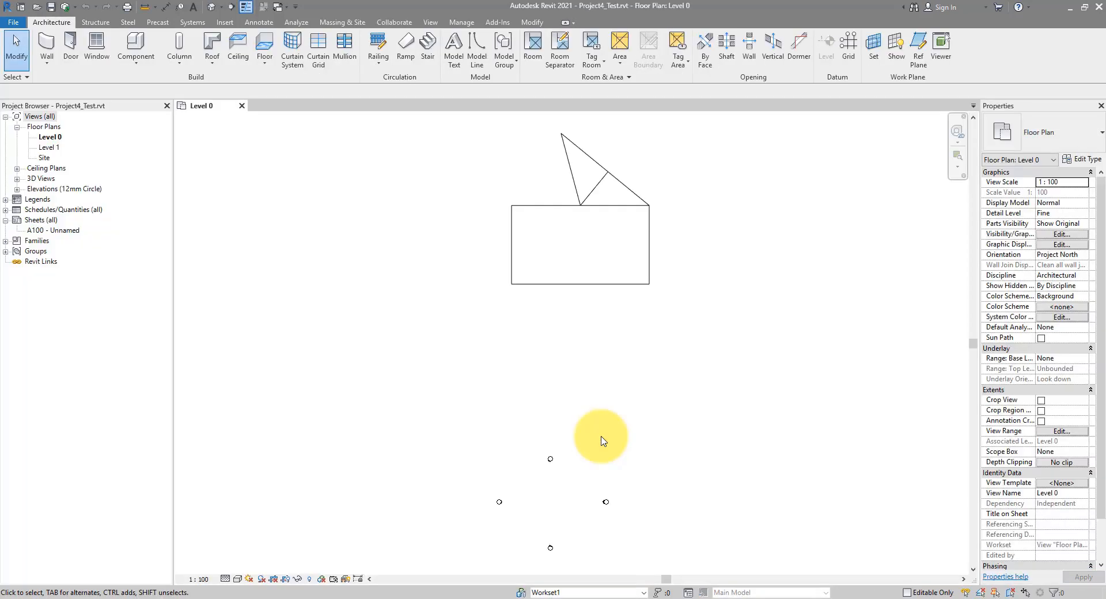
{"action": "mouse_move", "coordinate": [451, 139]}
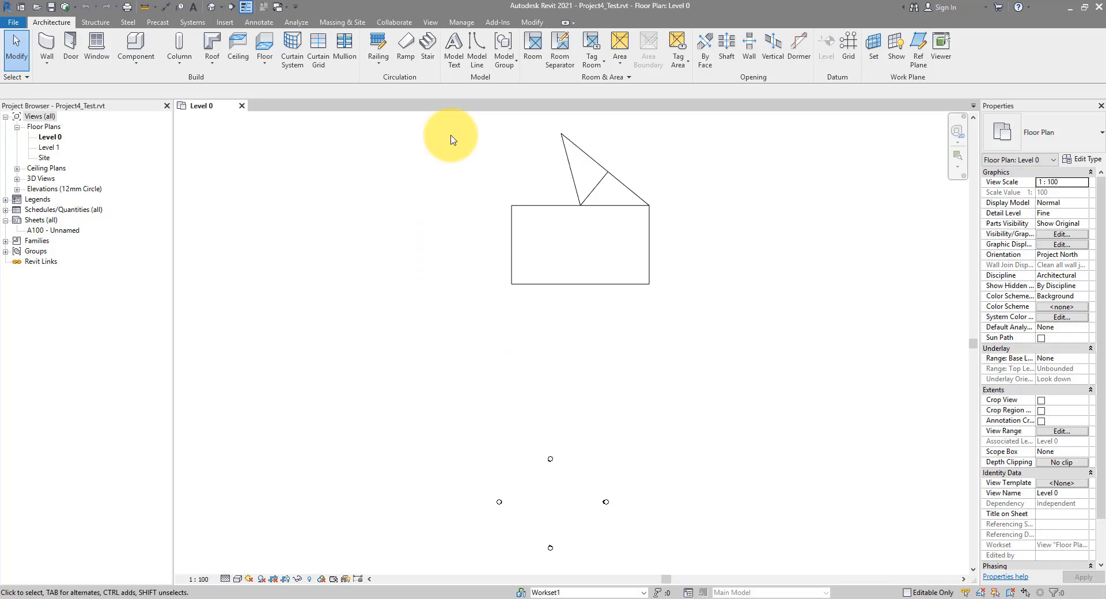
{"action": "mouse_move", "coordinate": [583, 154]}
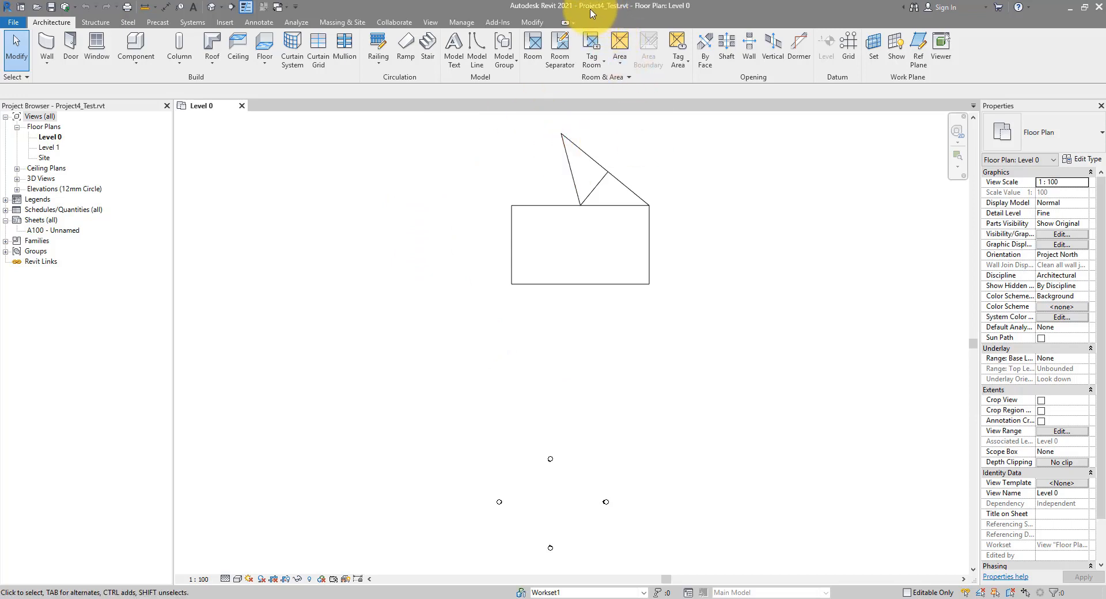
{"action": "mouse_move", "coordinate": [614, 13]}
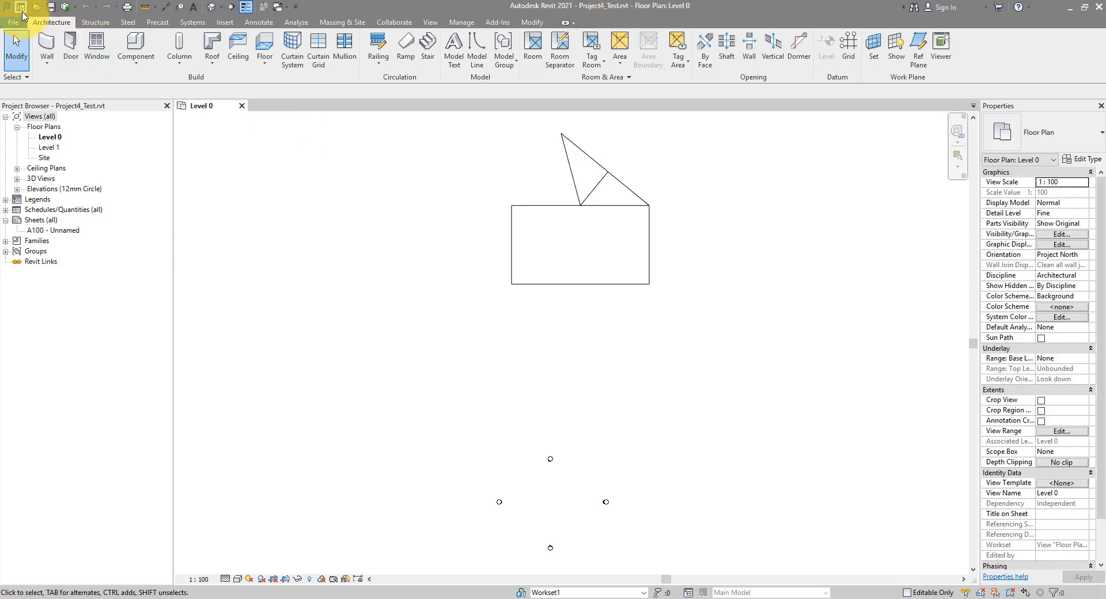
- Bring up the Options dialog on its General settings from the File menu
{"action": "left_click", "coordinate": [13, 22]}
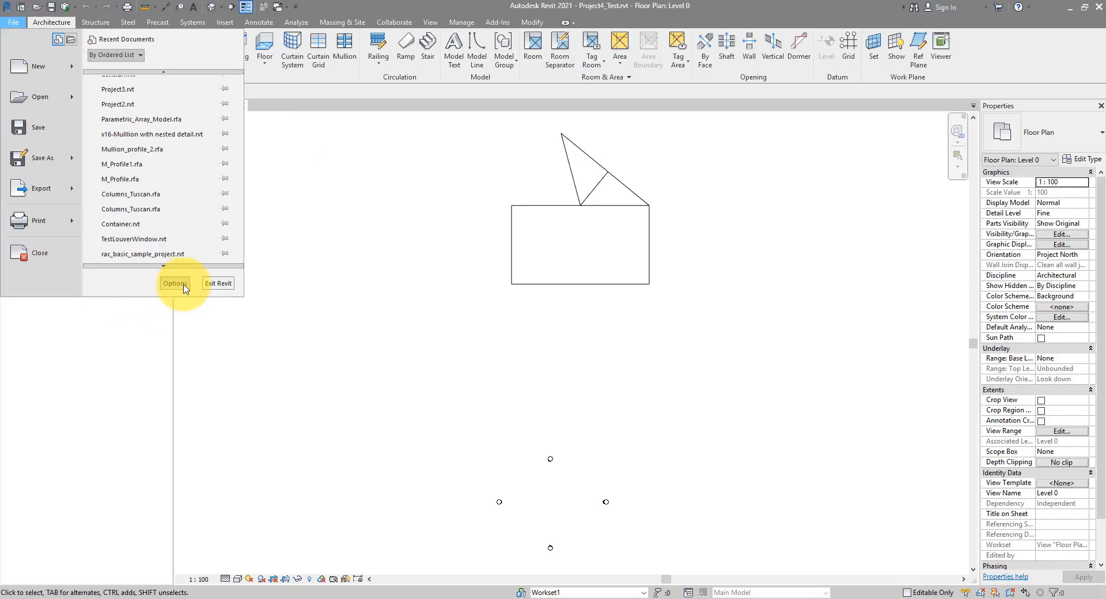
{"action": "mouse_move", "coordinate": [180, 289]}
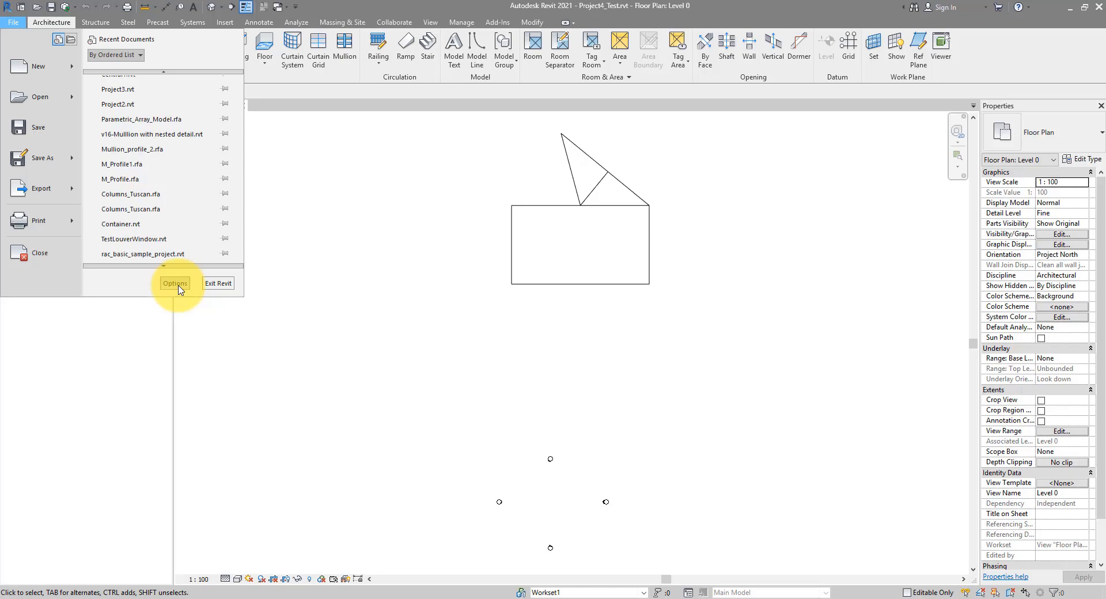
{"action": "scroll", "scroll_direction": "down", "scroll_amount": 3}
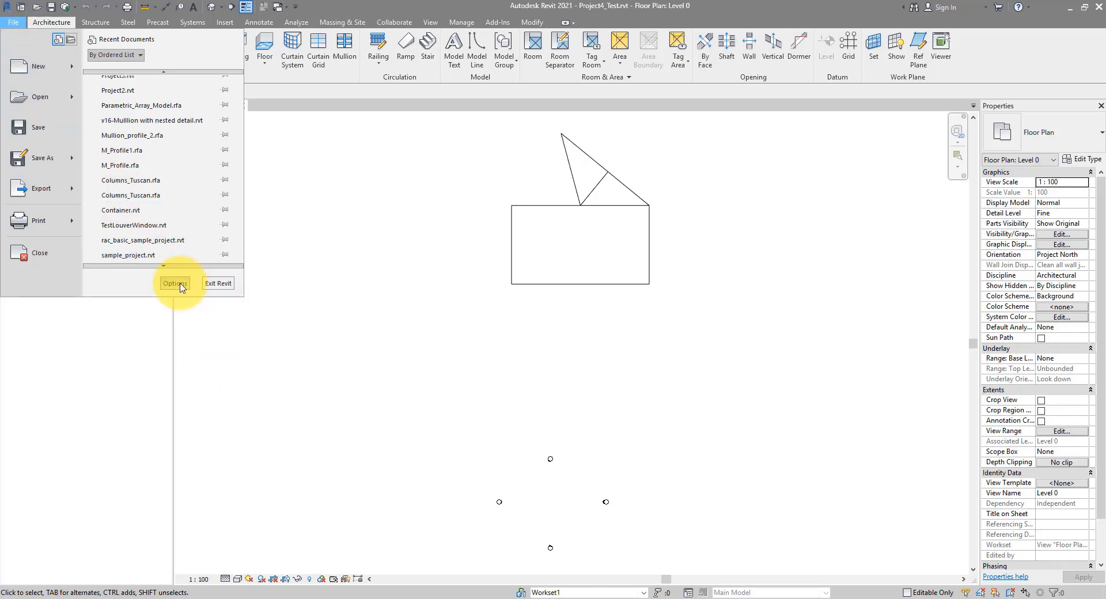
{"action": "left_click", "coordinate": [174, 284]}
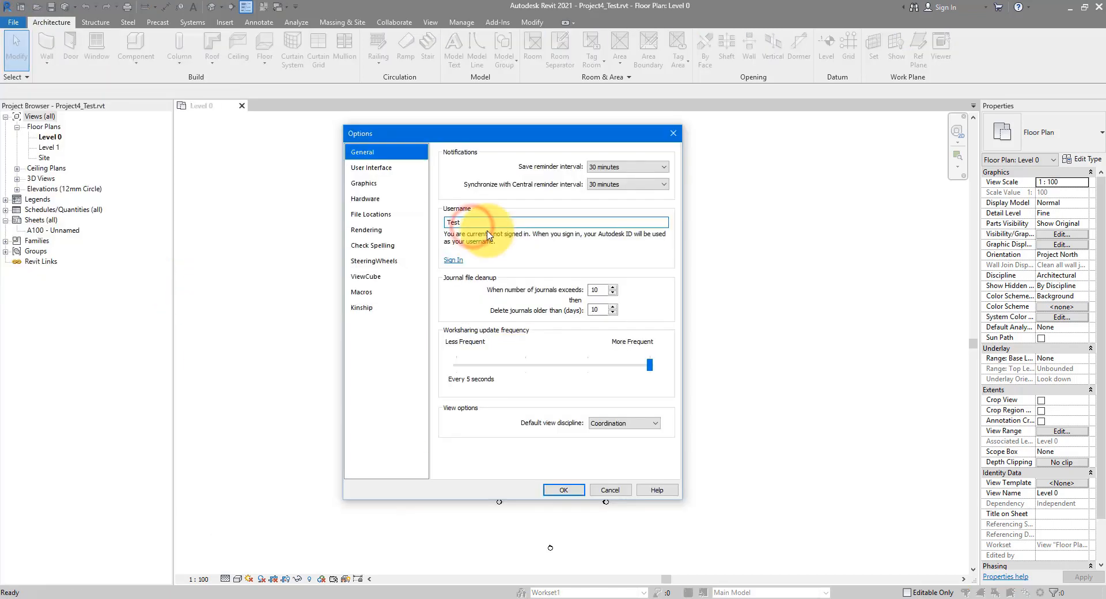
{"action": "left_click", "coordinate": [459, 222]}
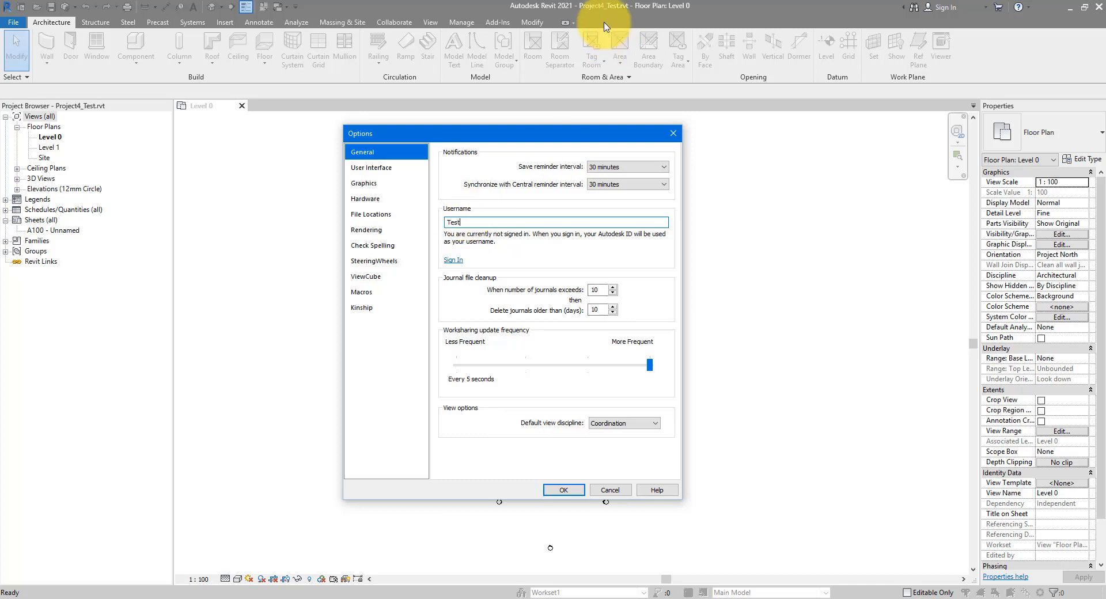
{"action": "mouse_move", "coordinate": [608, 19]}
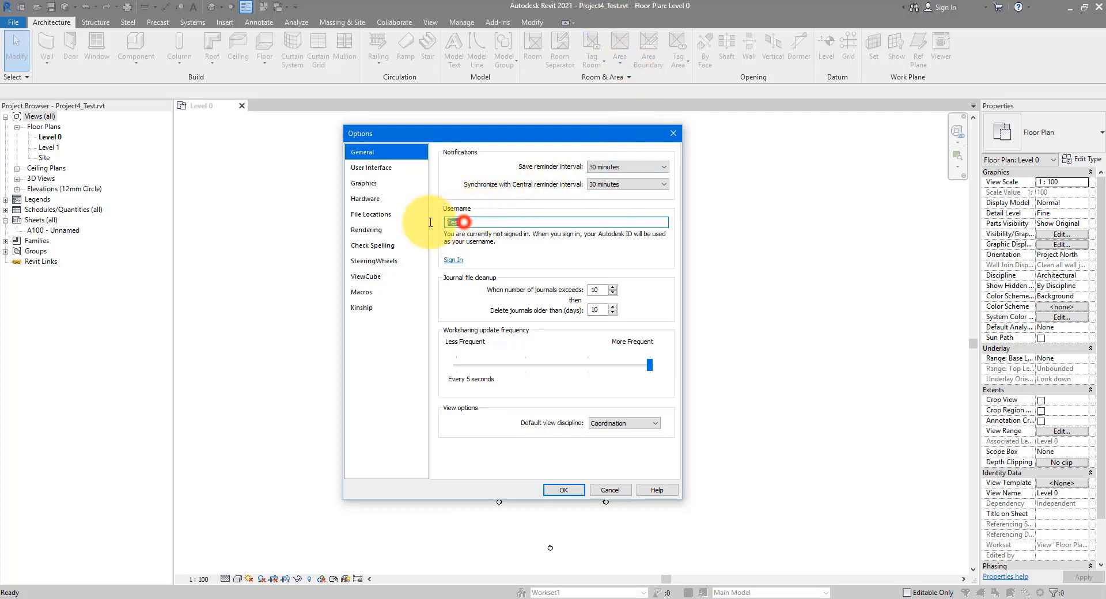
{"action": "type", "text": "Test"}
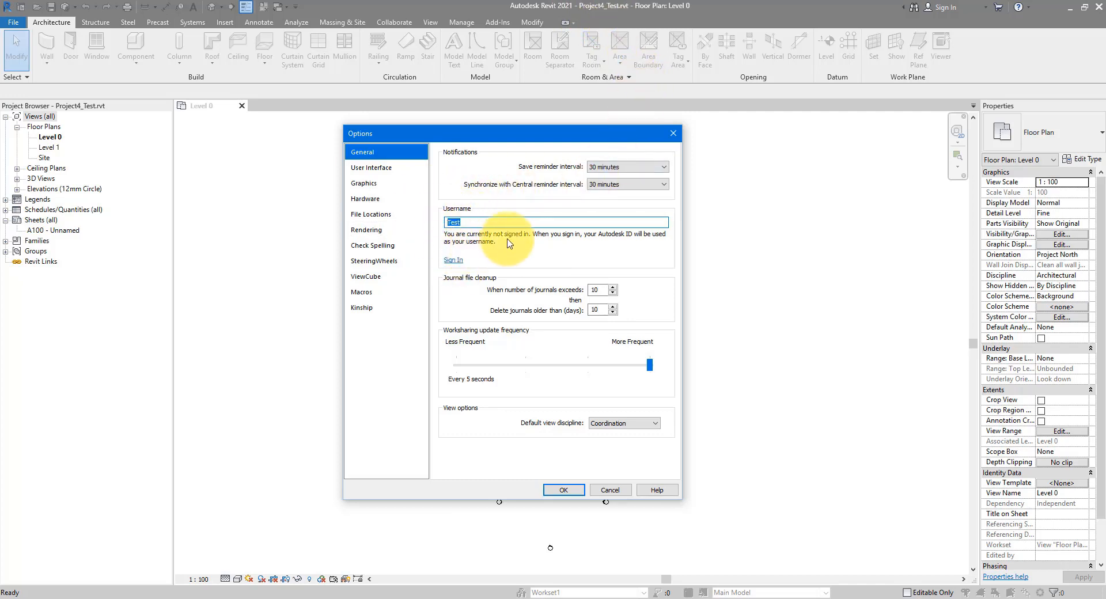
{"action": "mouse_move", "coordinate": [448, 196]}
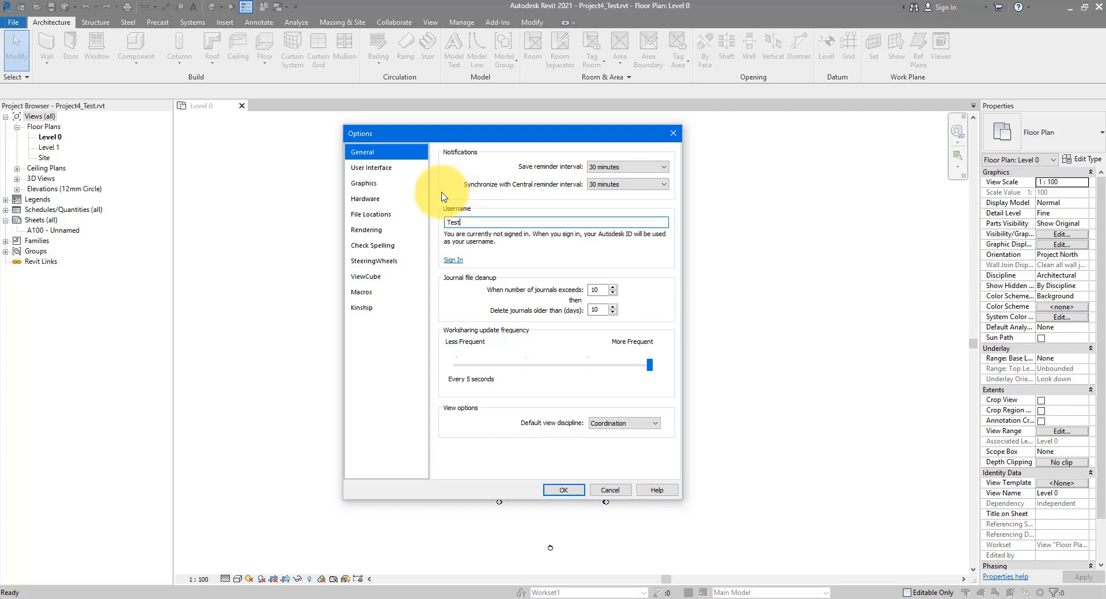
{"action": "mouse_move", "coordinate": [552, 177]}
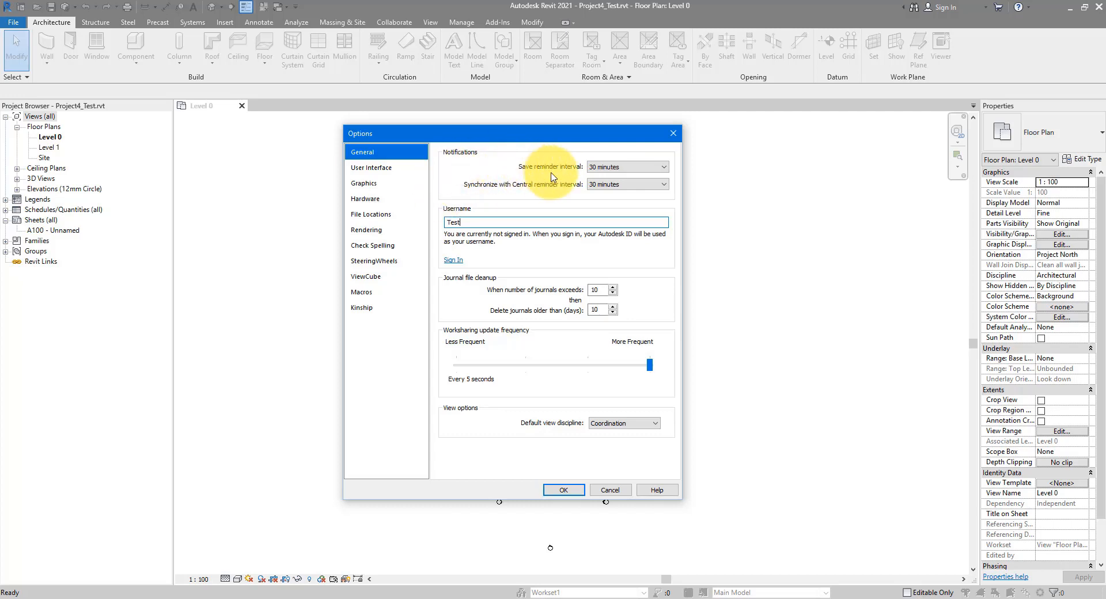
{"action": "mouse_move", "coordinate": [530, 174]}
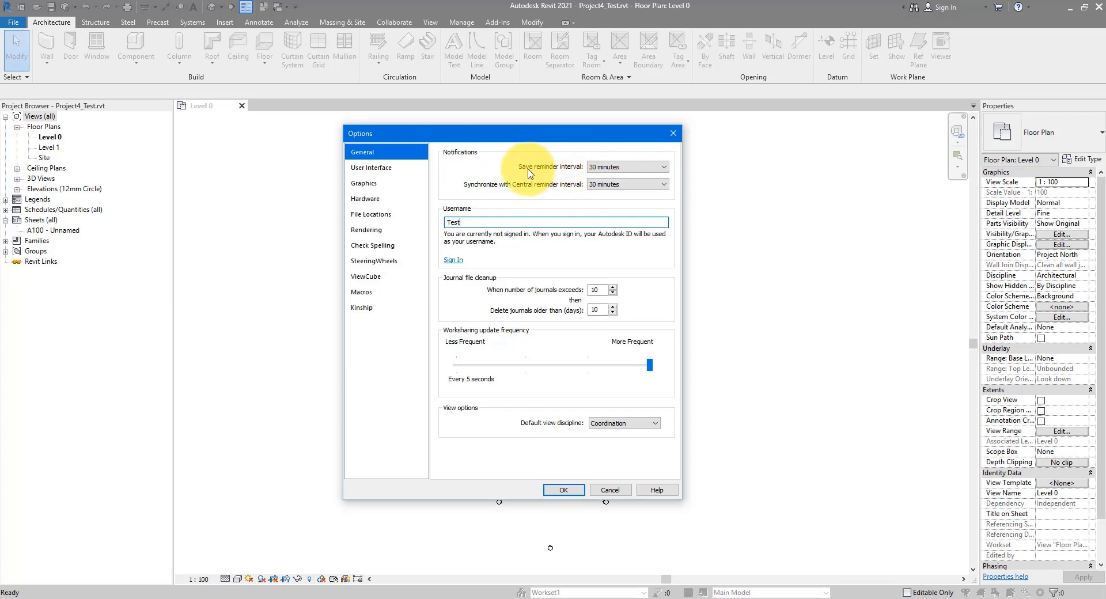
{"action": "mouse_move", "coordinate": [476, 195]}
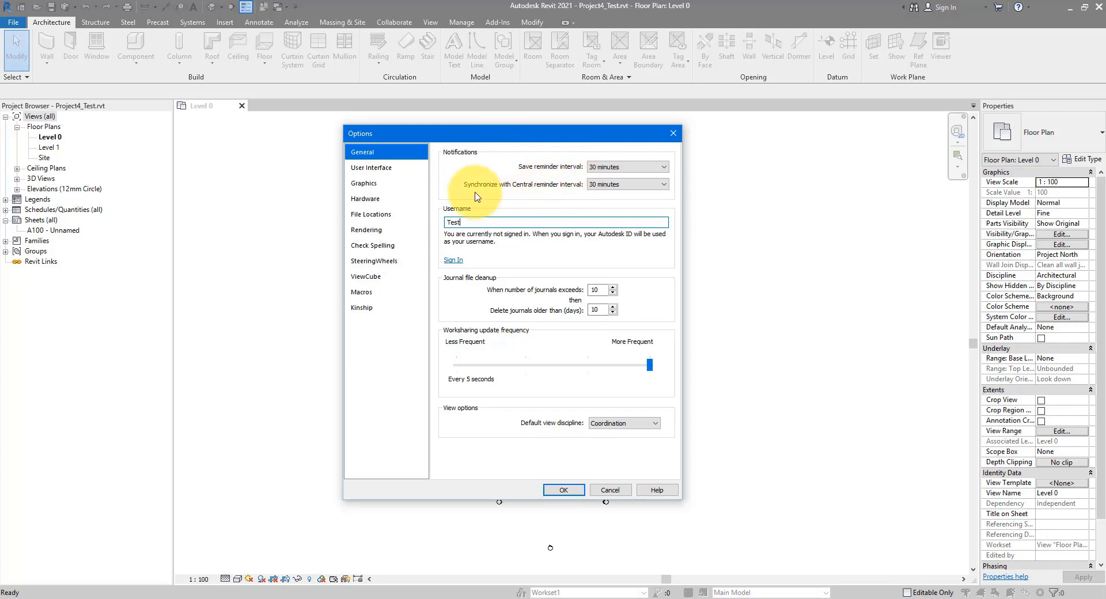
{"action": "mouse_move", "coordinate": [569, 194]}
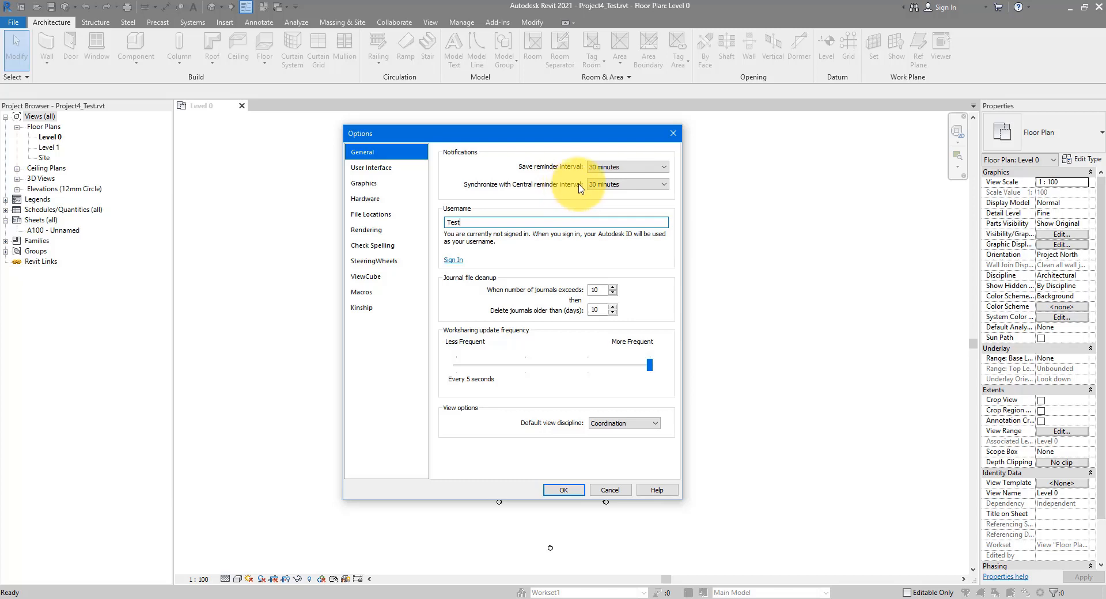
{"action": "mouse_move", "coordinate": [631, 169]}
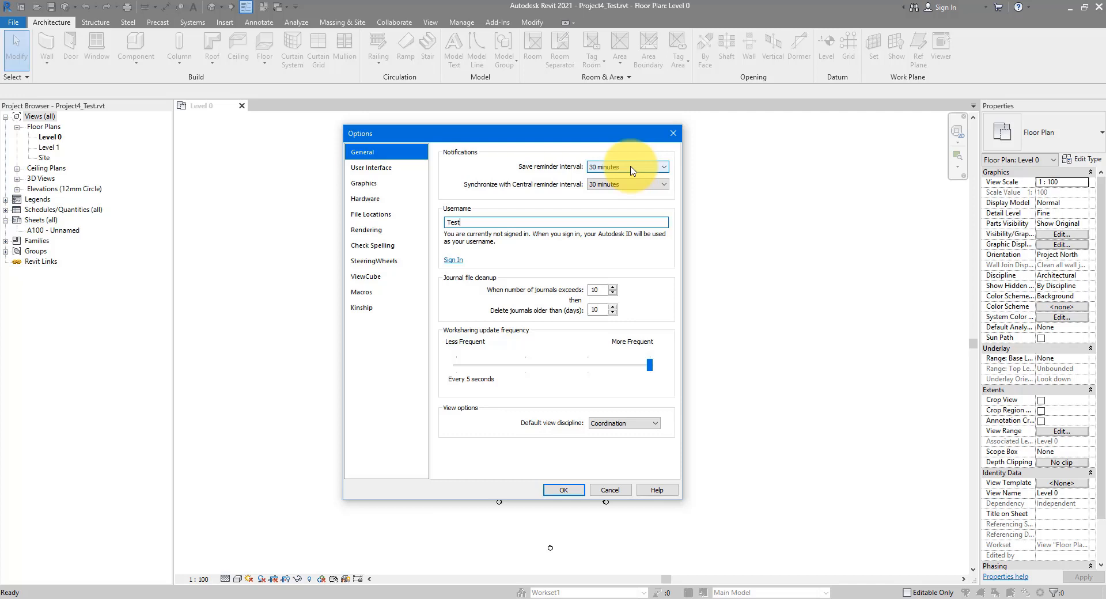
{"action": "mouse_move", "coordinate": [627, 157]}
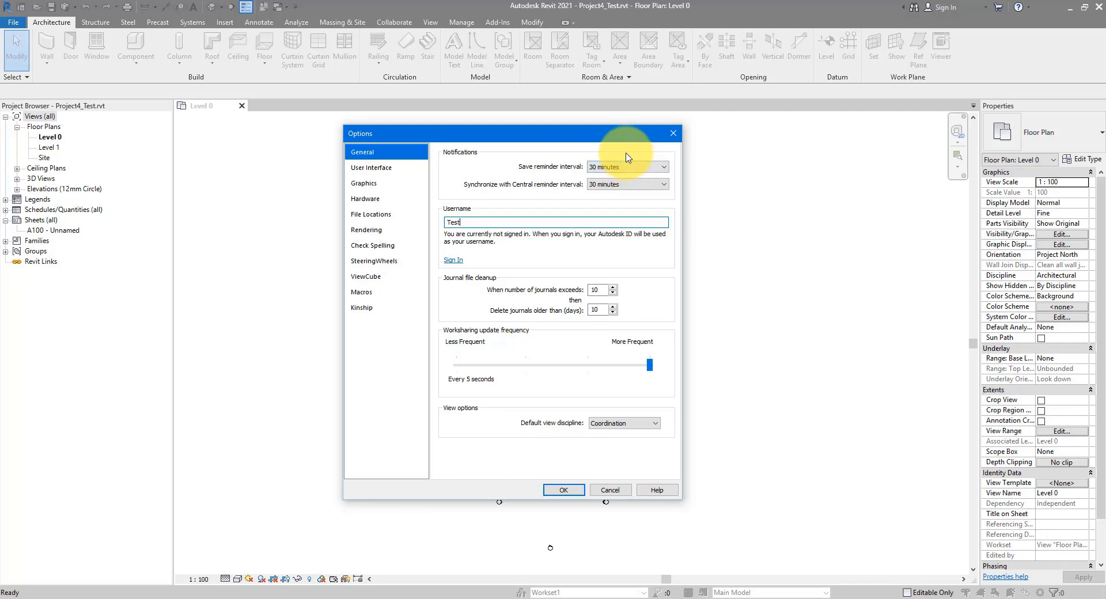
{"action": "mouse_move", "coordinate": [551, 167]}
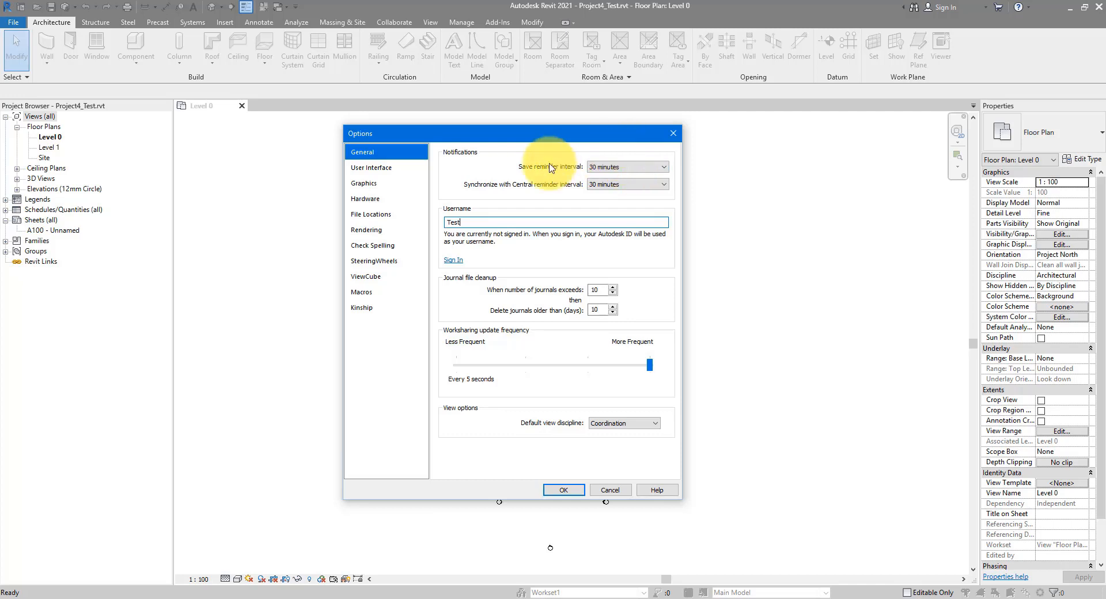
{"action": "mouse_move", "coordinate": [550, 198]}
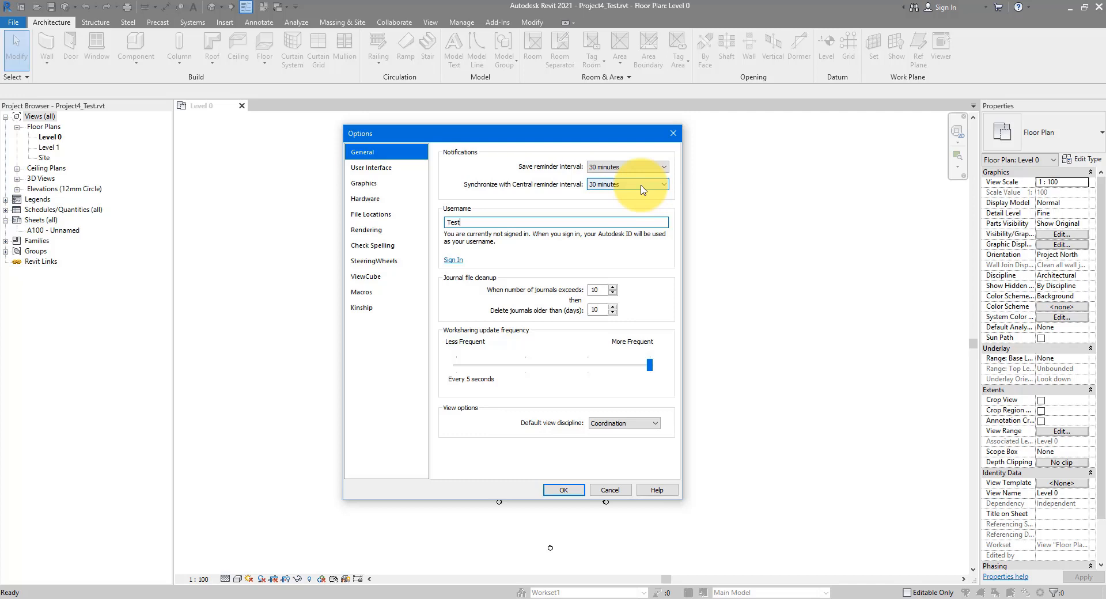
{"action": "mouse_move", "coordinate": [570, 248]}
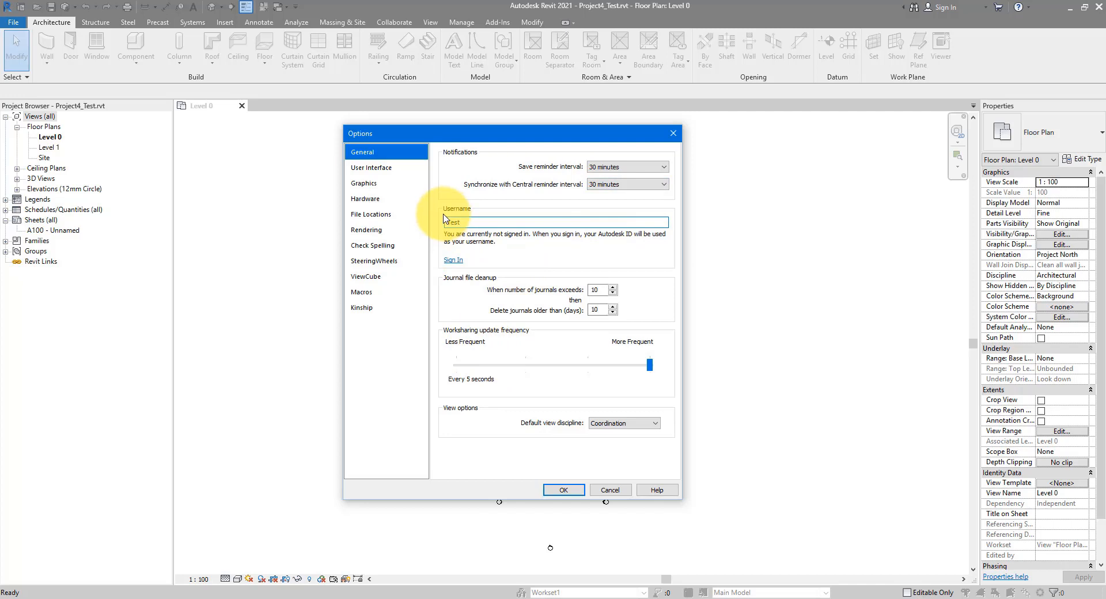
- Switch the Options dialog to the File Locations settings
{"action": "left_click", "coordinate": [372, 215]}
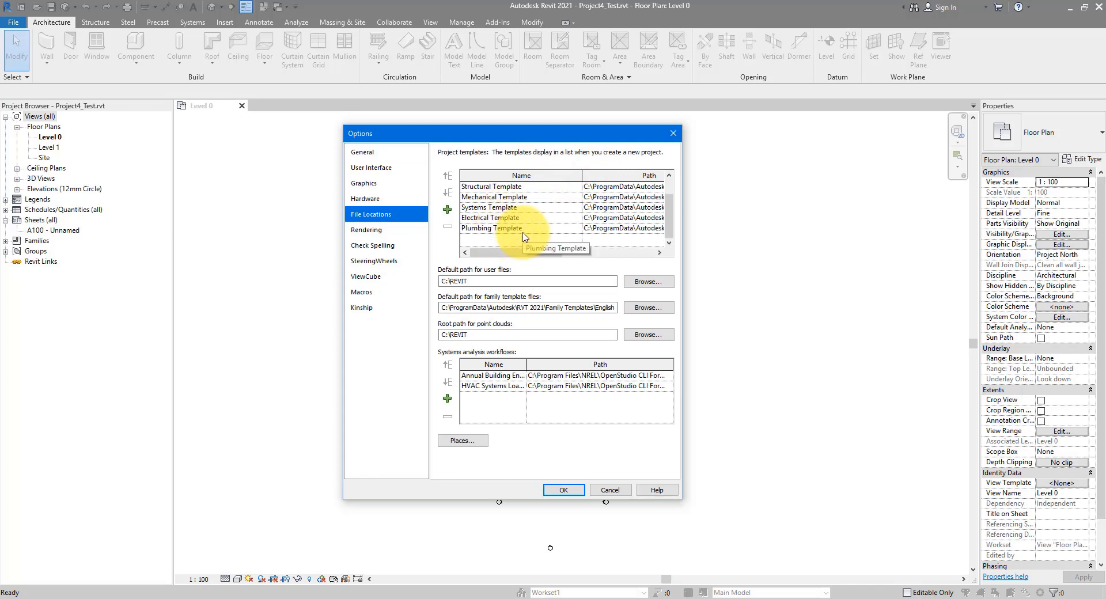
- Add DefaultMetric.rte to the project templates list and accept the options
{"action": "scroll", "scroll_direction": "up", "scroll_amount": 3}
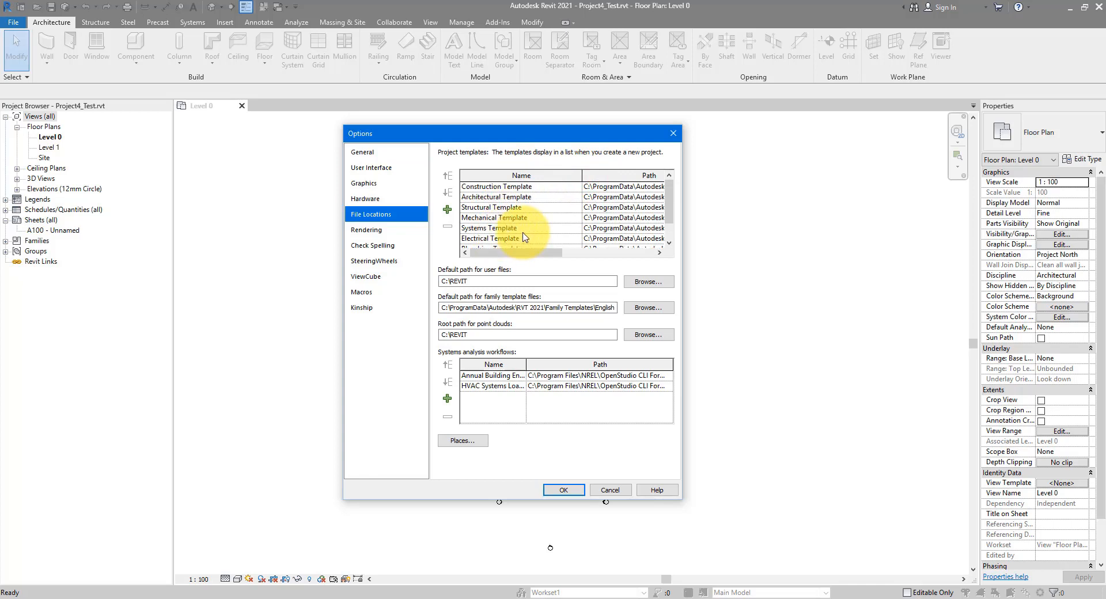
{"action": "scroll", "scroll_direction": "down", "scroll_amount": 3}
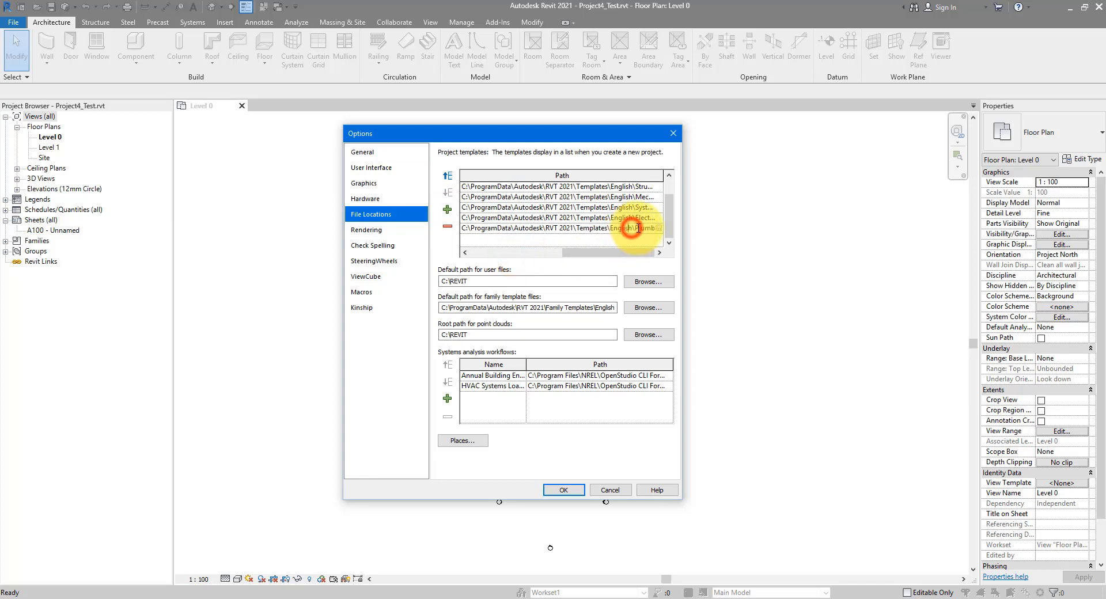
{"action": "left_click", "coordinate": [557, 228]}
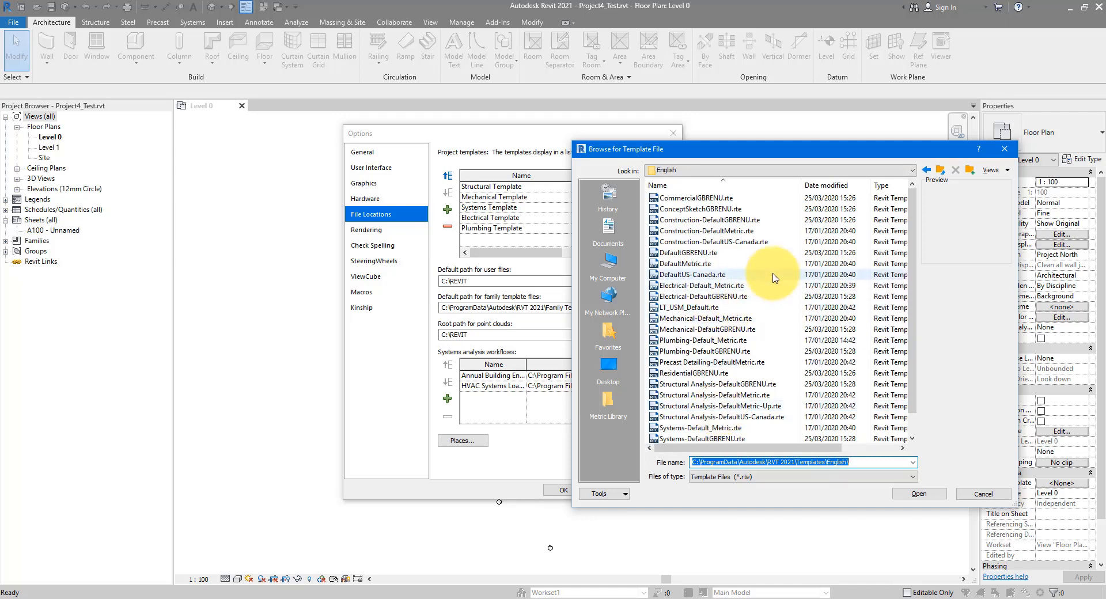
{"action": "left_click", "coordinate": [698, 262]}
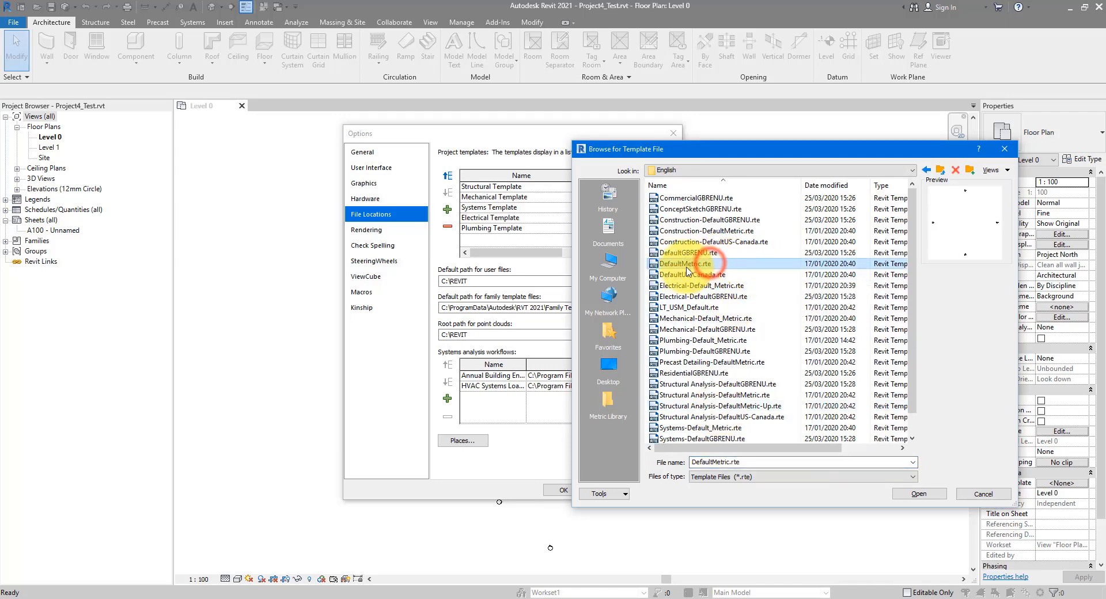
{"action": "mouse_move", "coordinate": [688, 272]}
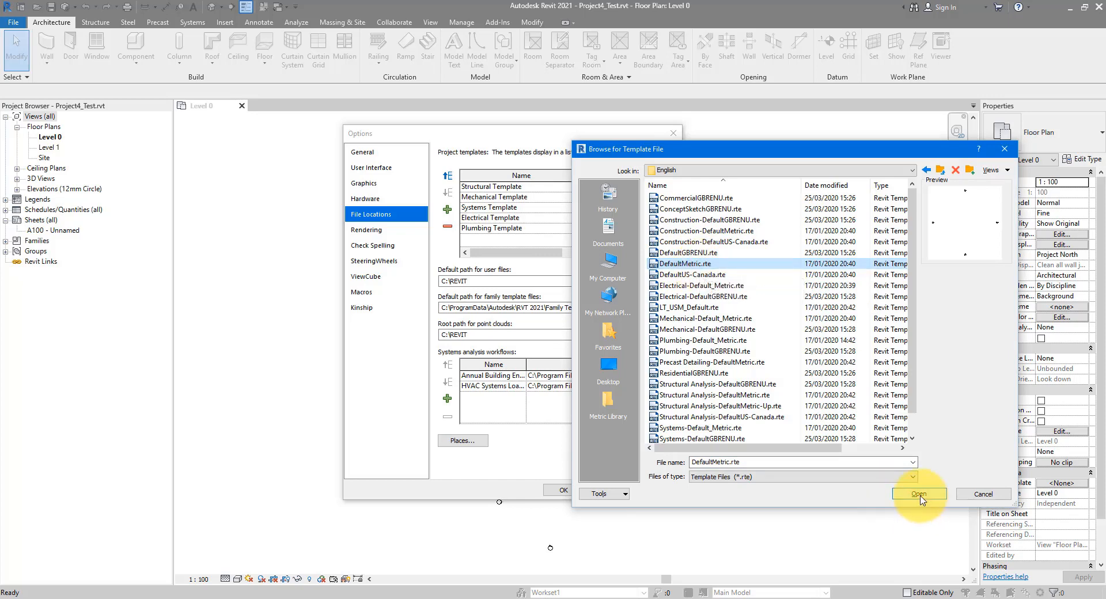
{"action": "left_click", "coordinate": [919, 493]}
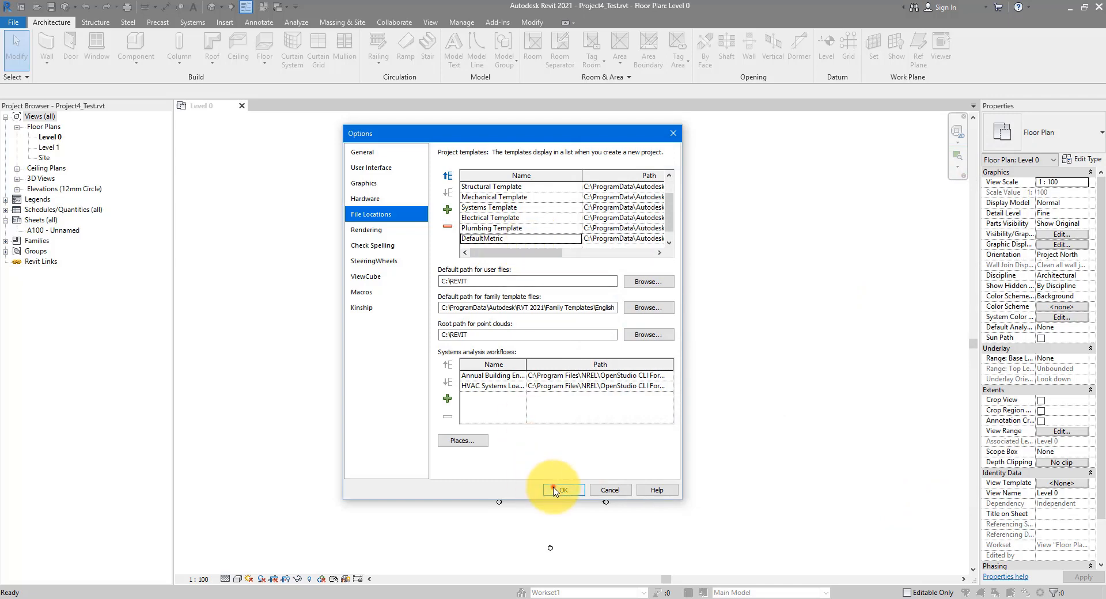
{"action": "left_click", "coordinate": [562, 489]}
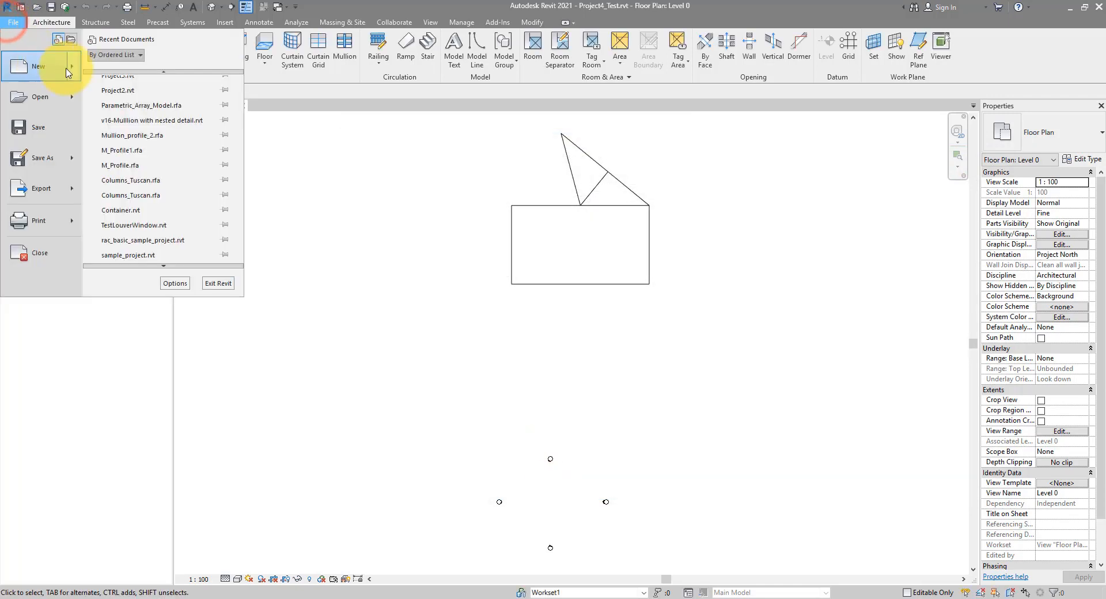
- Start a new project to see DefaultMetric offered as a template, then reopen Options
{"action": "left_click", "coordinate": [38, 66]}
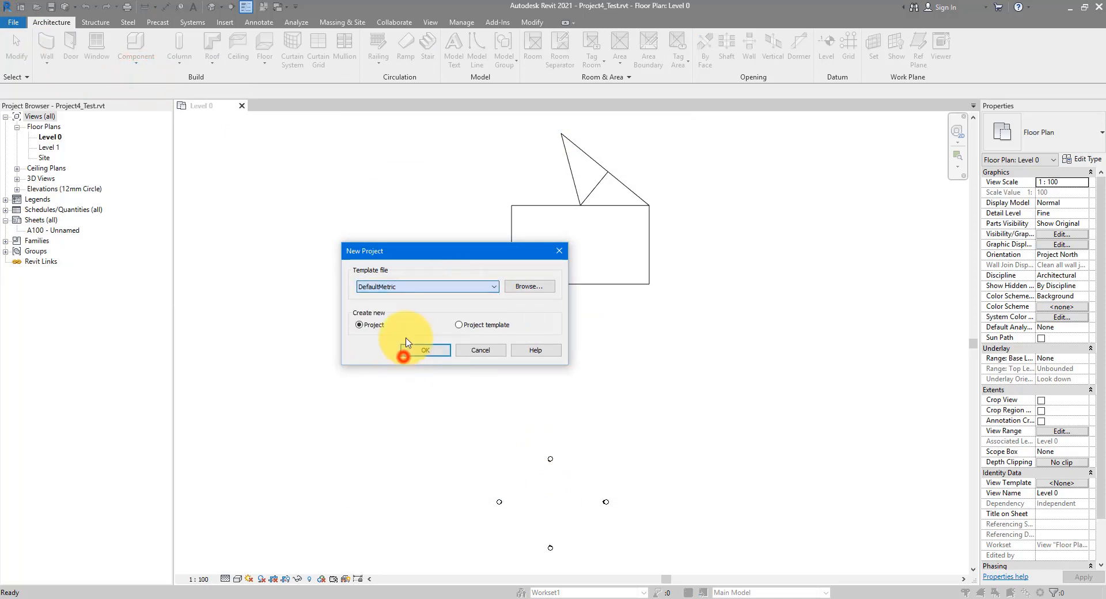
{"action": "mouse_move", "coordinate": [471, 352]}
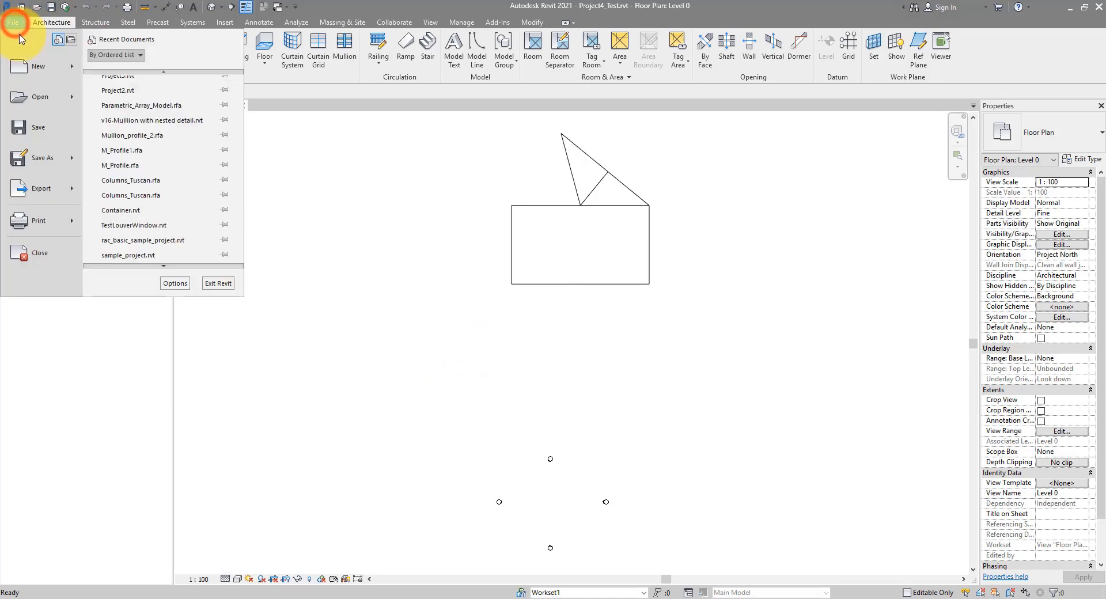
{"action": "left_click", "coordinate": [174, 283]}
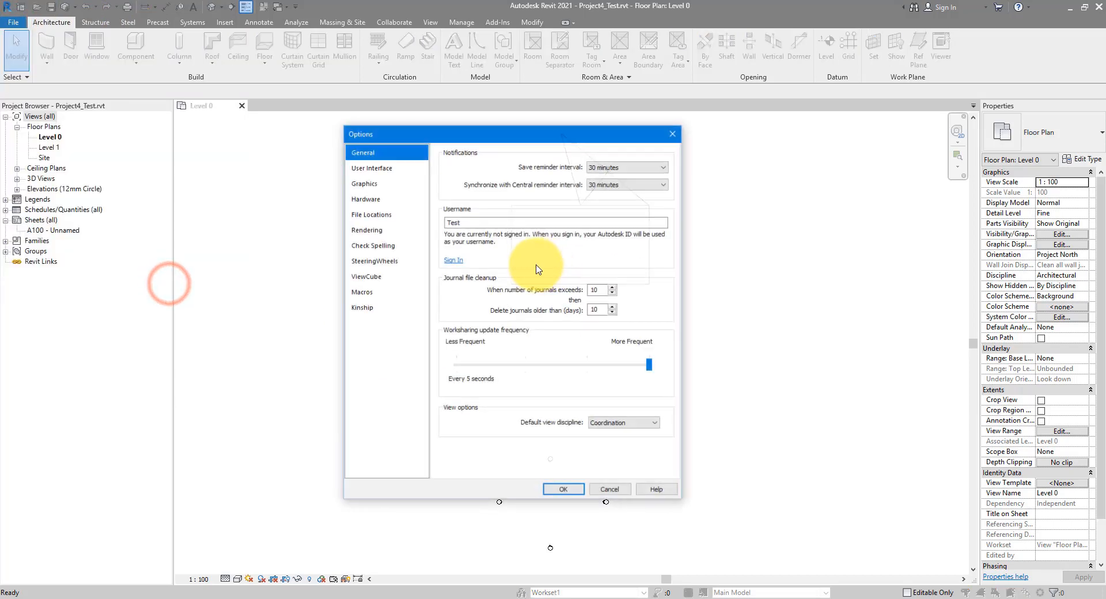
- Review the project templates and the C:\REVIT user-files path under File Locations, then accept the options
{"action": "left_click", "coordinate": [372, 214]}
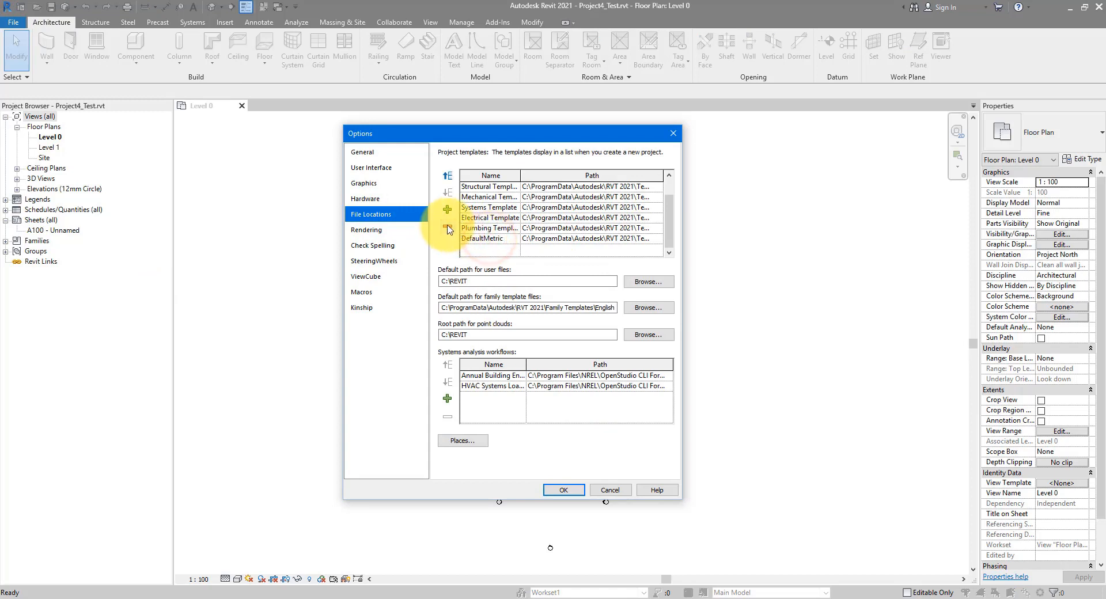
{"action": "left_click", "coordinate": [447, 210]}
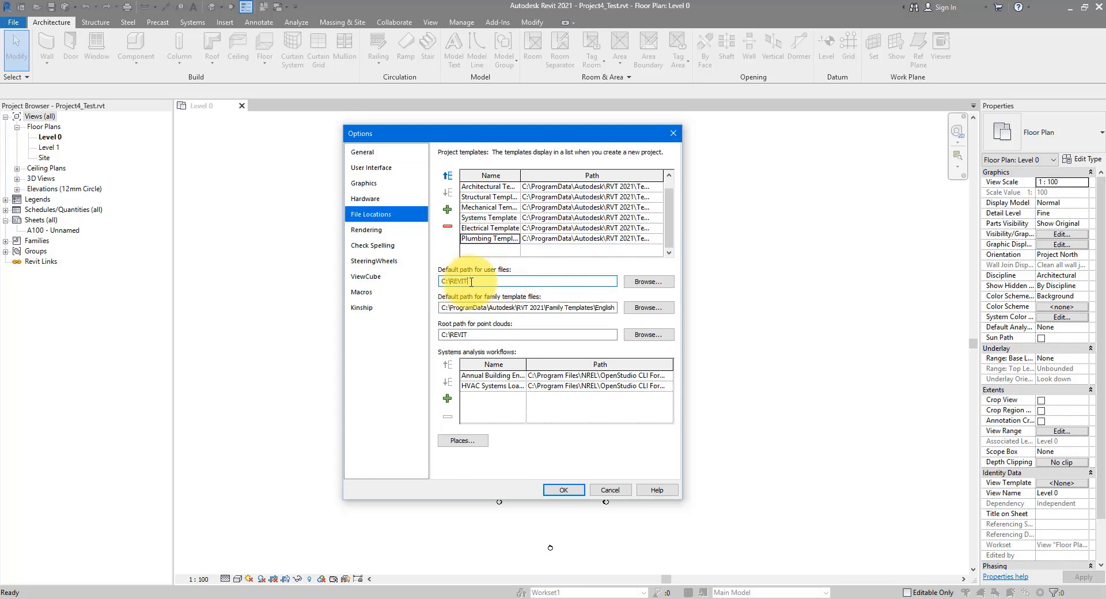
{"action": "left_click", "coordinate": [563, 490]}
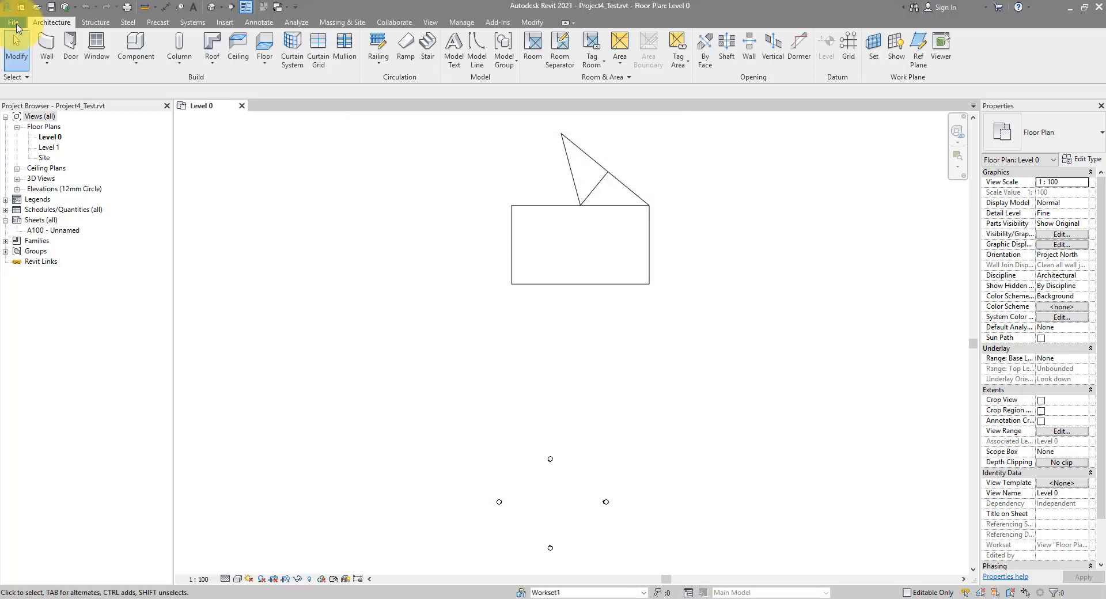
{"action": "left_click", "coordinate": [14, 13]}
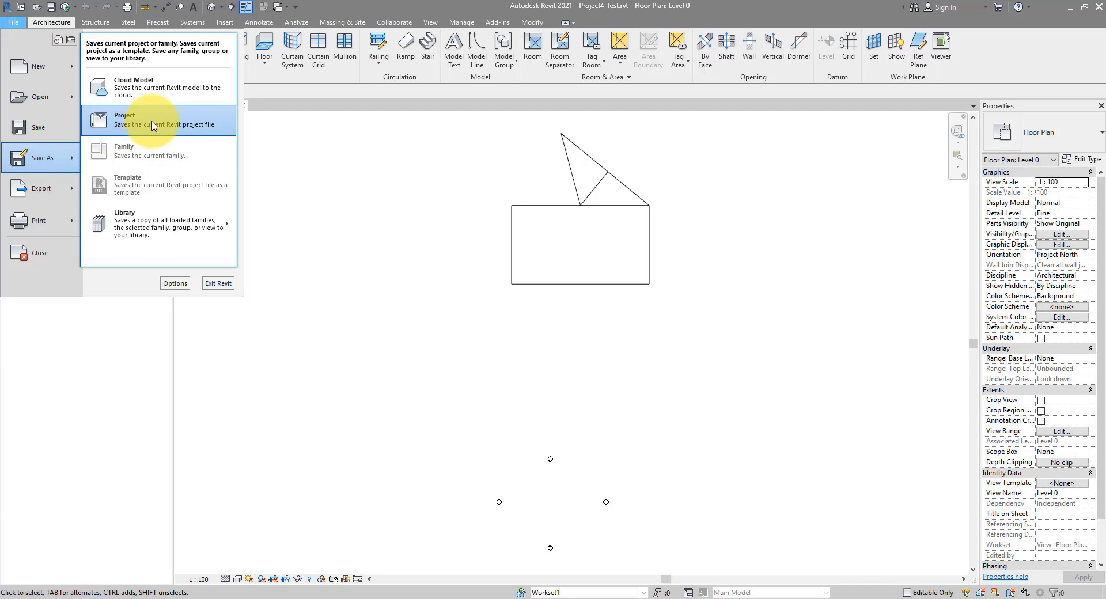
{"action": "left_click", "coordinate": [125, 120]}
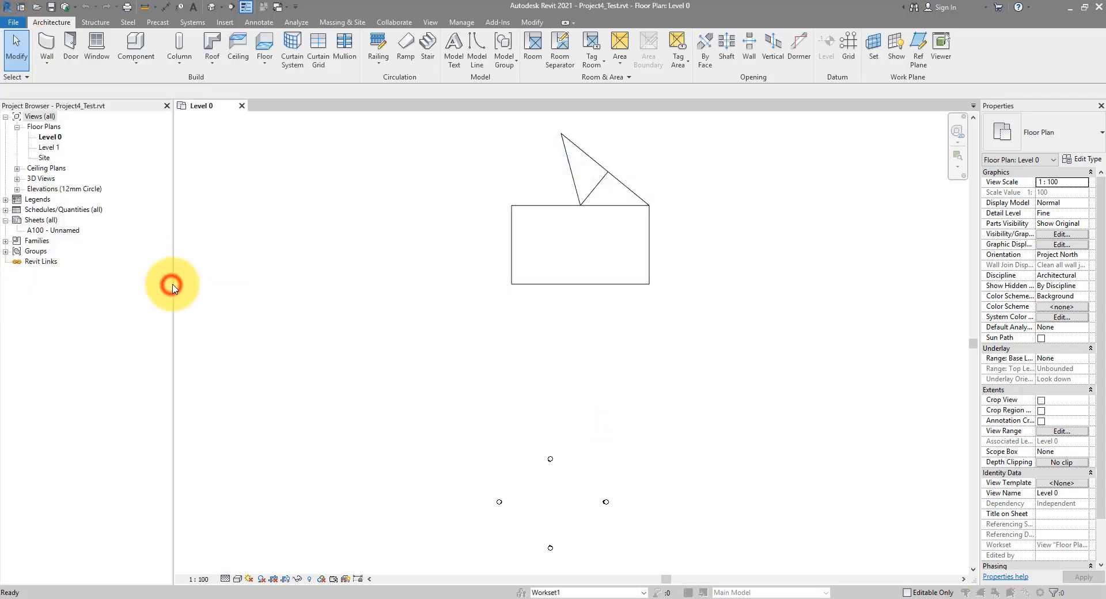
{"action": "left_click", "coordinate": [372, 214]}
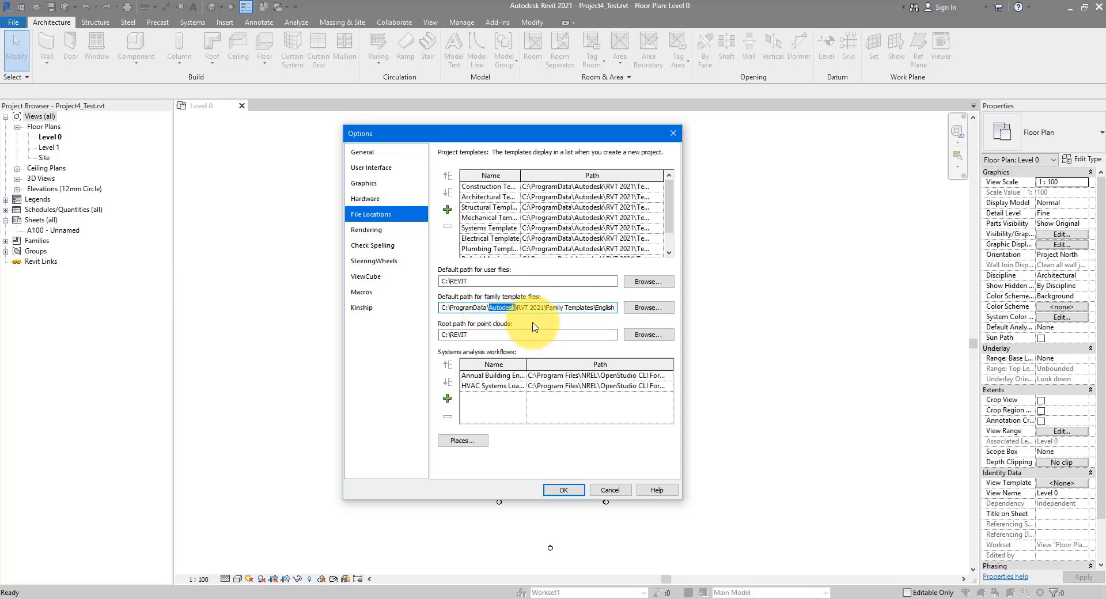
{"action": "mouse_move", "coordinate": [539, 306]}
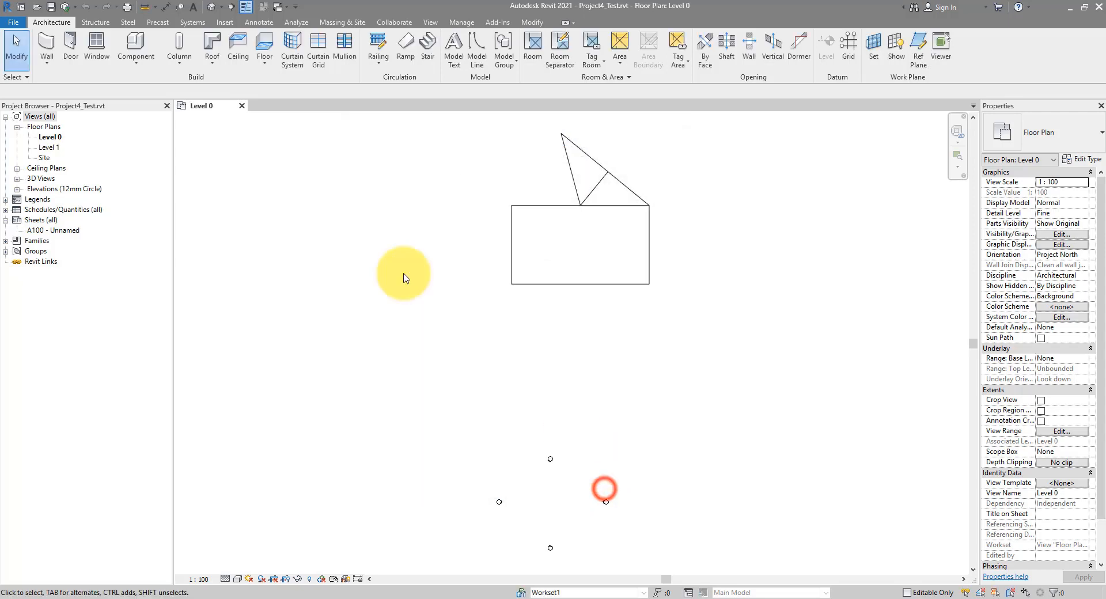
{"action": "left_click", "coordinate": [13, 22]}
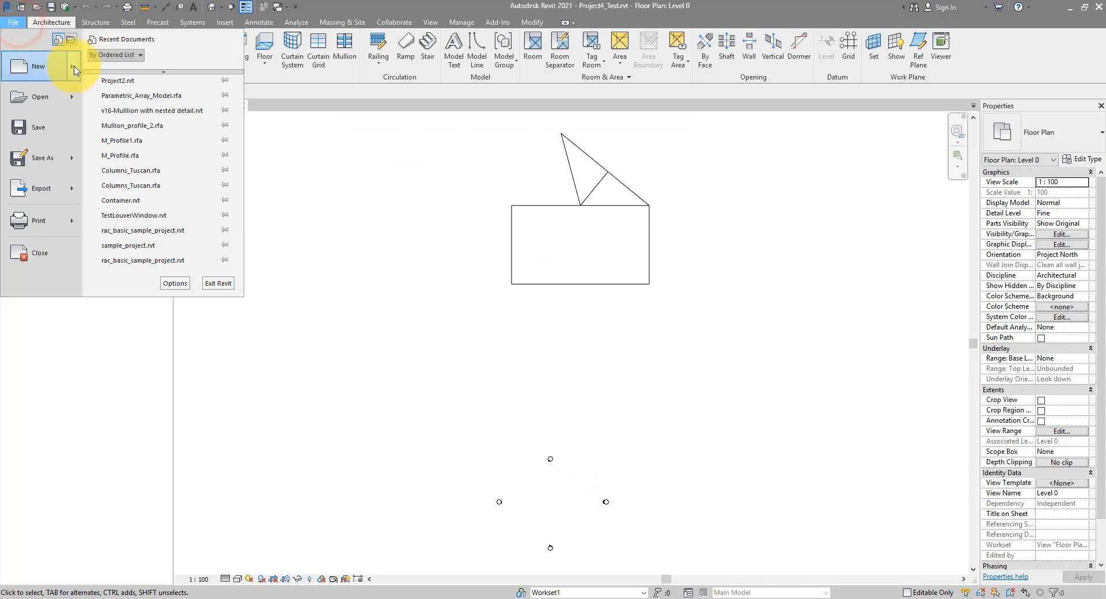
{"action": "left_click", "coordinate": [38, 65]}
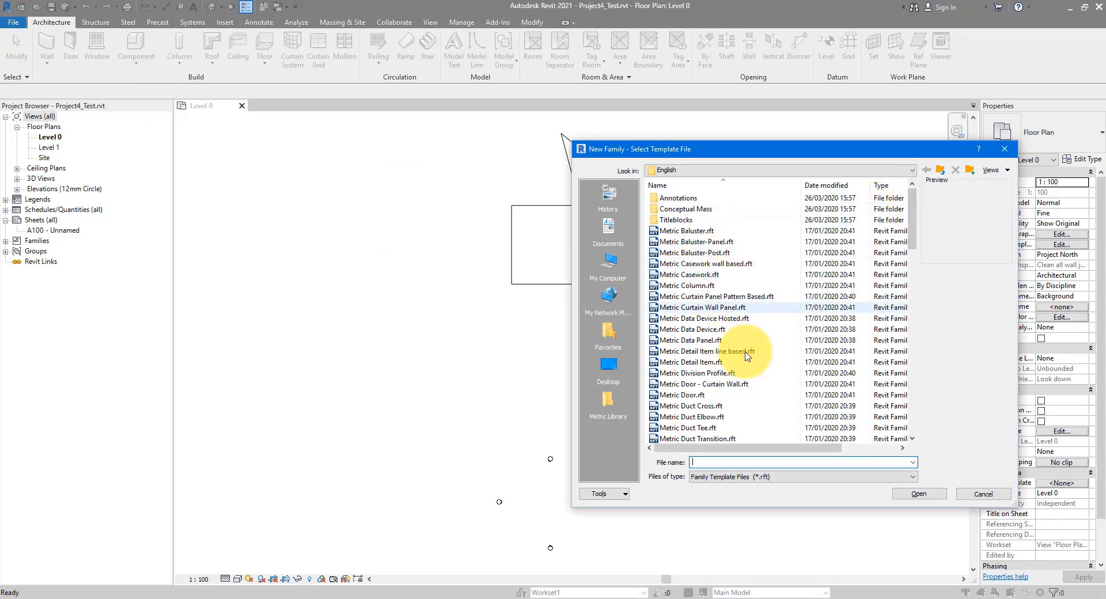
{"action": "scroll", "scroll_direction": "down", "scroll_amount": 3}
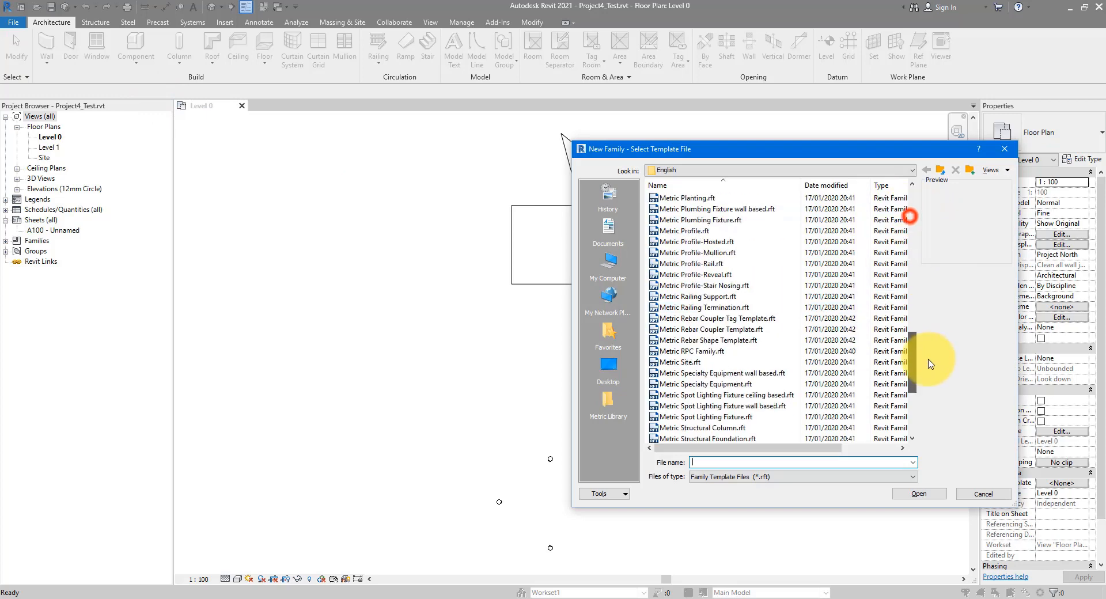
{"action": "scroll", "scroll_direction": "up", "scroll_amount": 3}
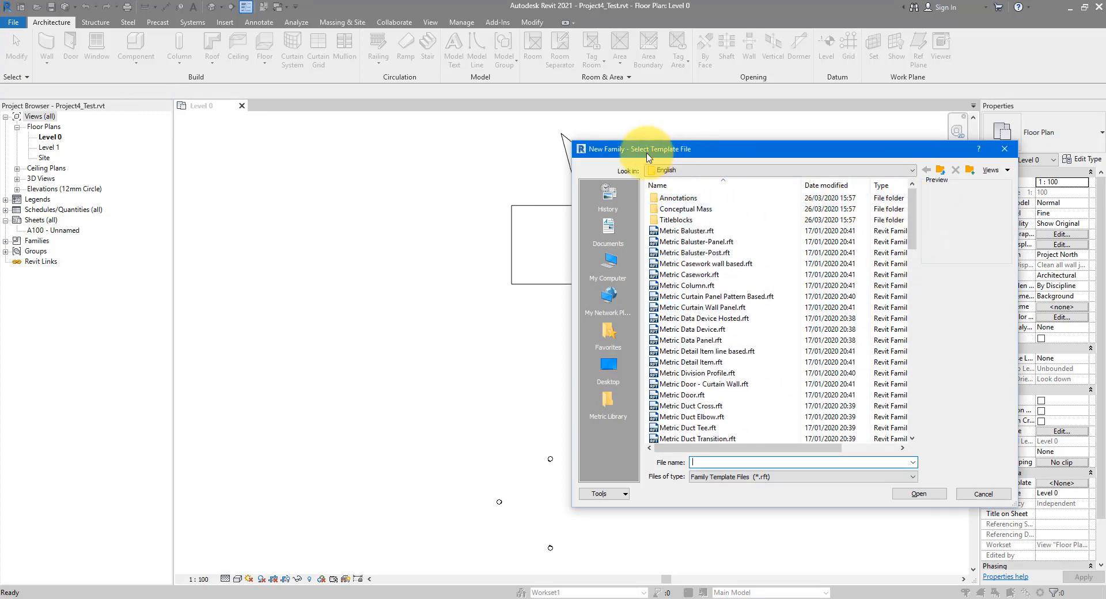
{"action": "mouse_move", "coordinate": [698, 230]}
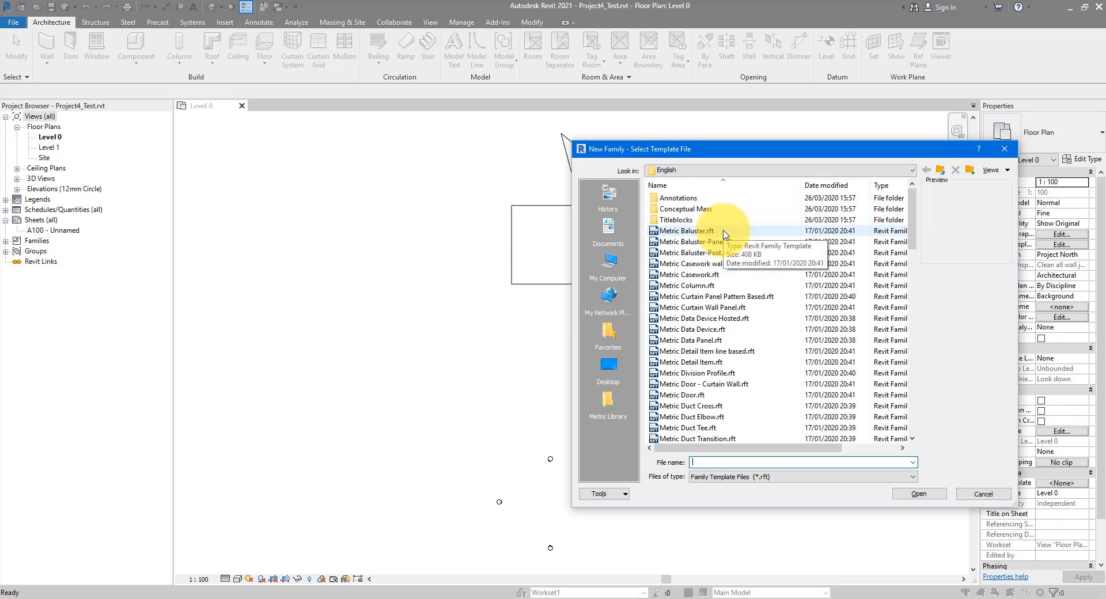
{"action": "mouse_move", "coordinate": [995, 493]}
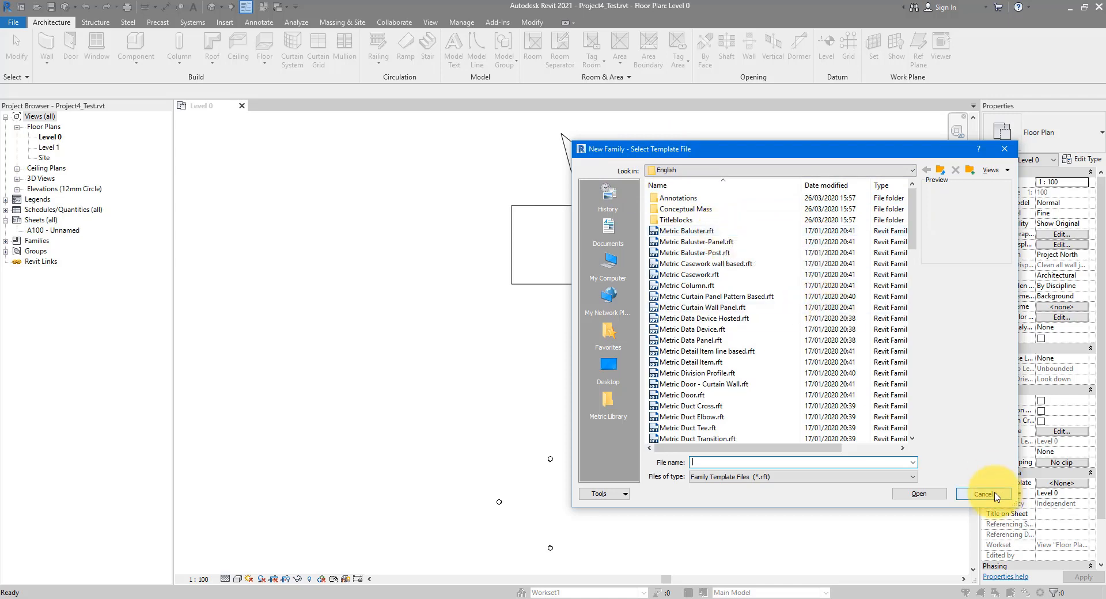
{"action": "left_click", "coordinate": [983, 493]}
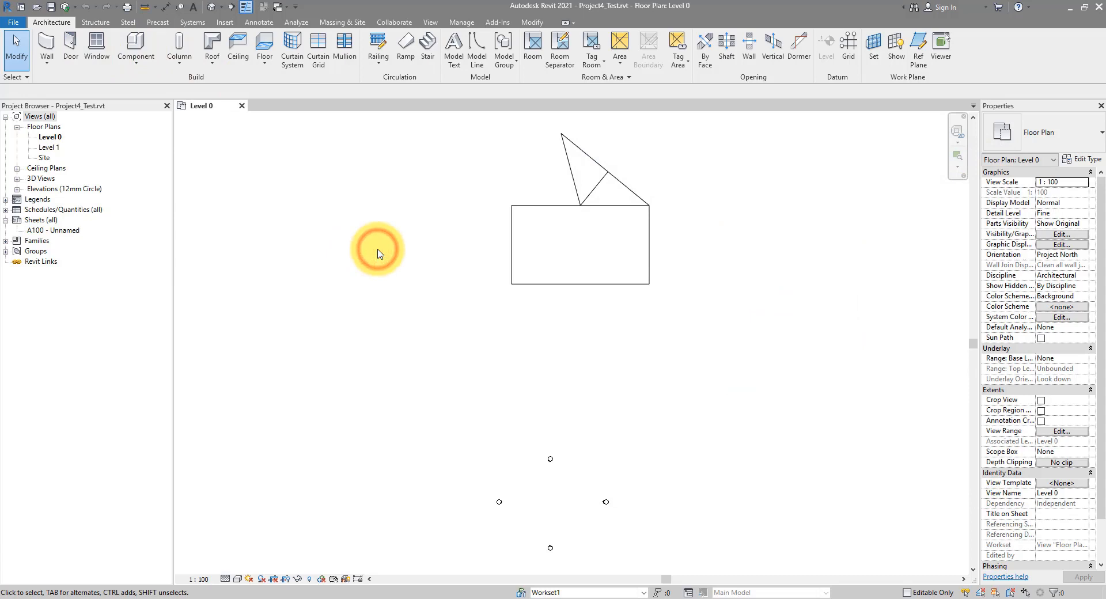